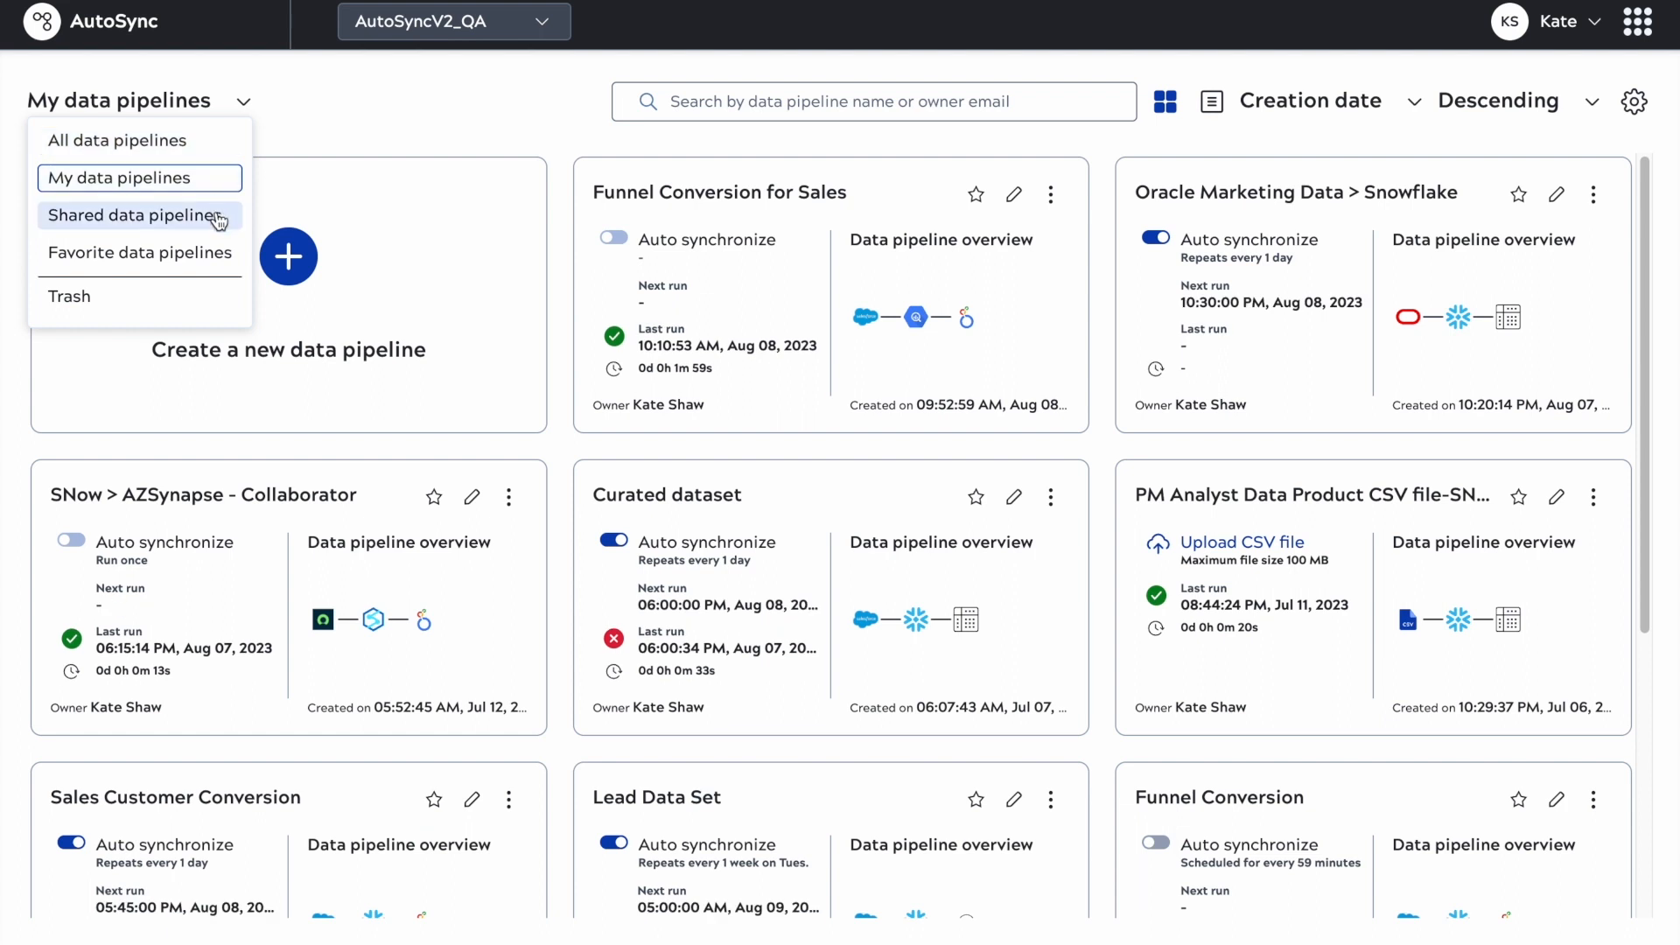
mouse_move(346, 88)
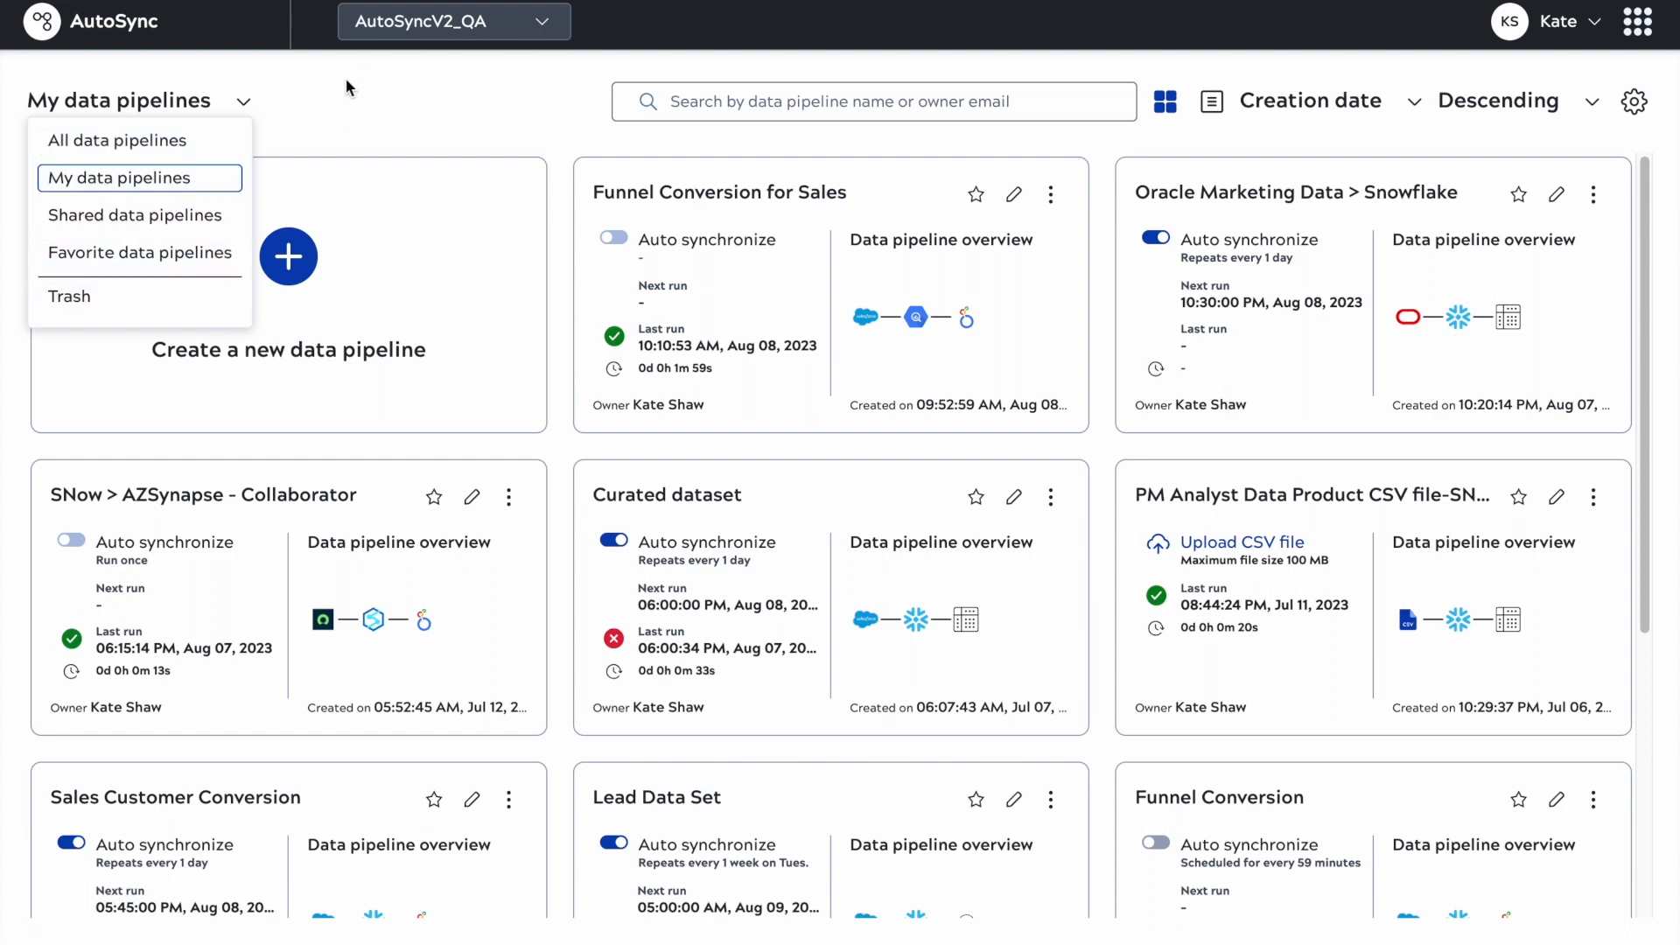
Step: Search the pipeline list for 'sales'
left_click(873, 101)
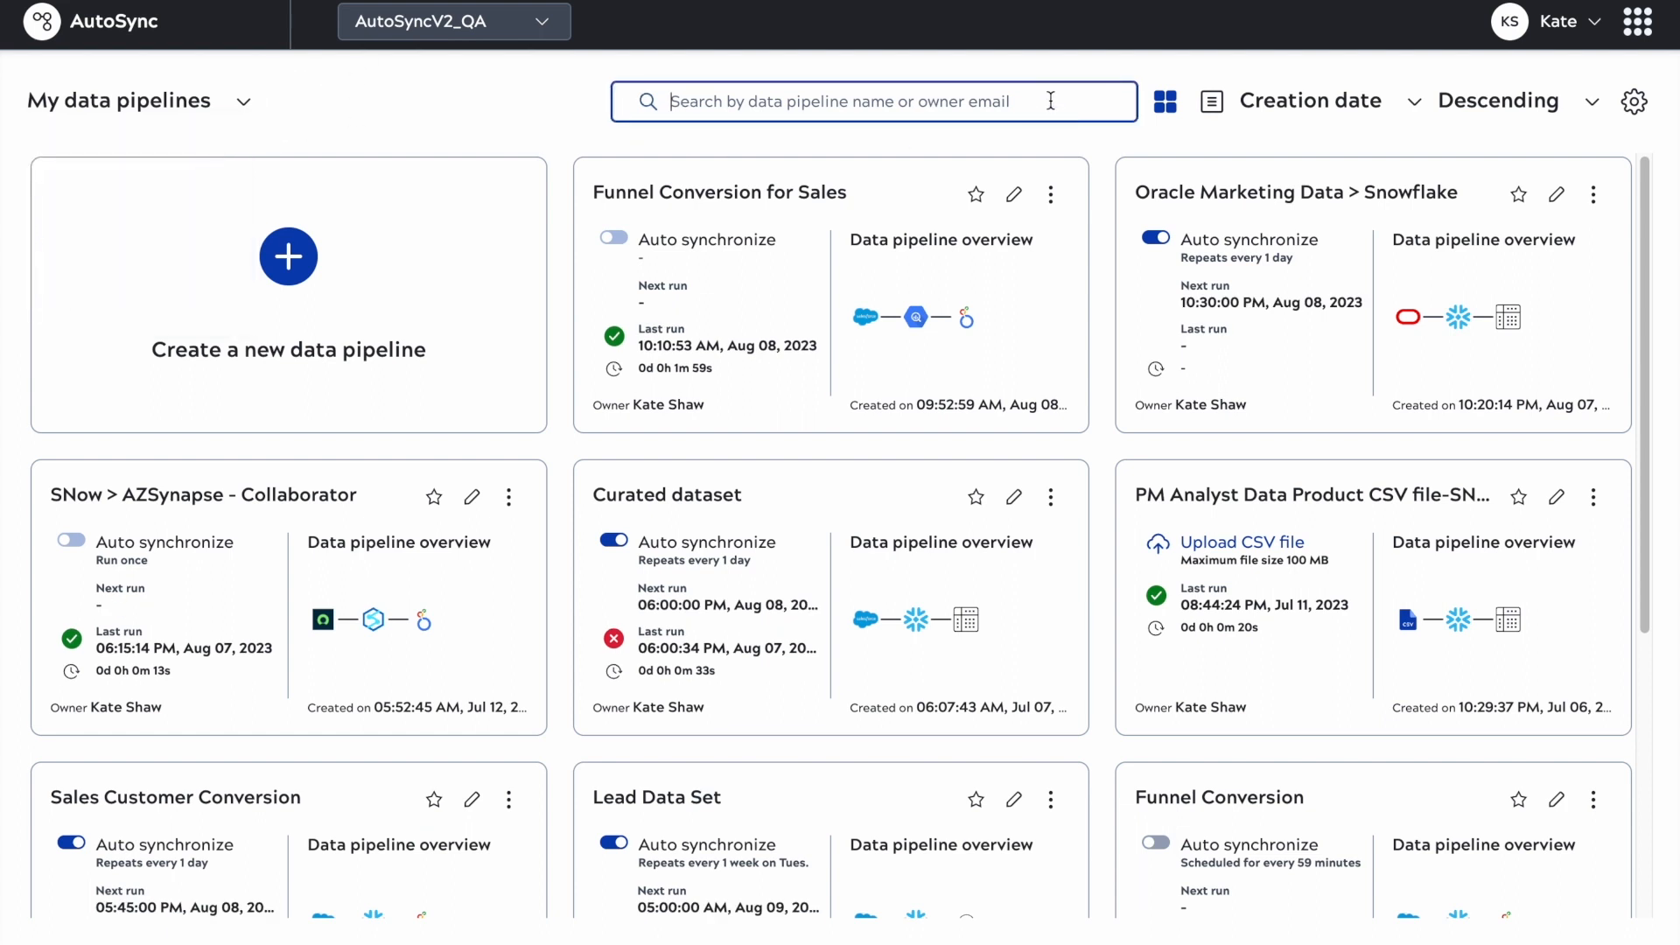
type("sal")
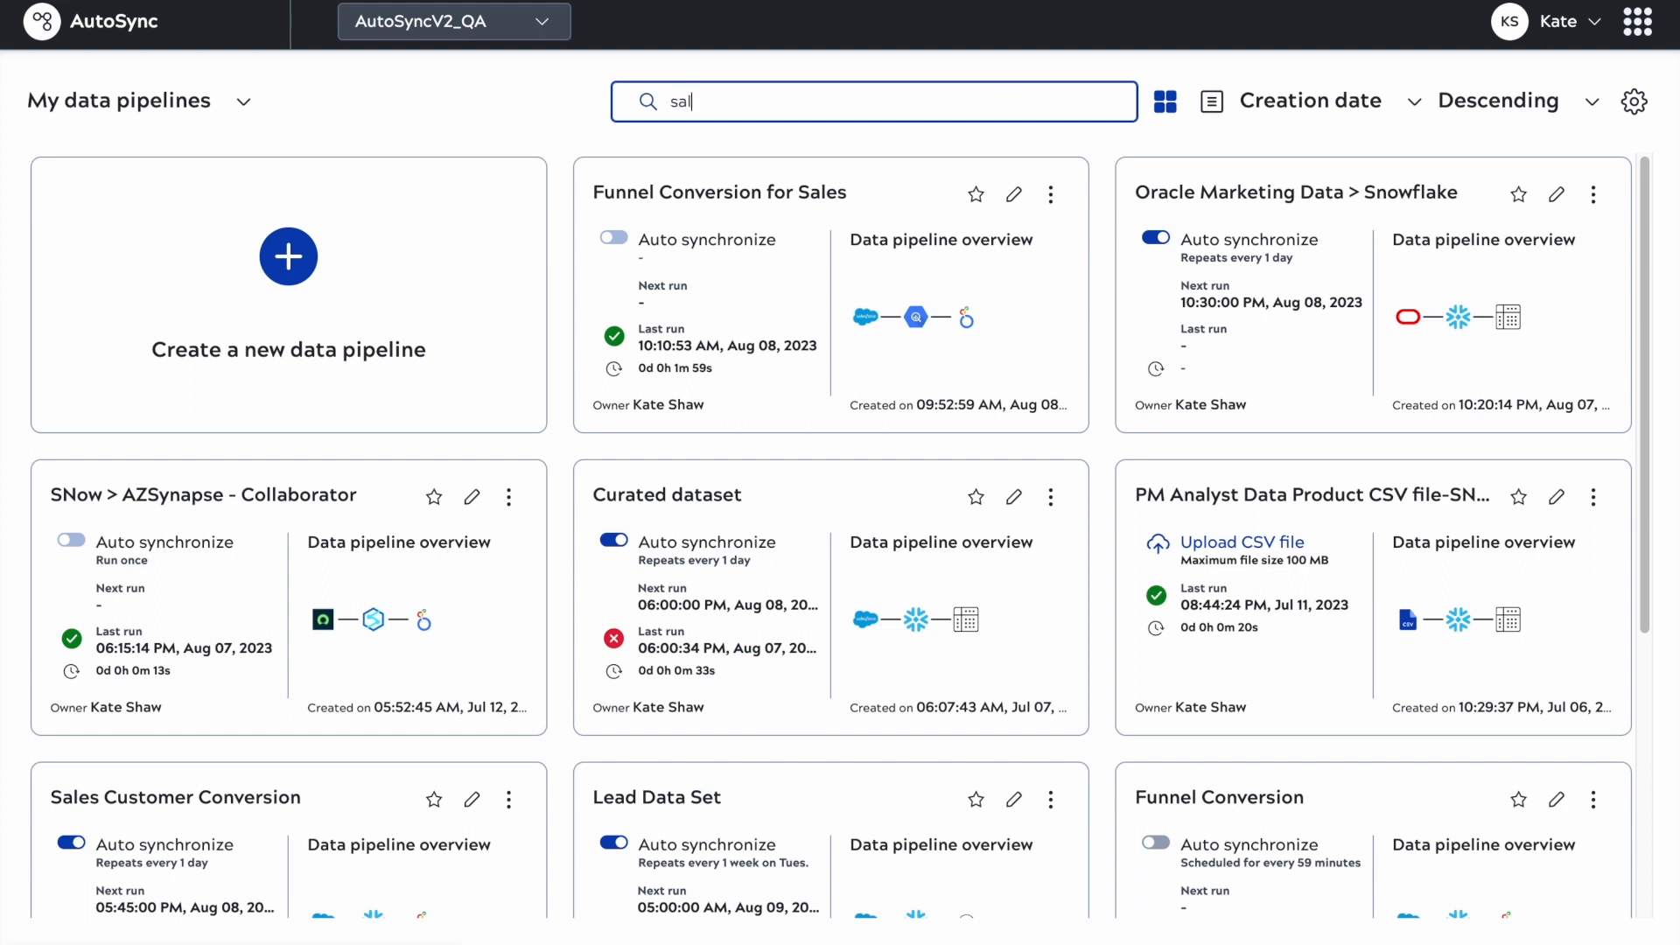
type("es")
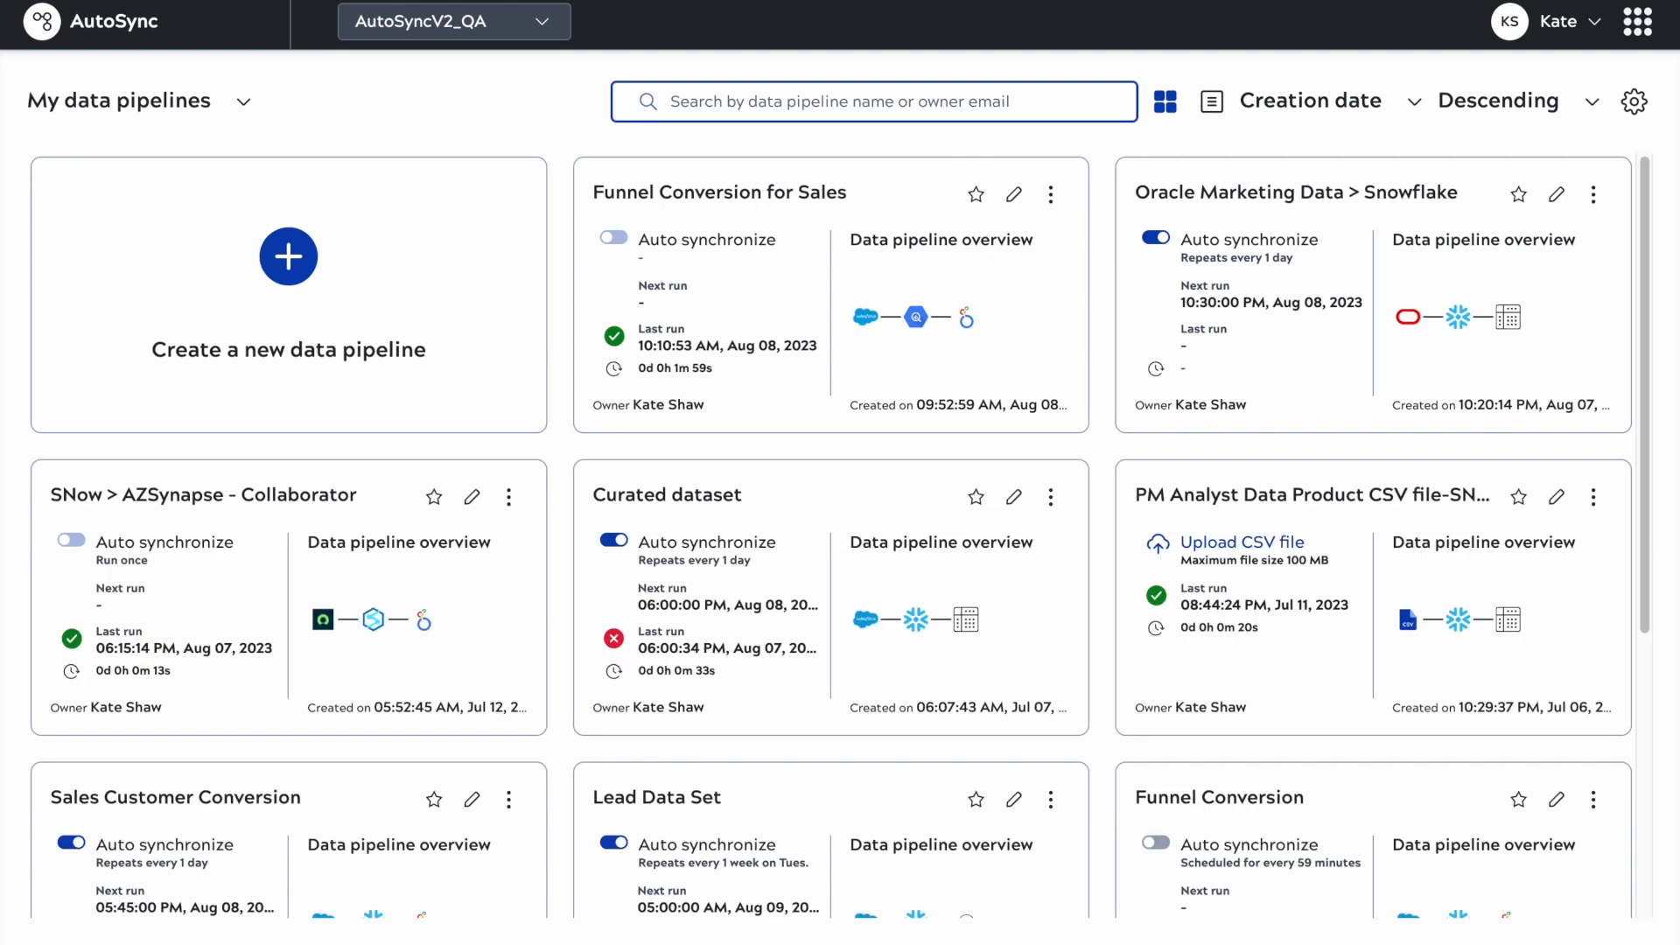
left_click(1210, 100)
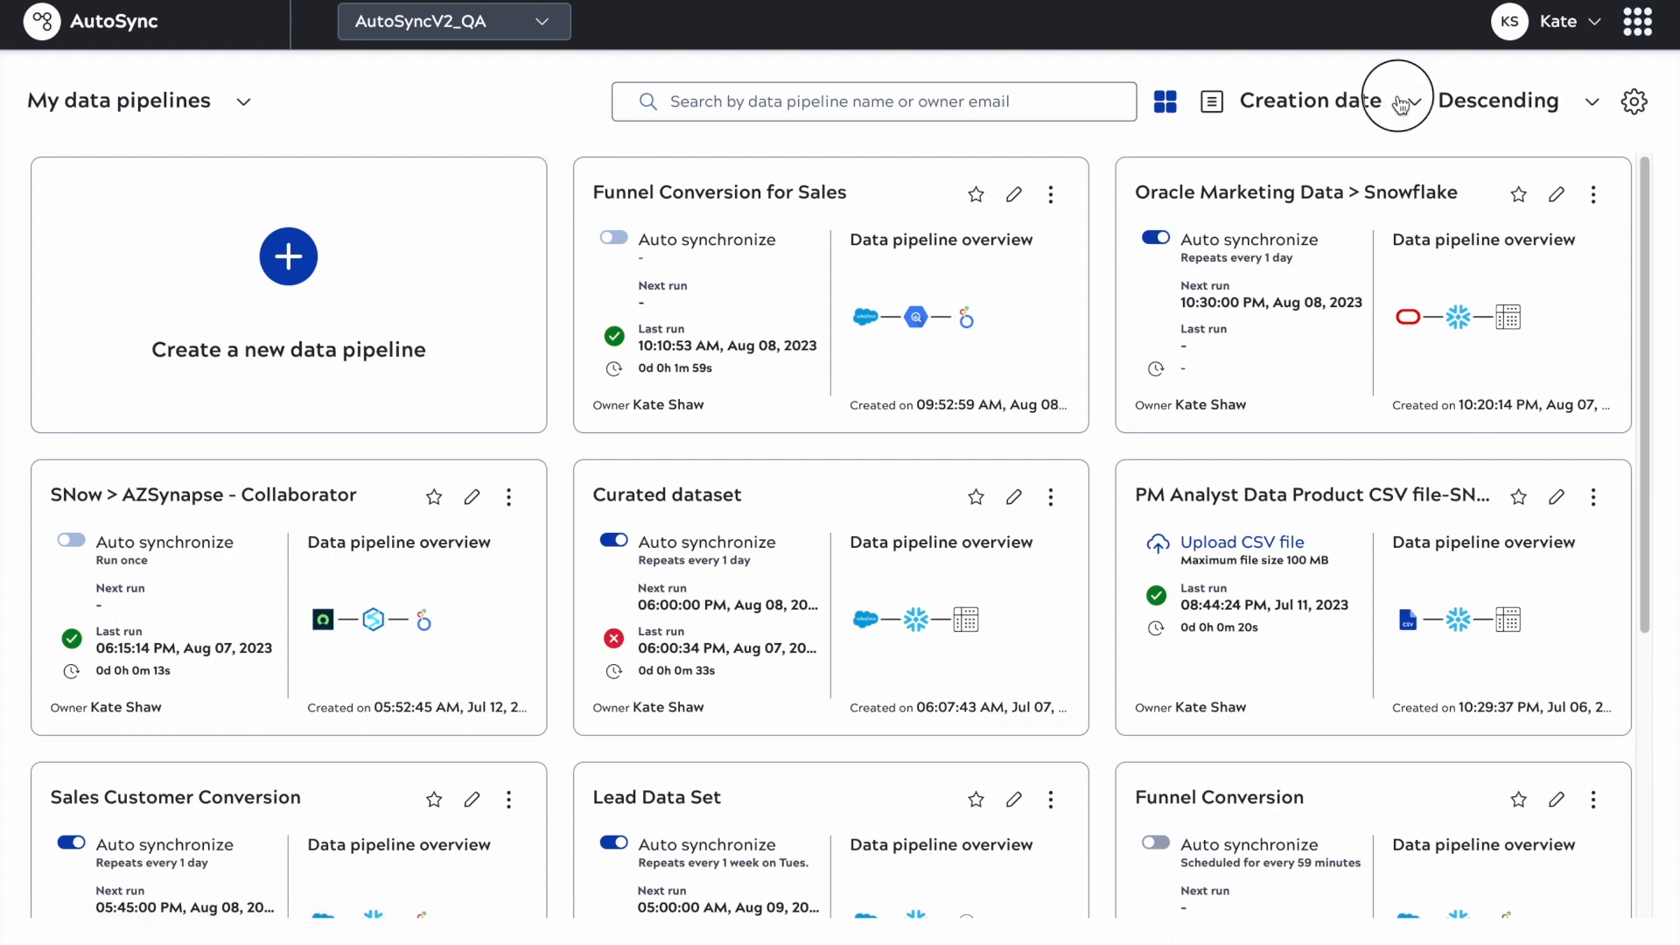
mouse_move(1540, 102)
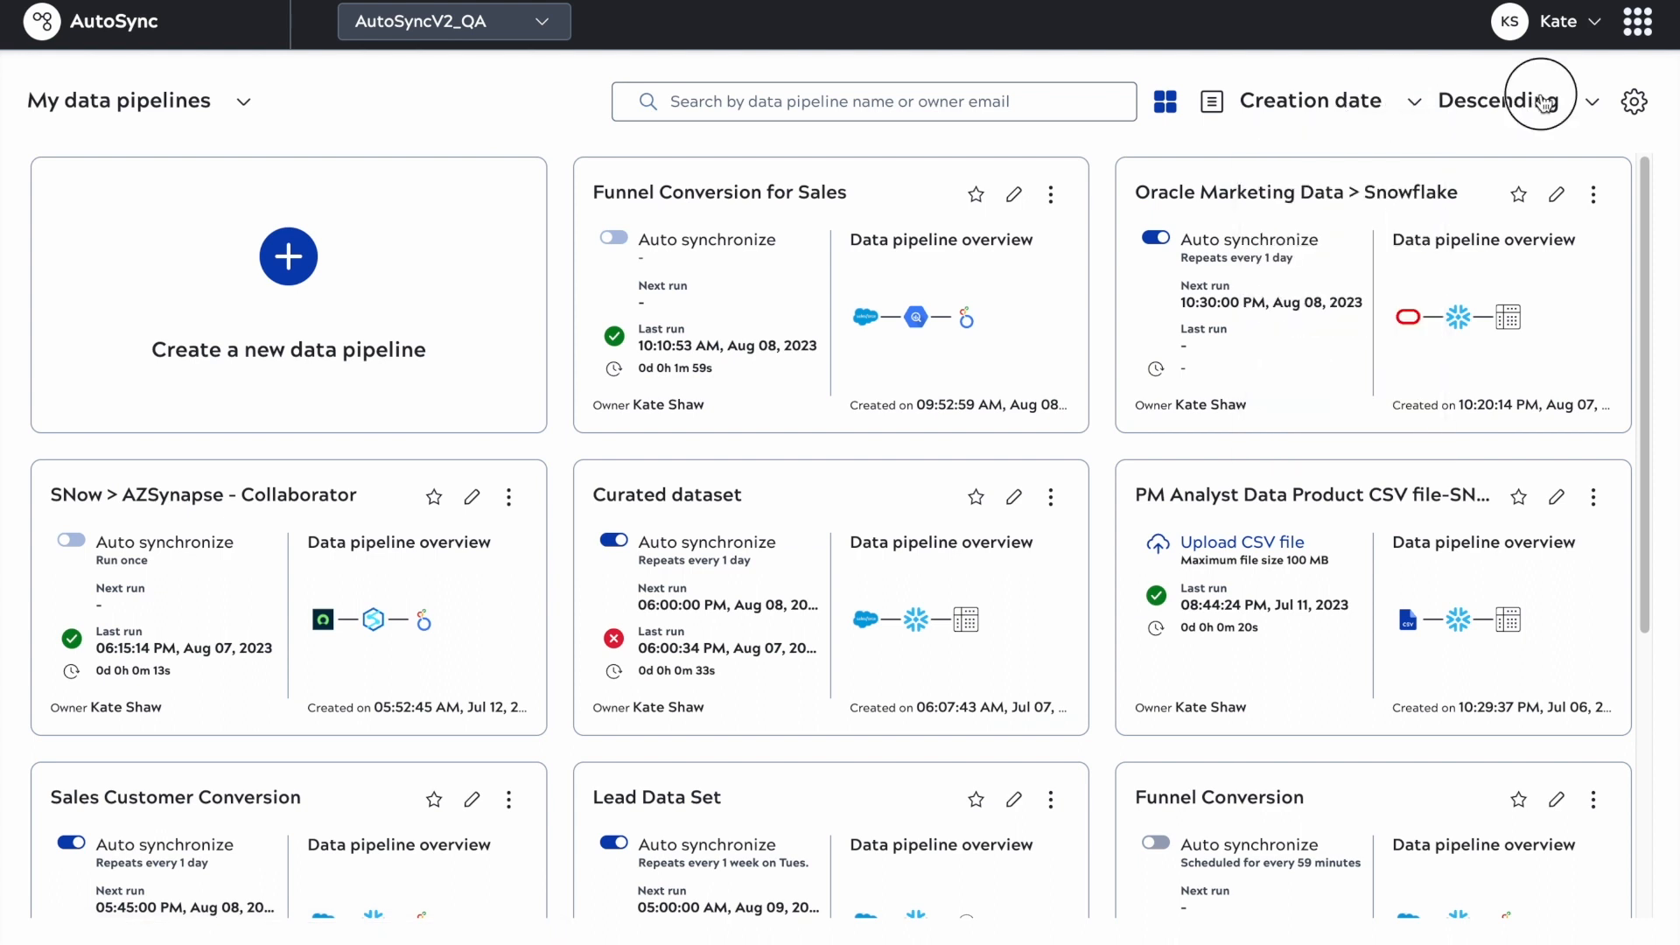
Step: Look through the sort options and credential management settings, then return to pipelines
left_click(1593, 101)
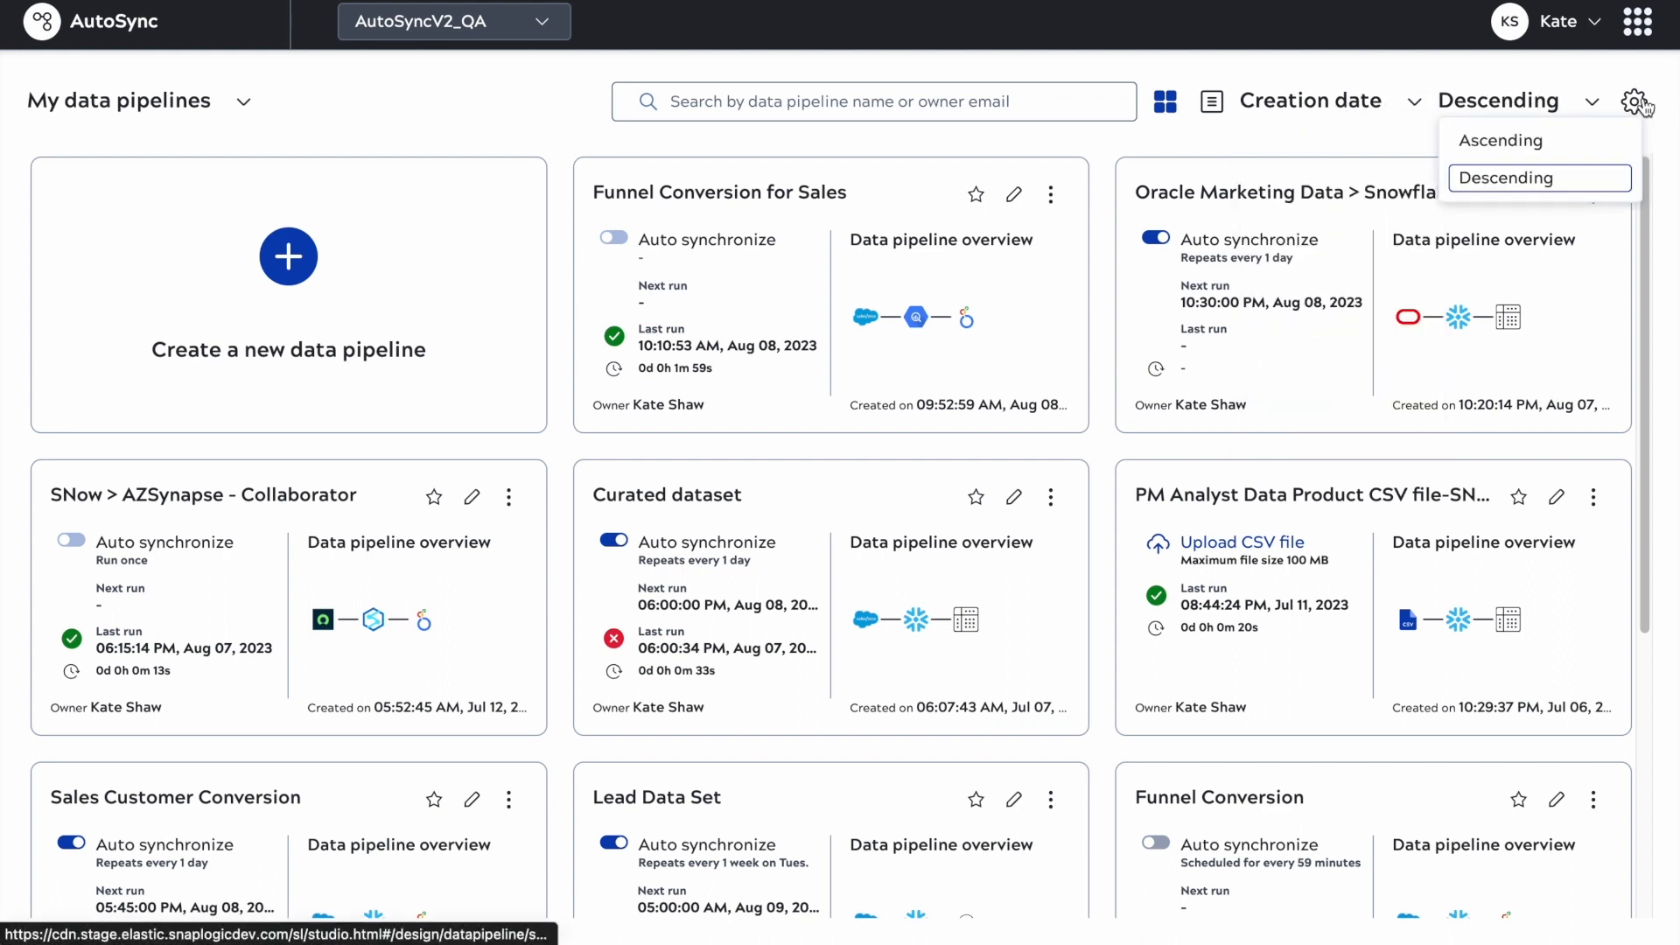
left_click(1636, 100)
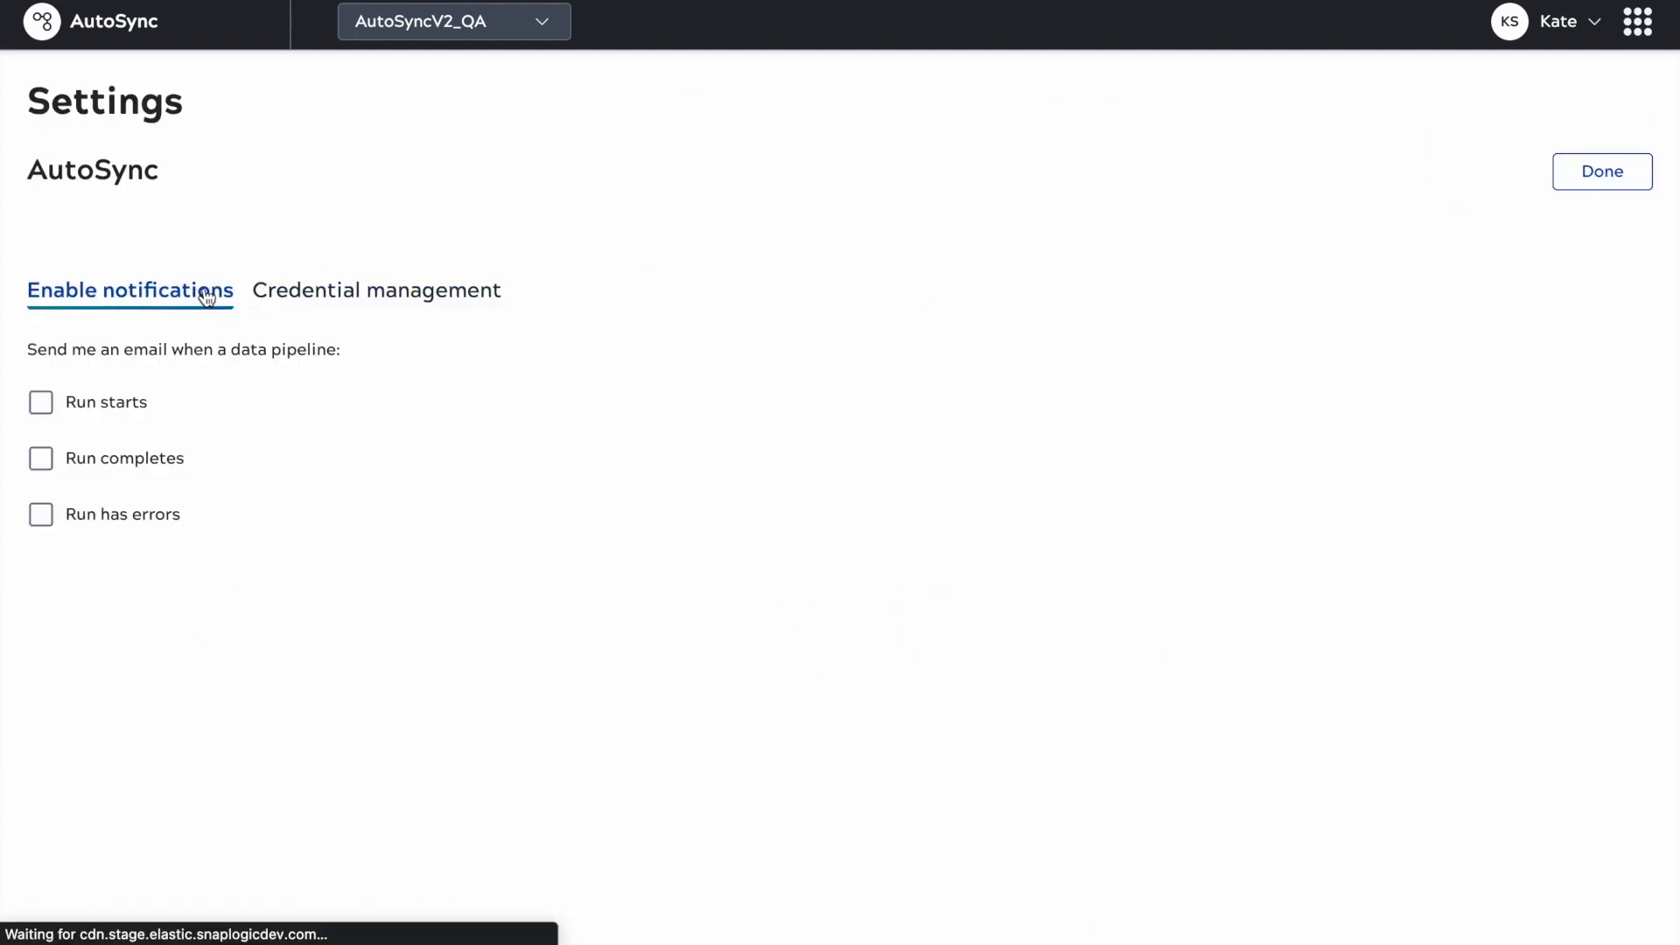
left_click(375, 290)
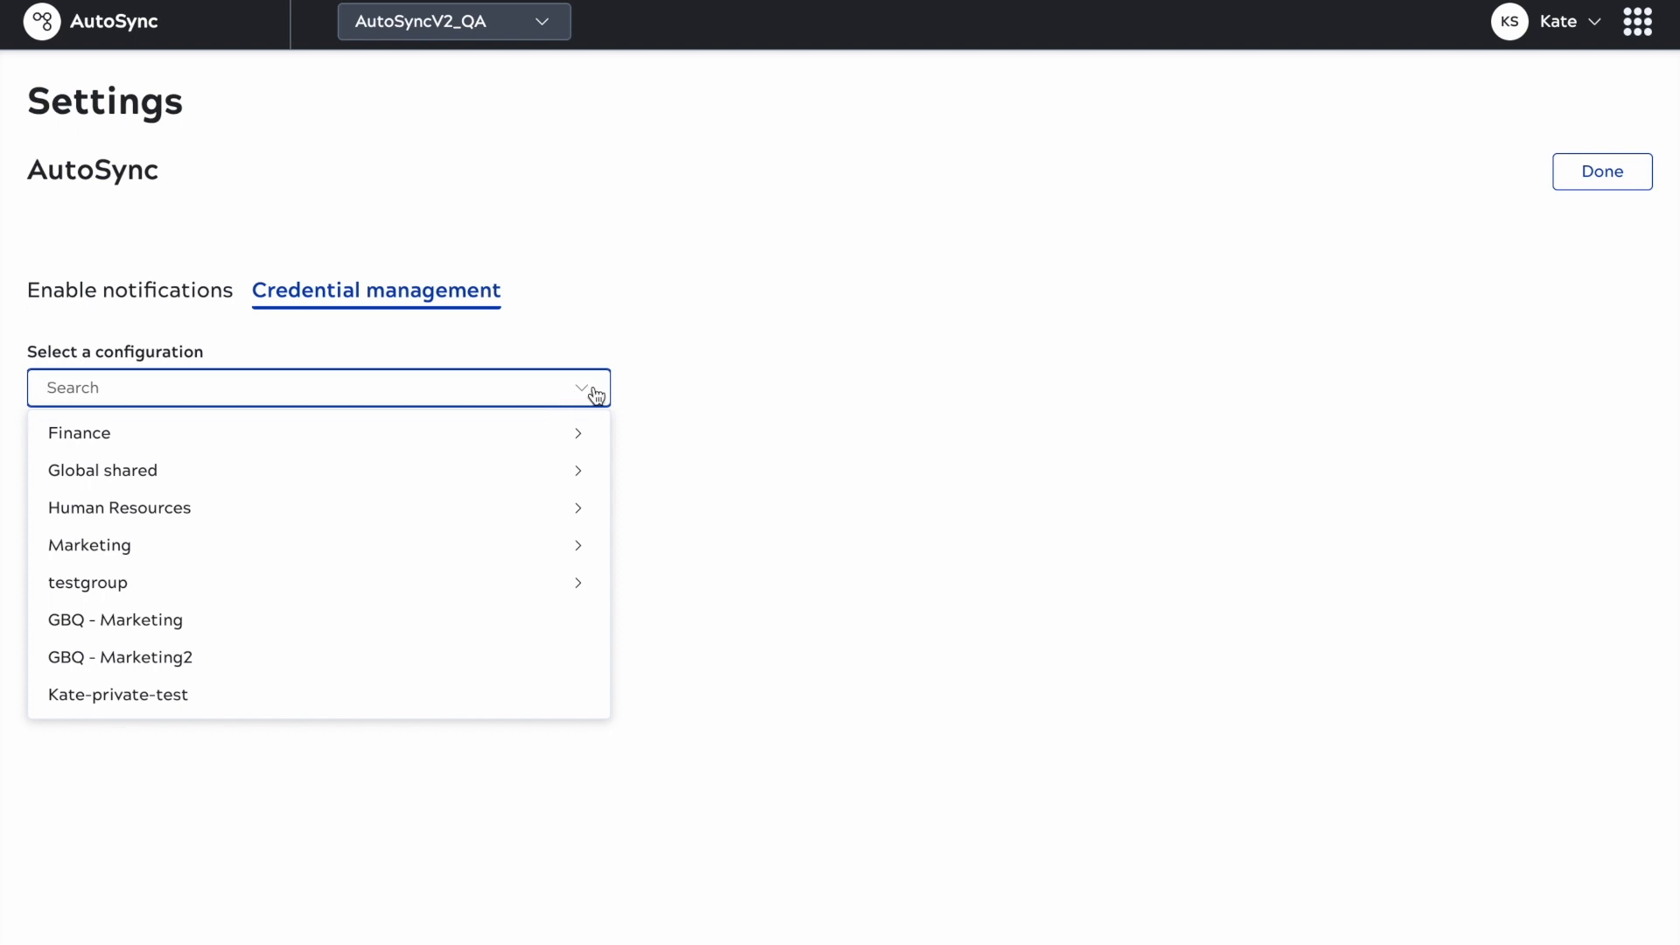
left_click(1600, 171)
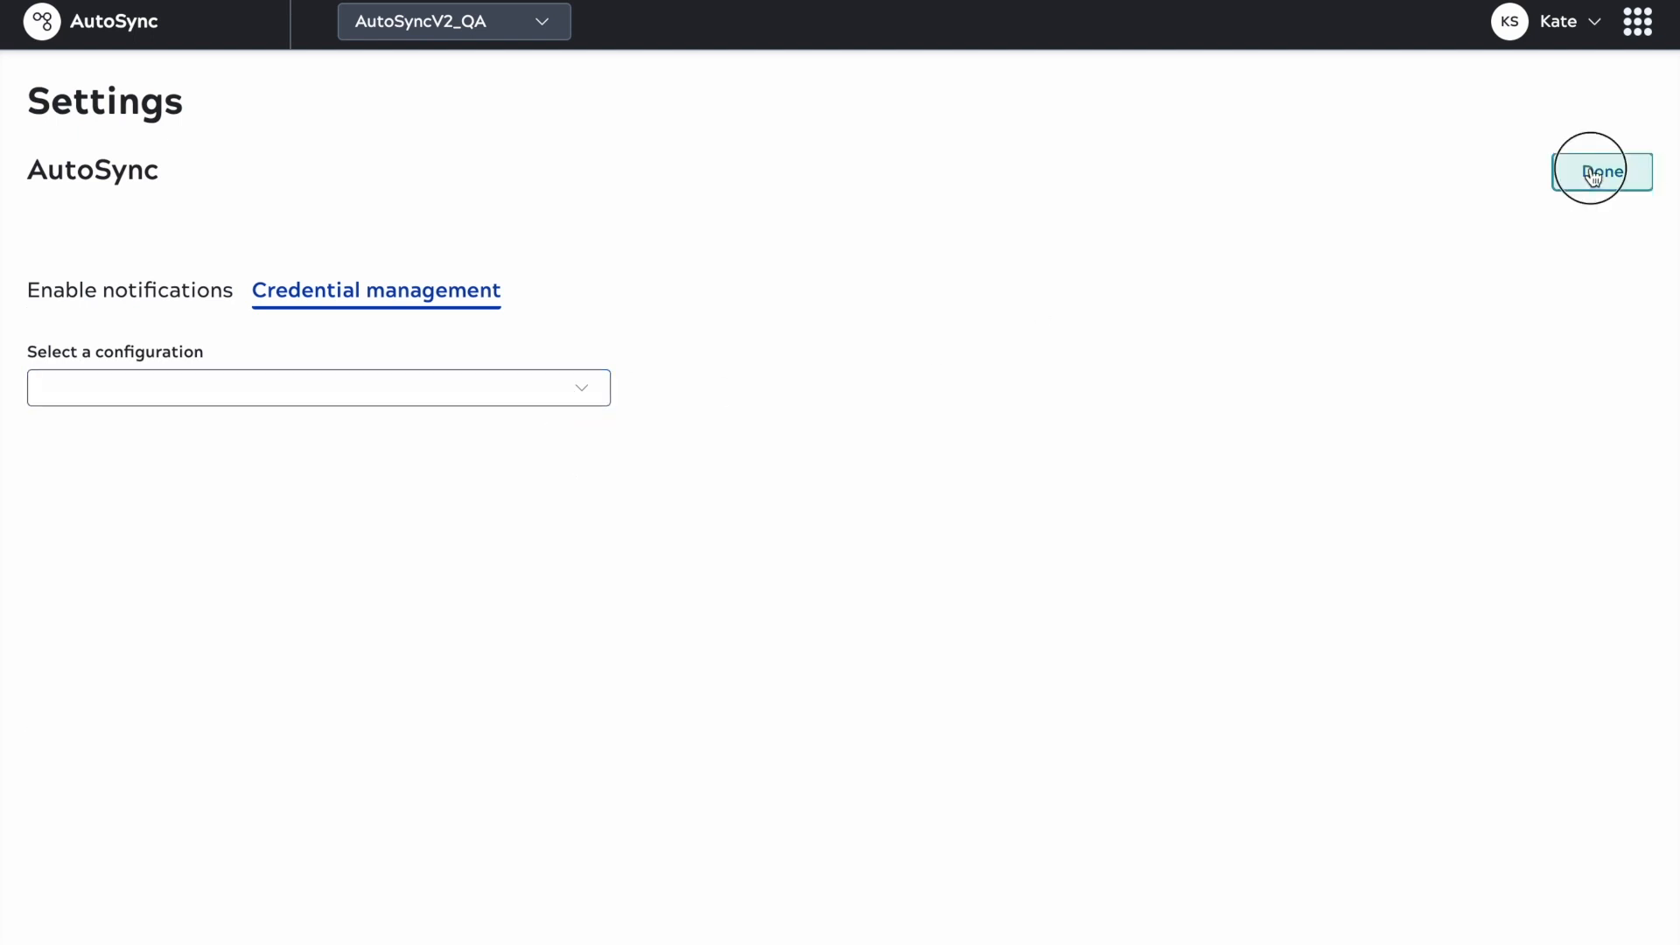
left_click(1600, 171)
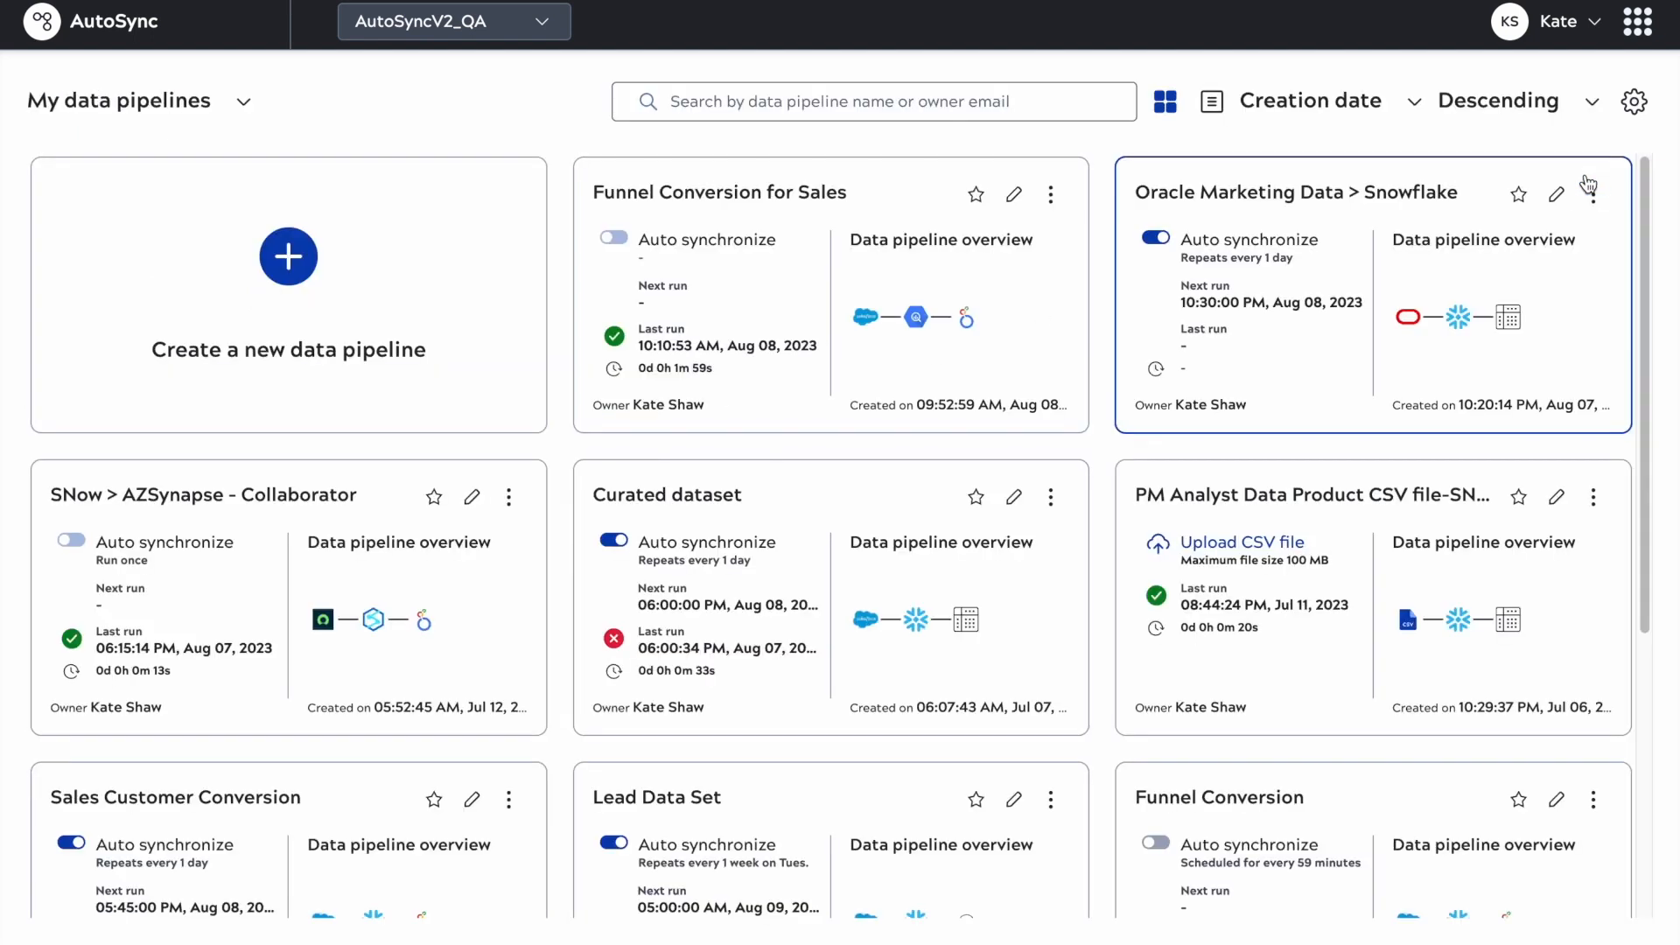
mouse_move(875, 199)
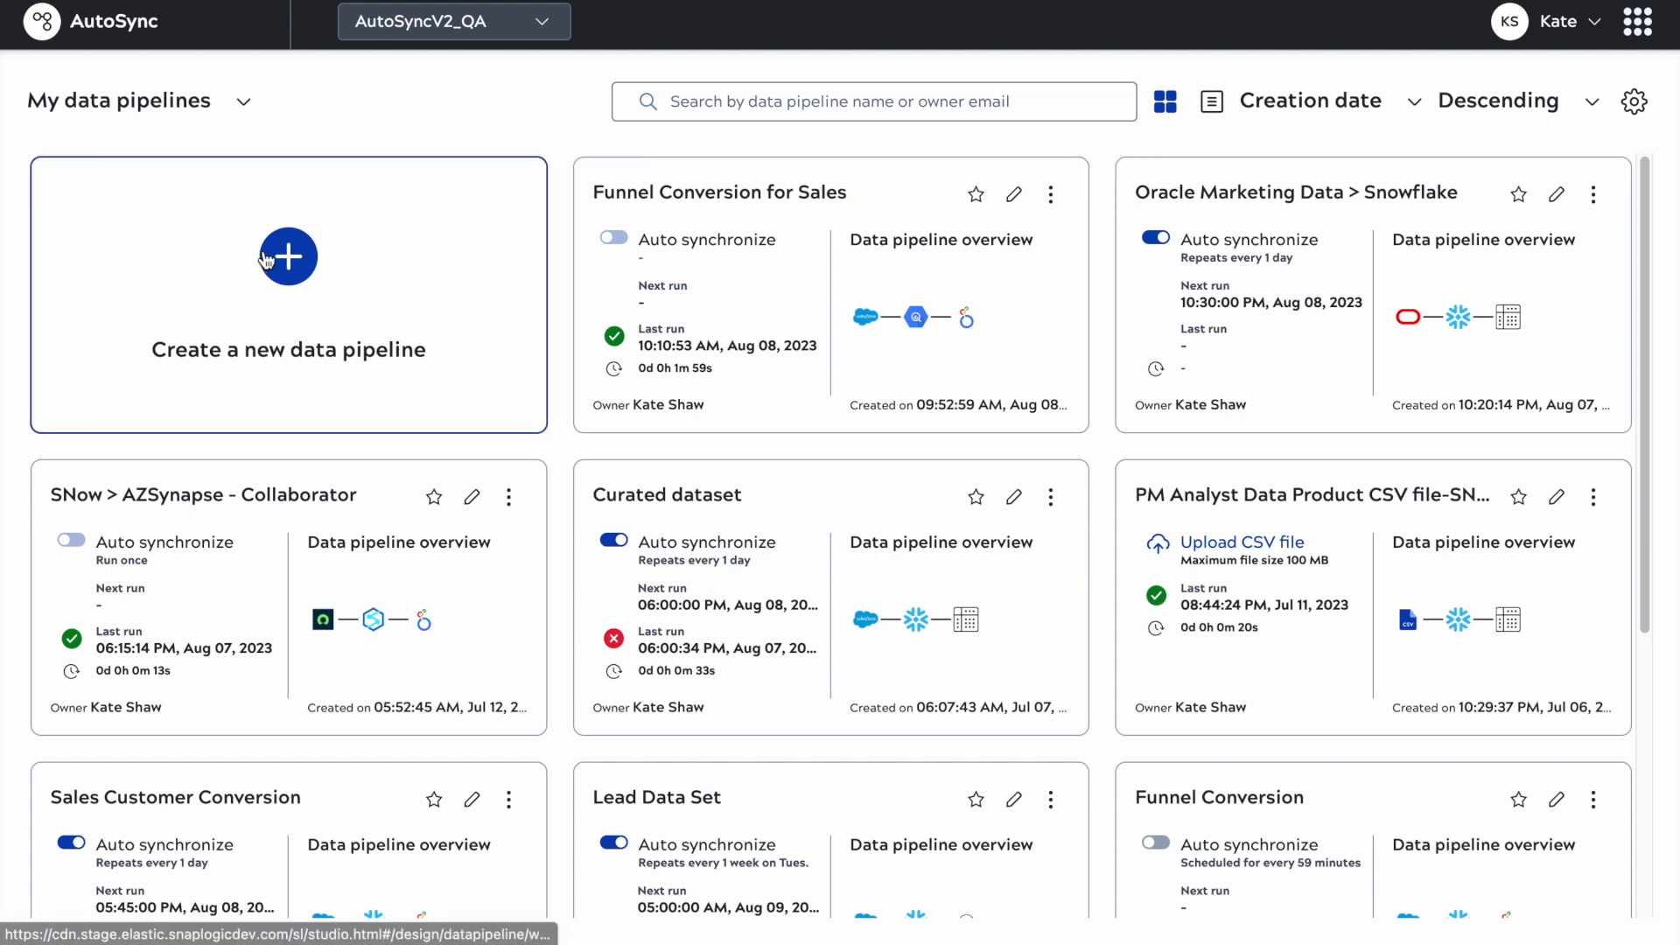
Step: Create a new data pipeline named 'Customer Engagement for Marketing'
left_click(287, 254)
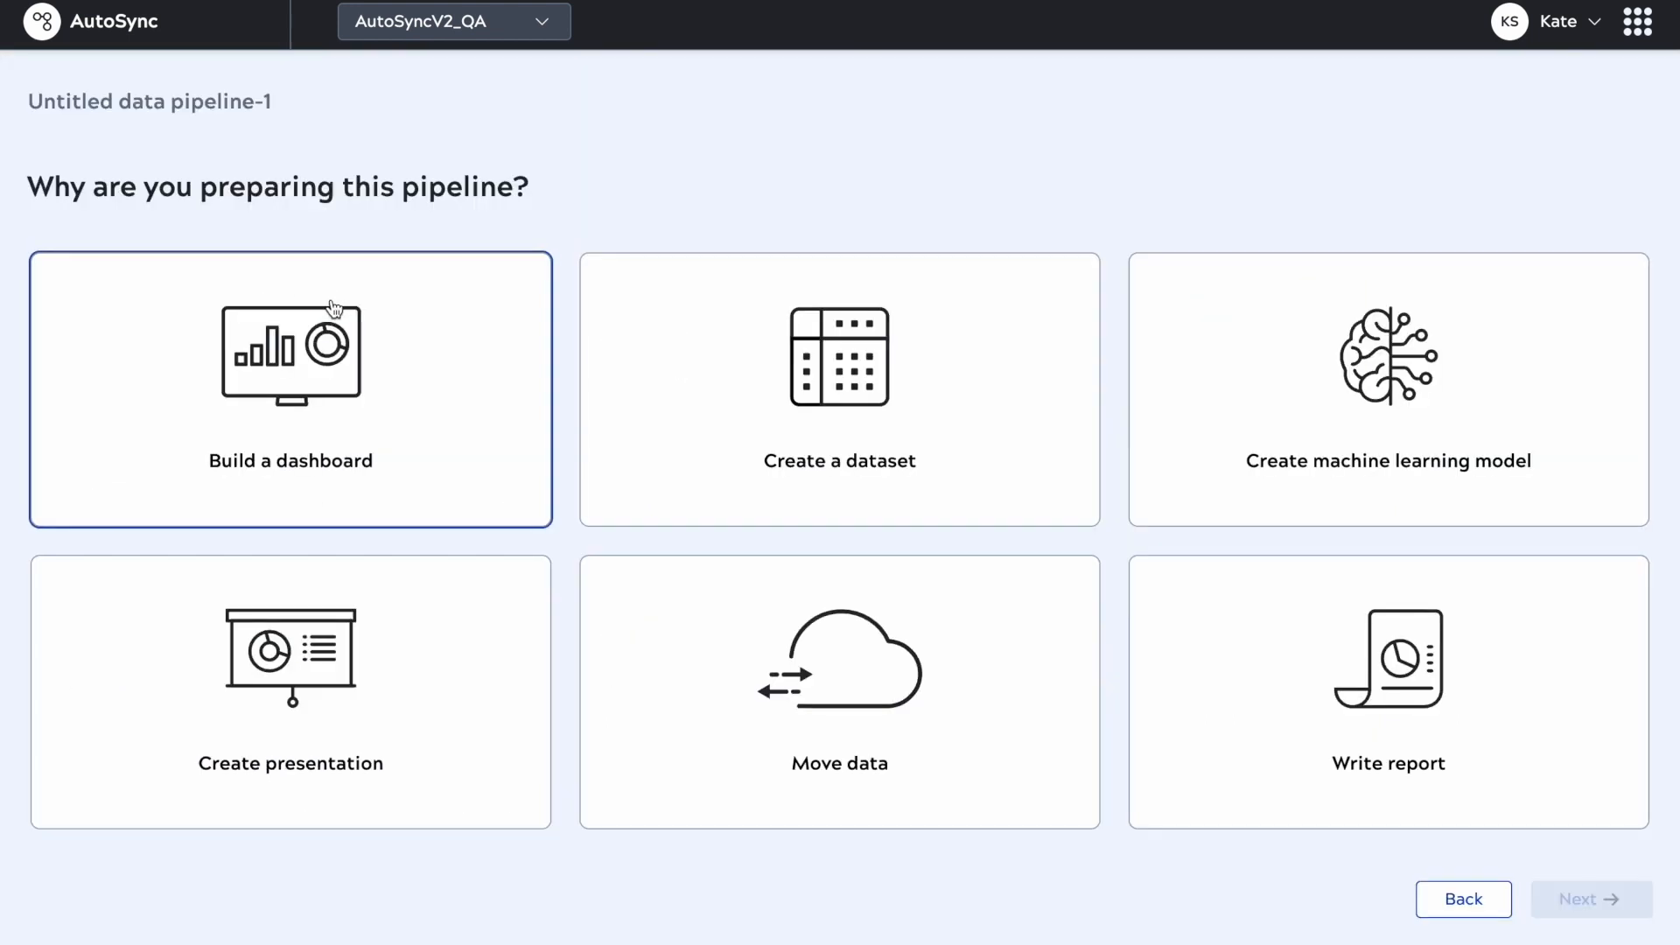
type("Customer Engagem")
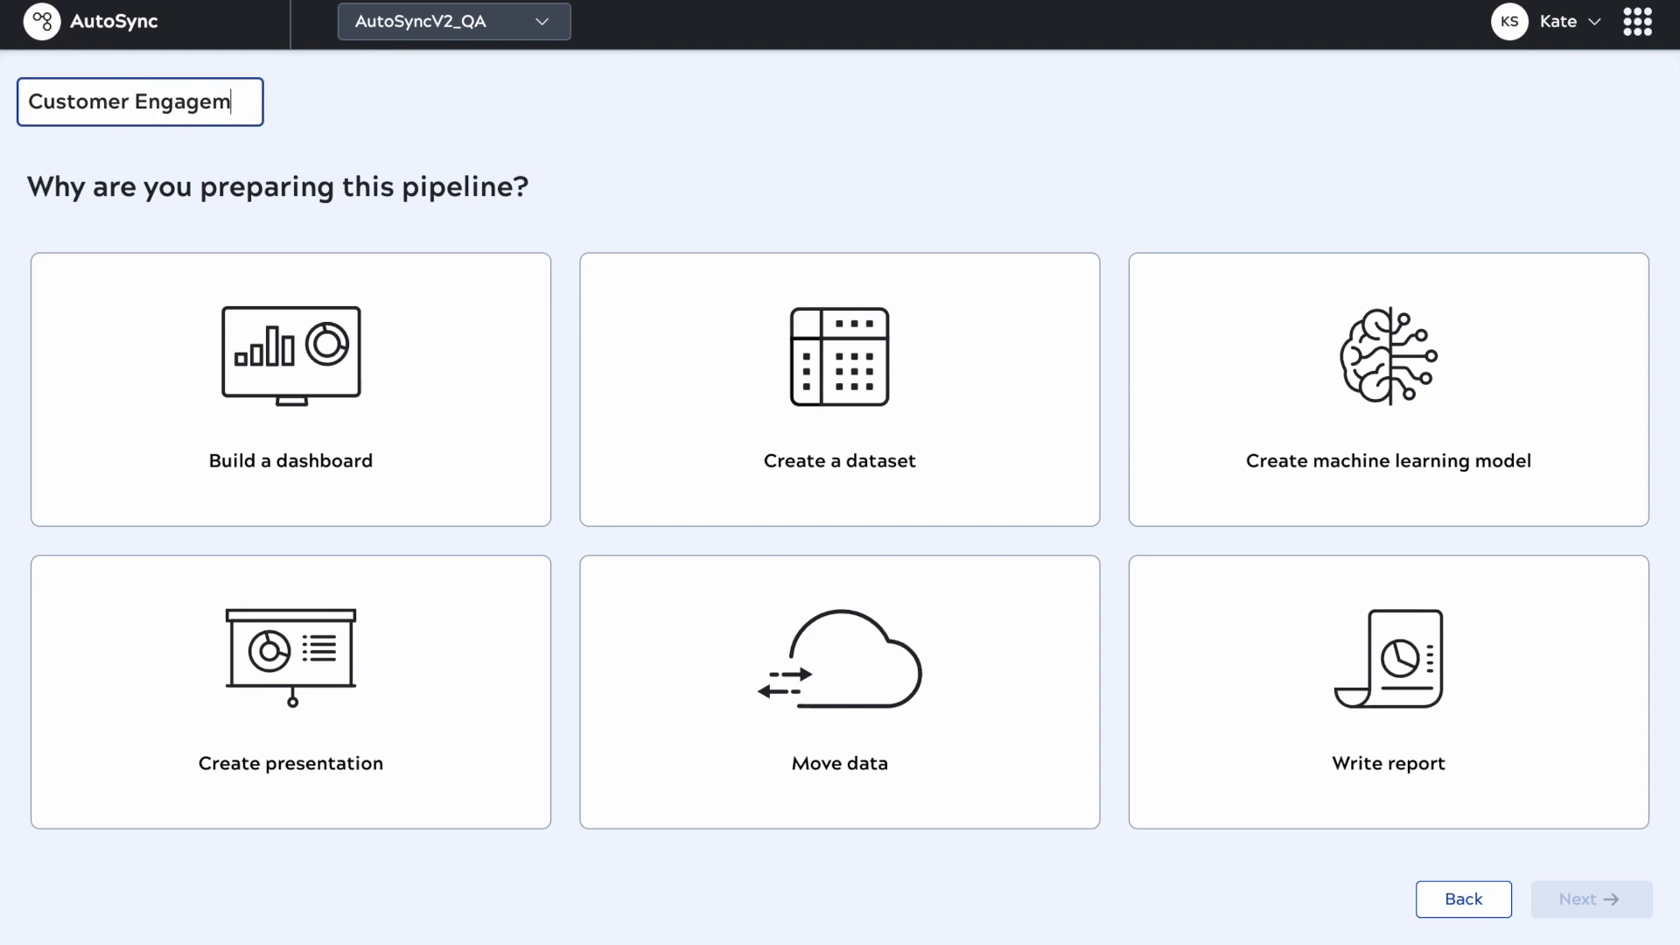
type("for Marketing")
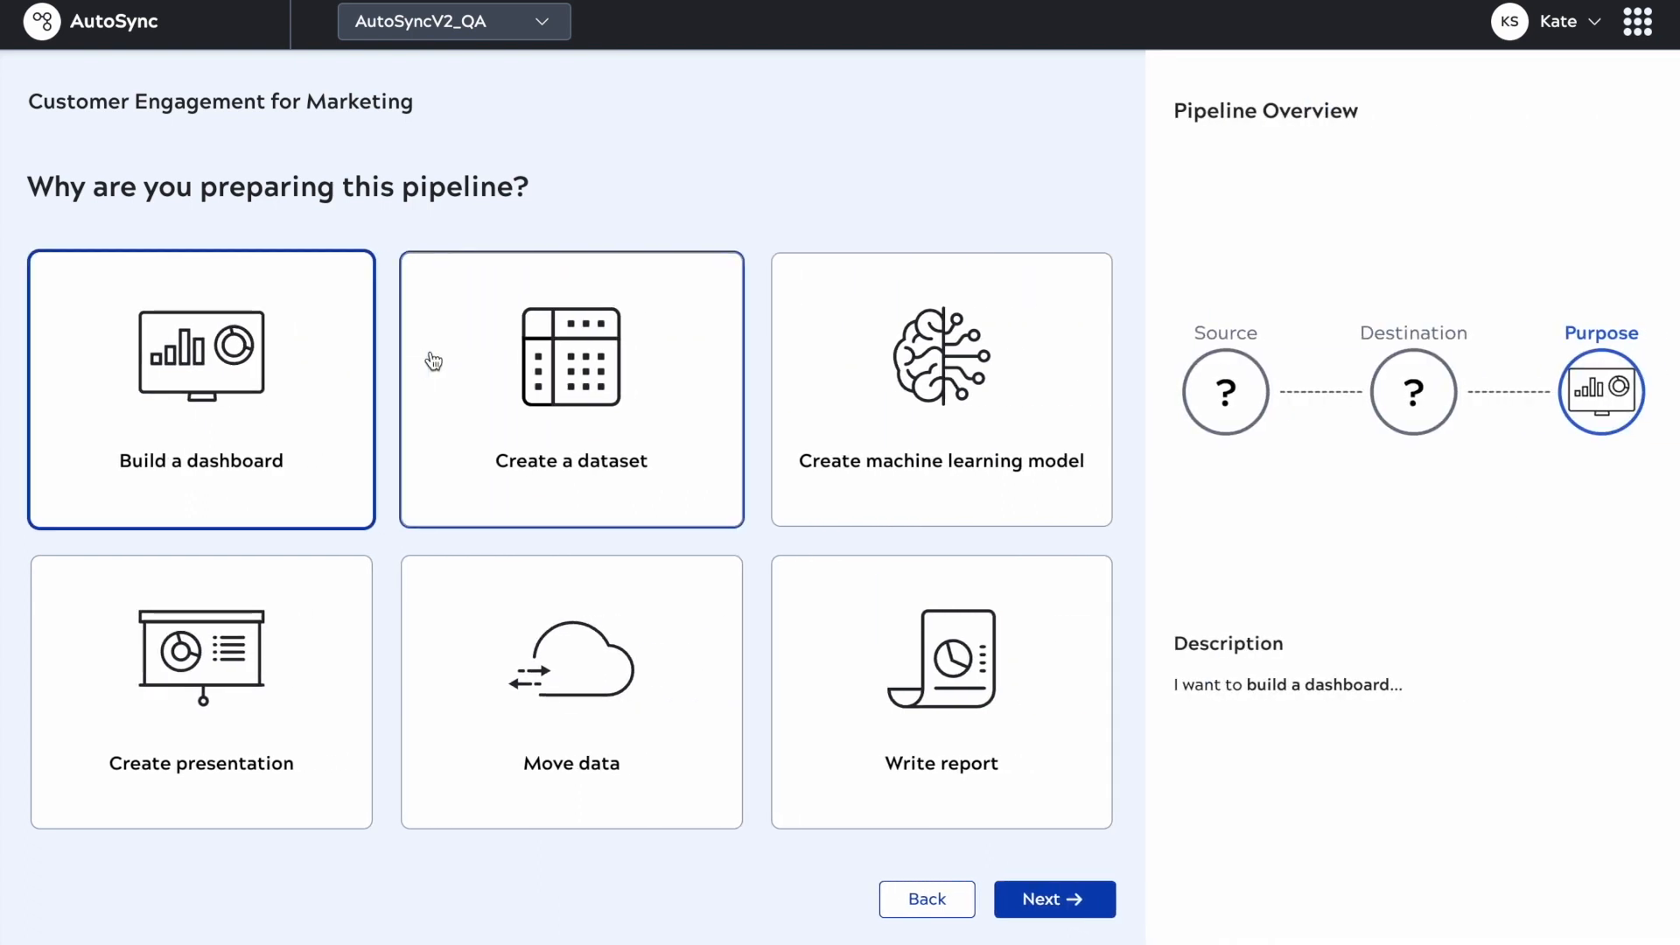
mouse_move(1590, 384)
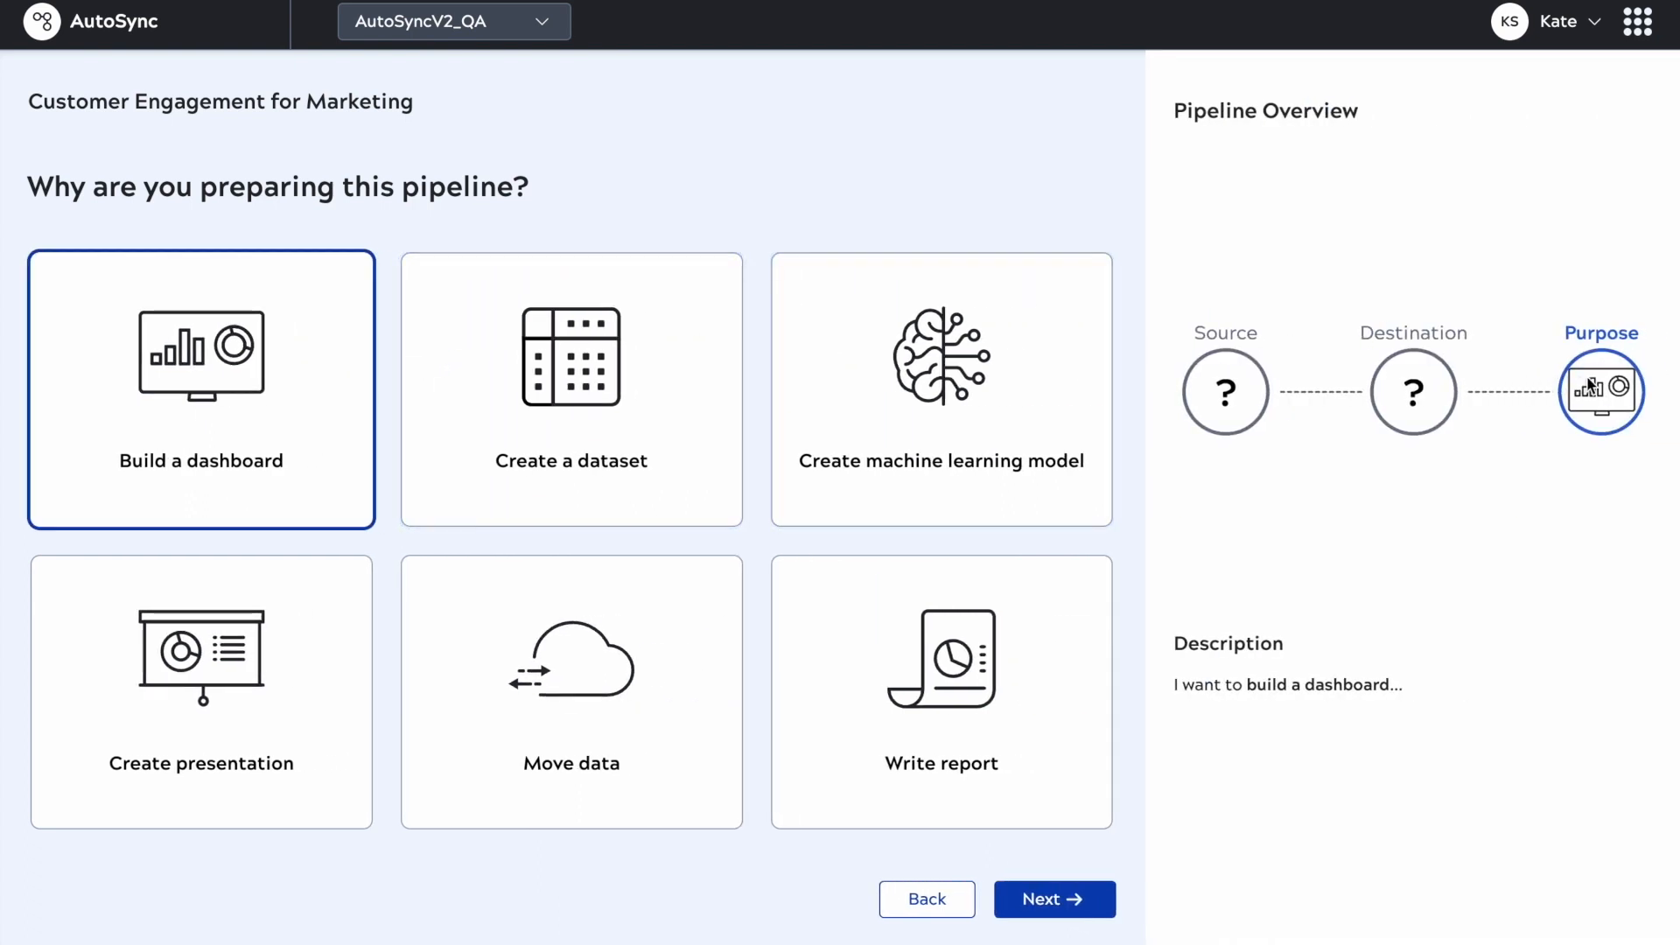
mouse_move(1053, 897)
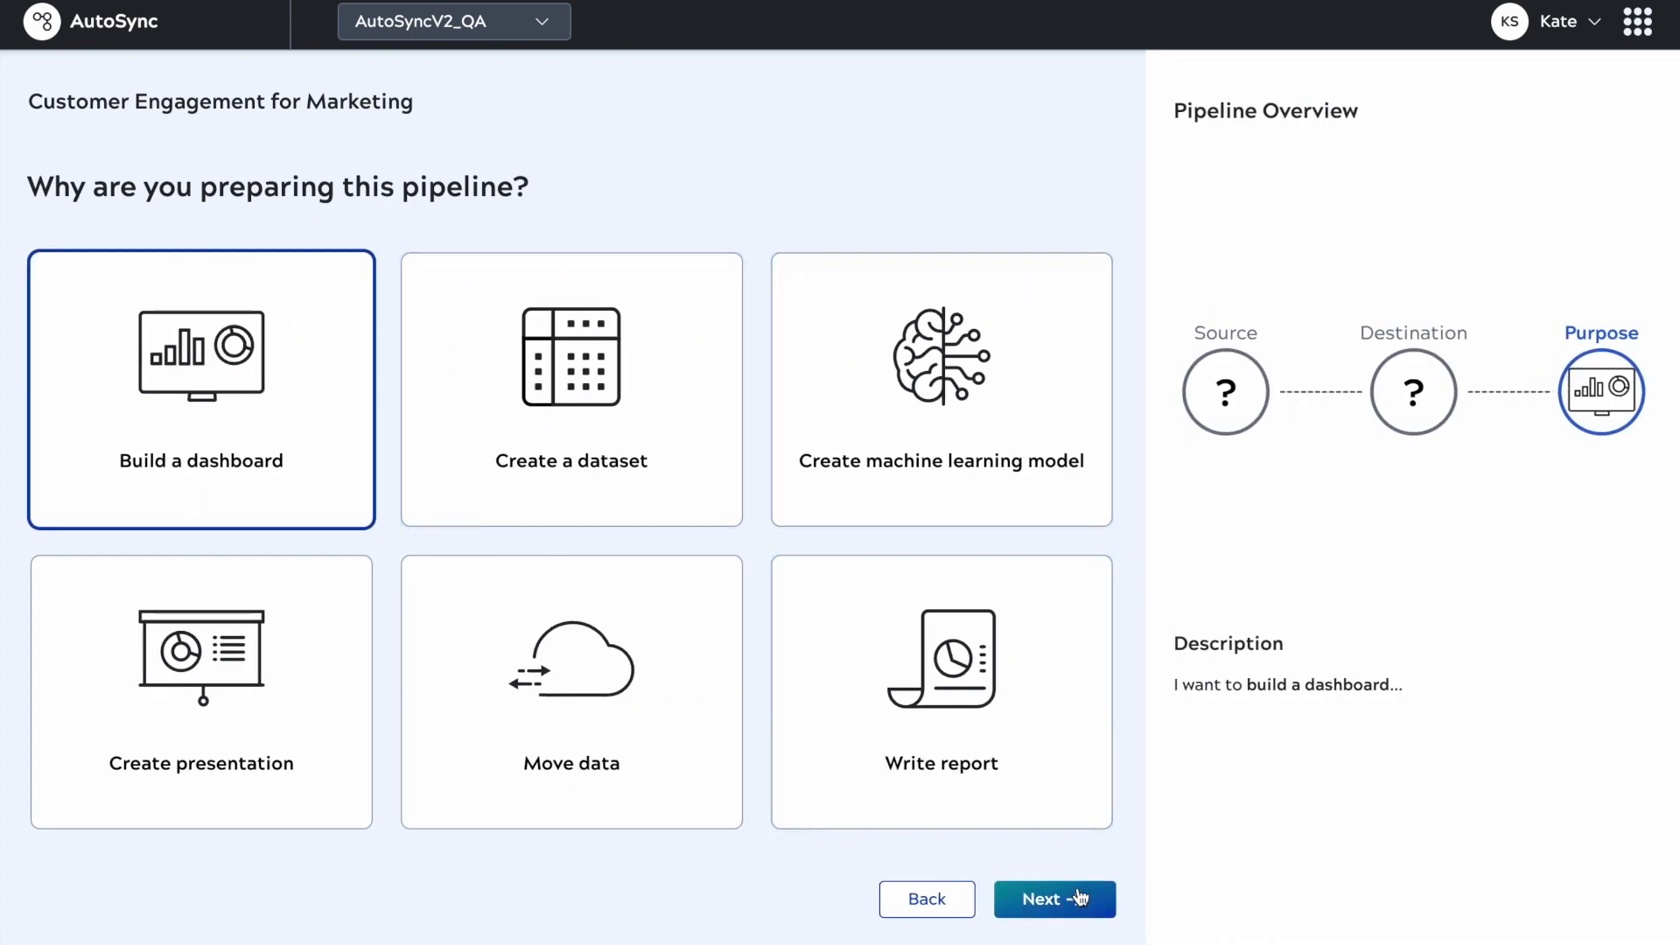
Step: Choose Marketing audience, Customer engagement content, Looker as tool and Google BigQuery storage
left_click(1053, 898)
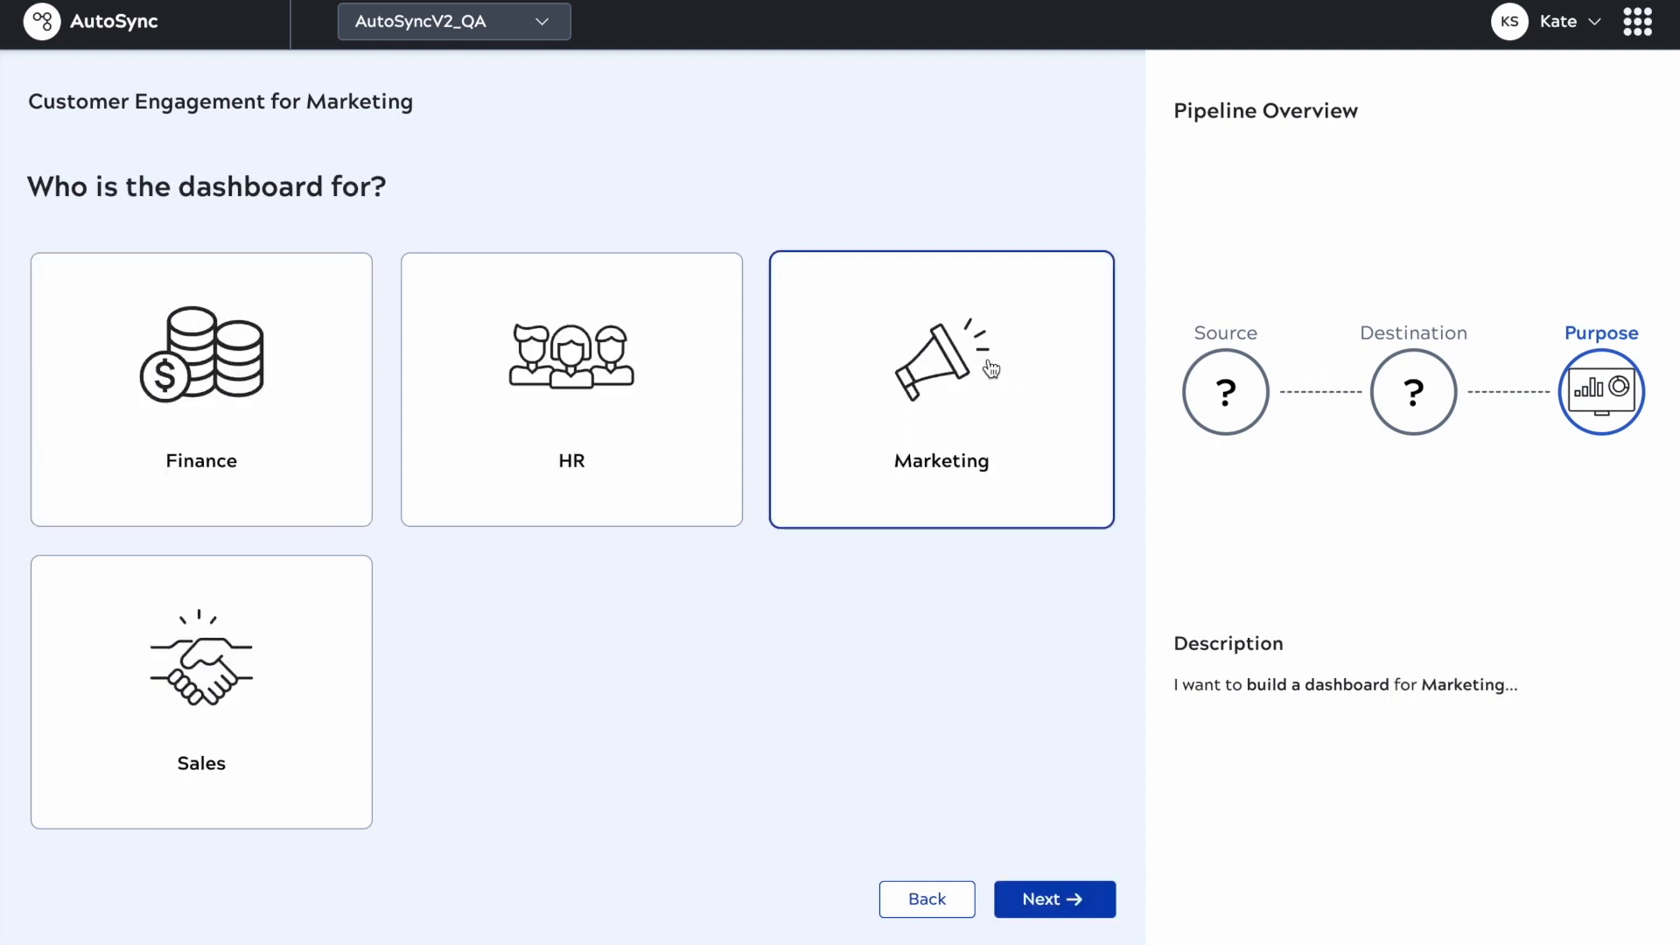
left_click(1051, 898)
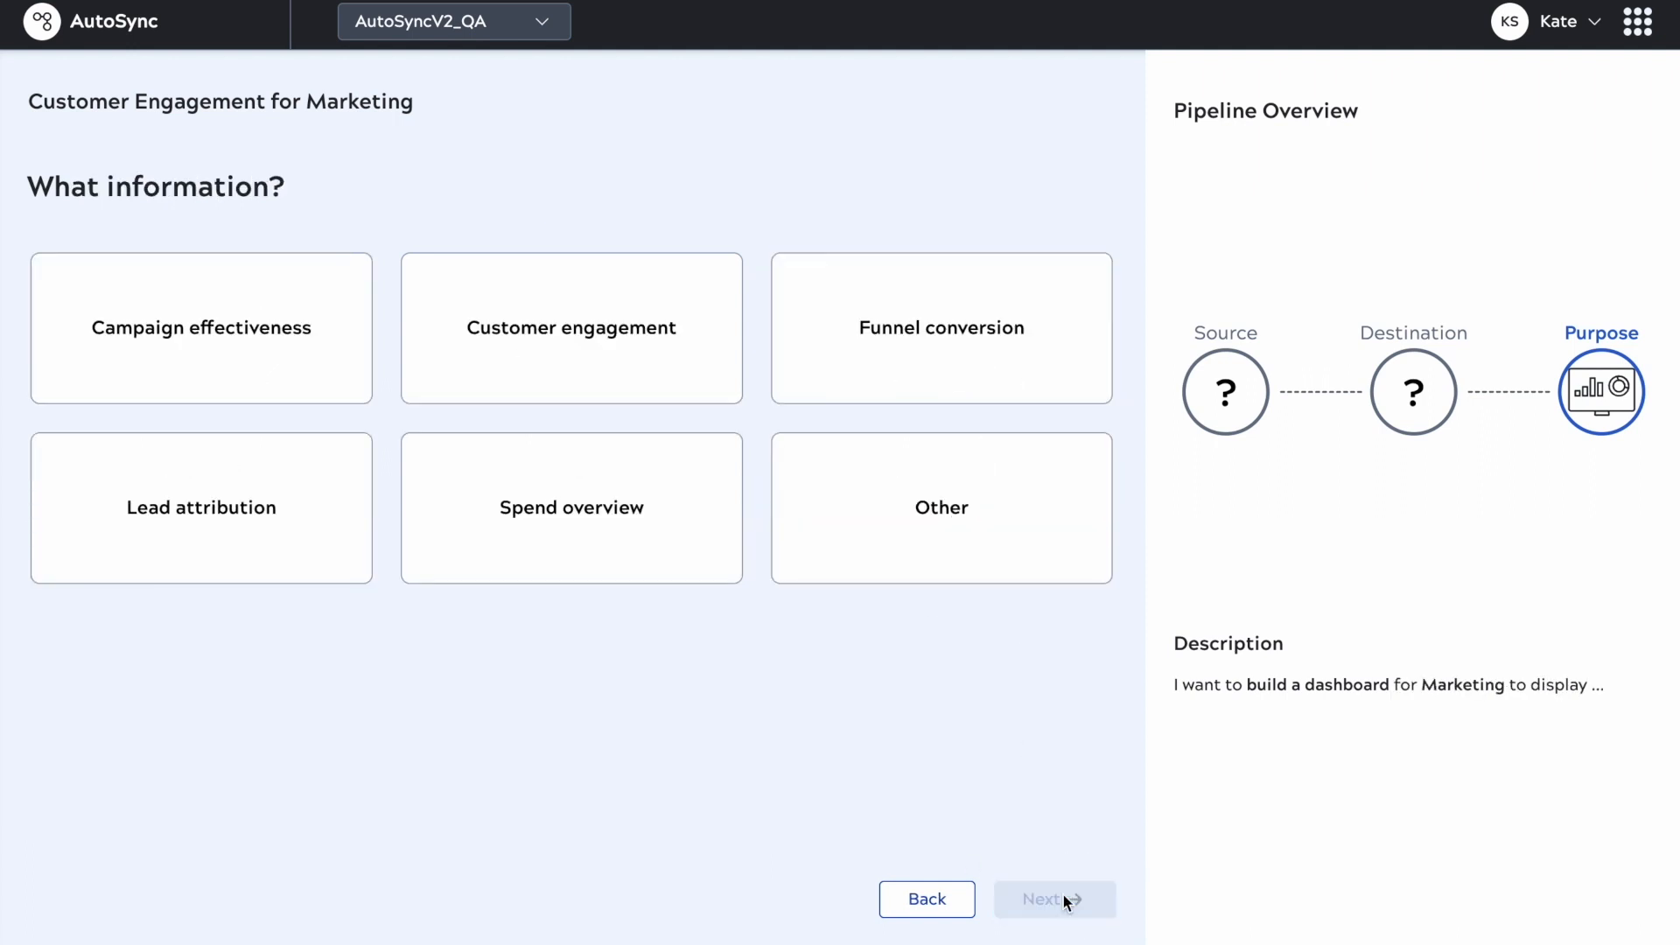
left_click(571, 328)
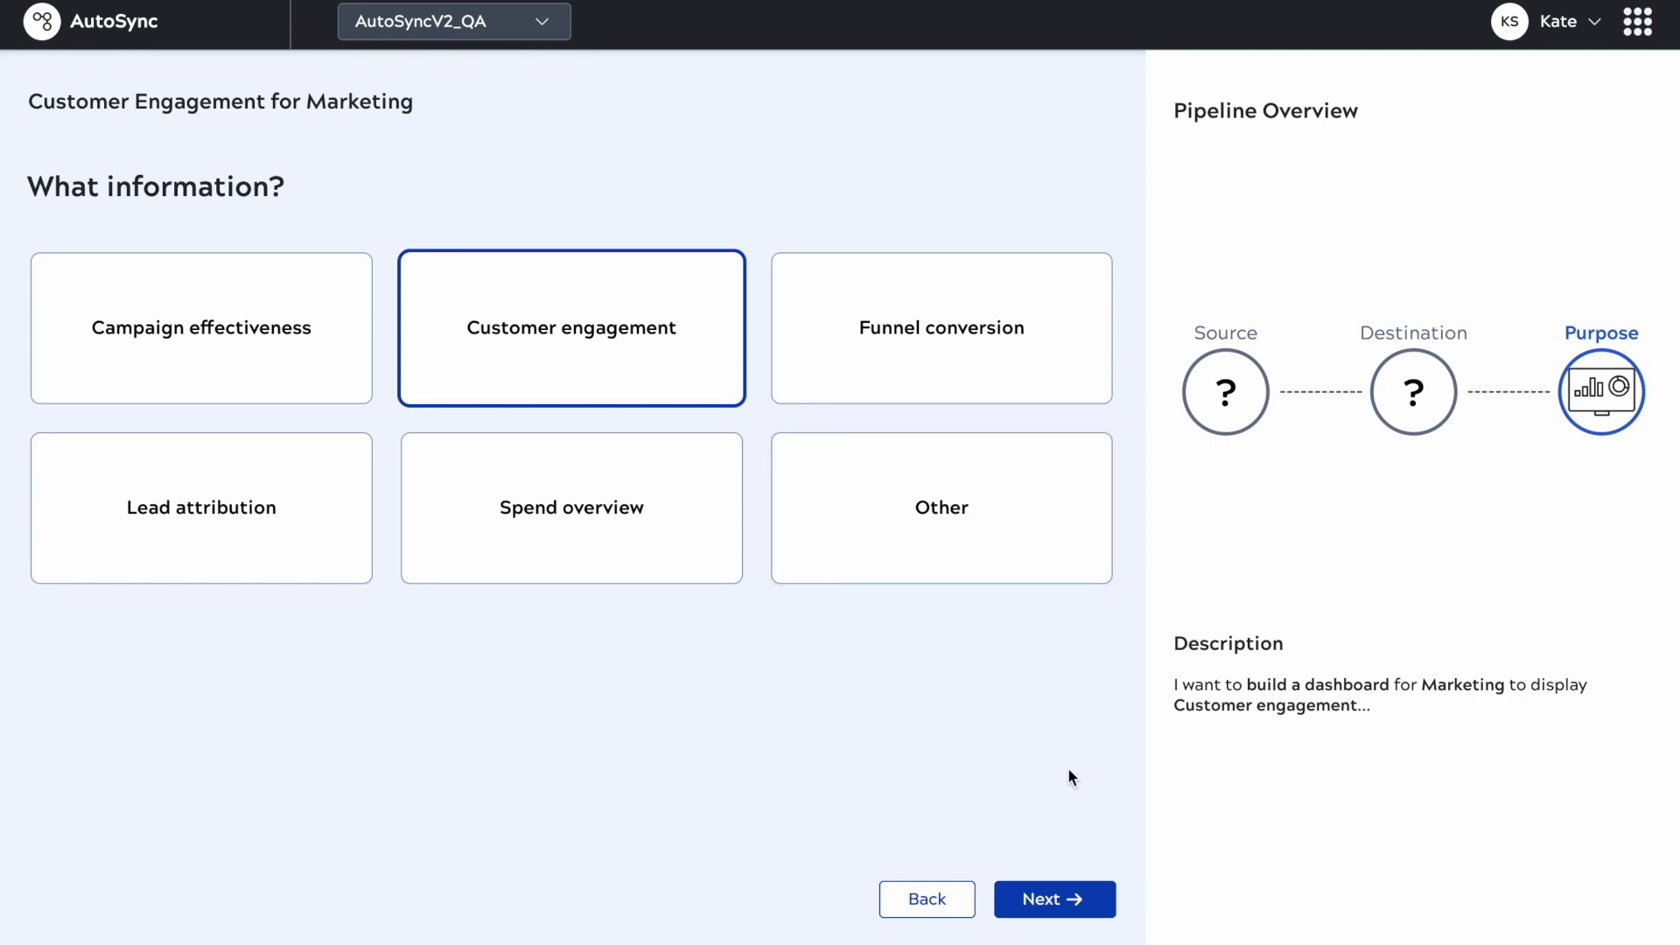
left_click(1052, 898)
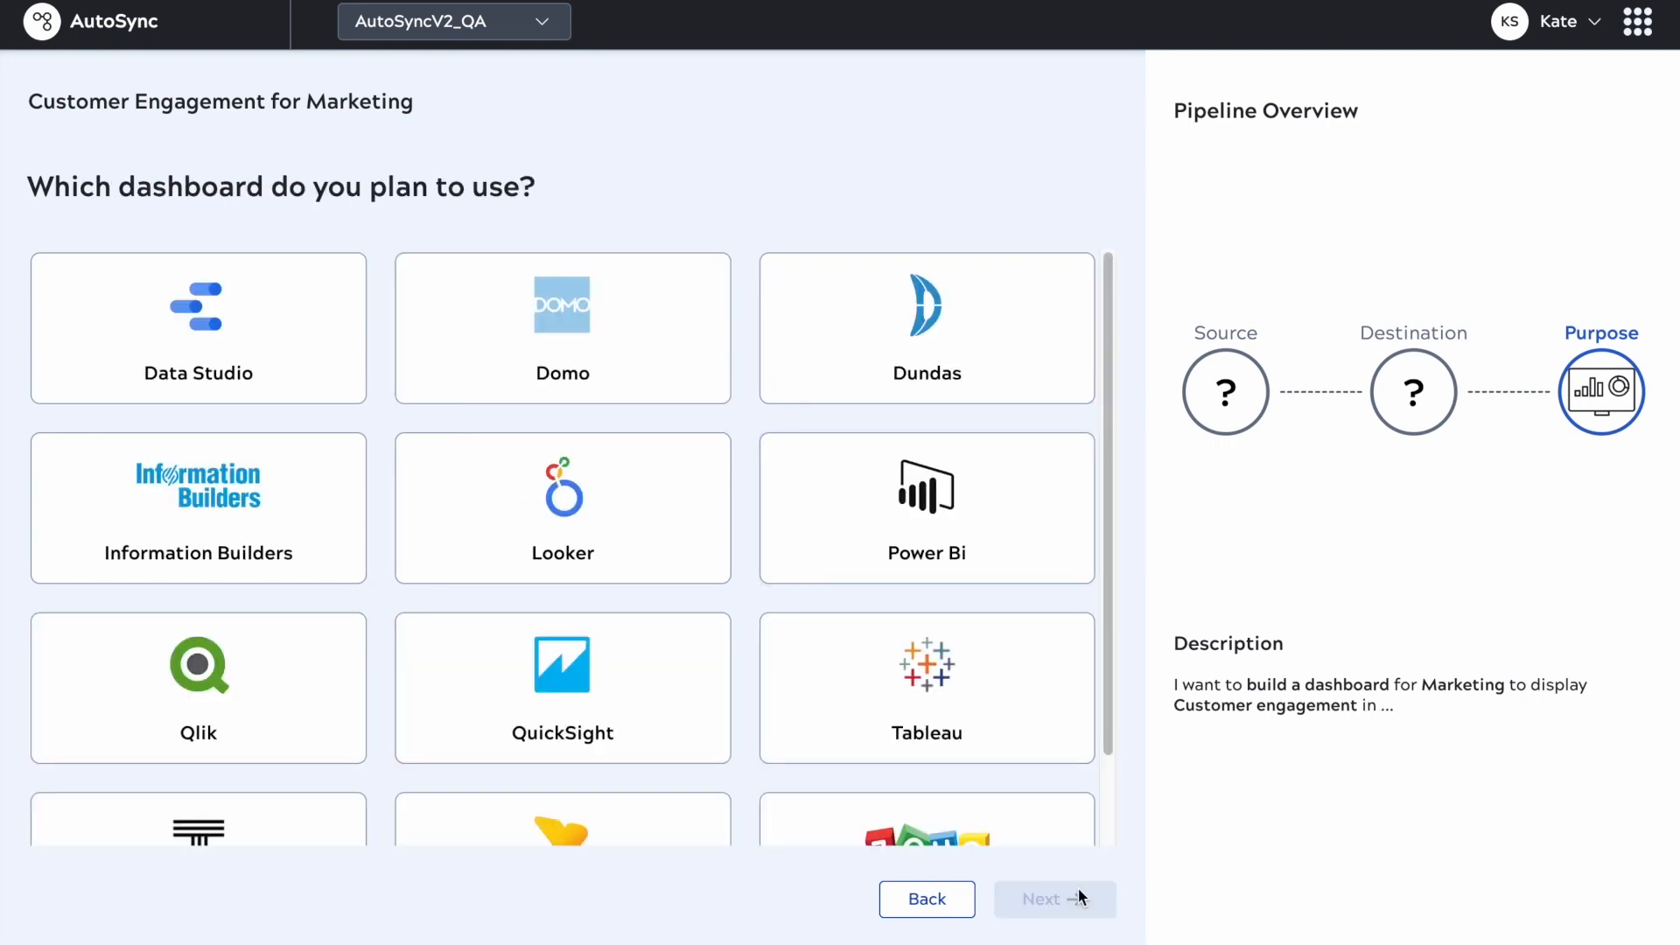
left_click(562, 508)
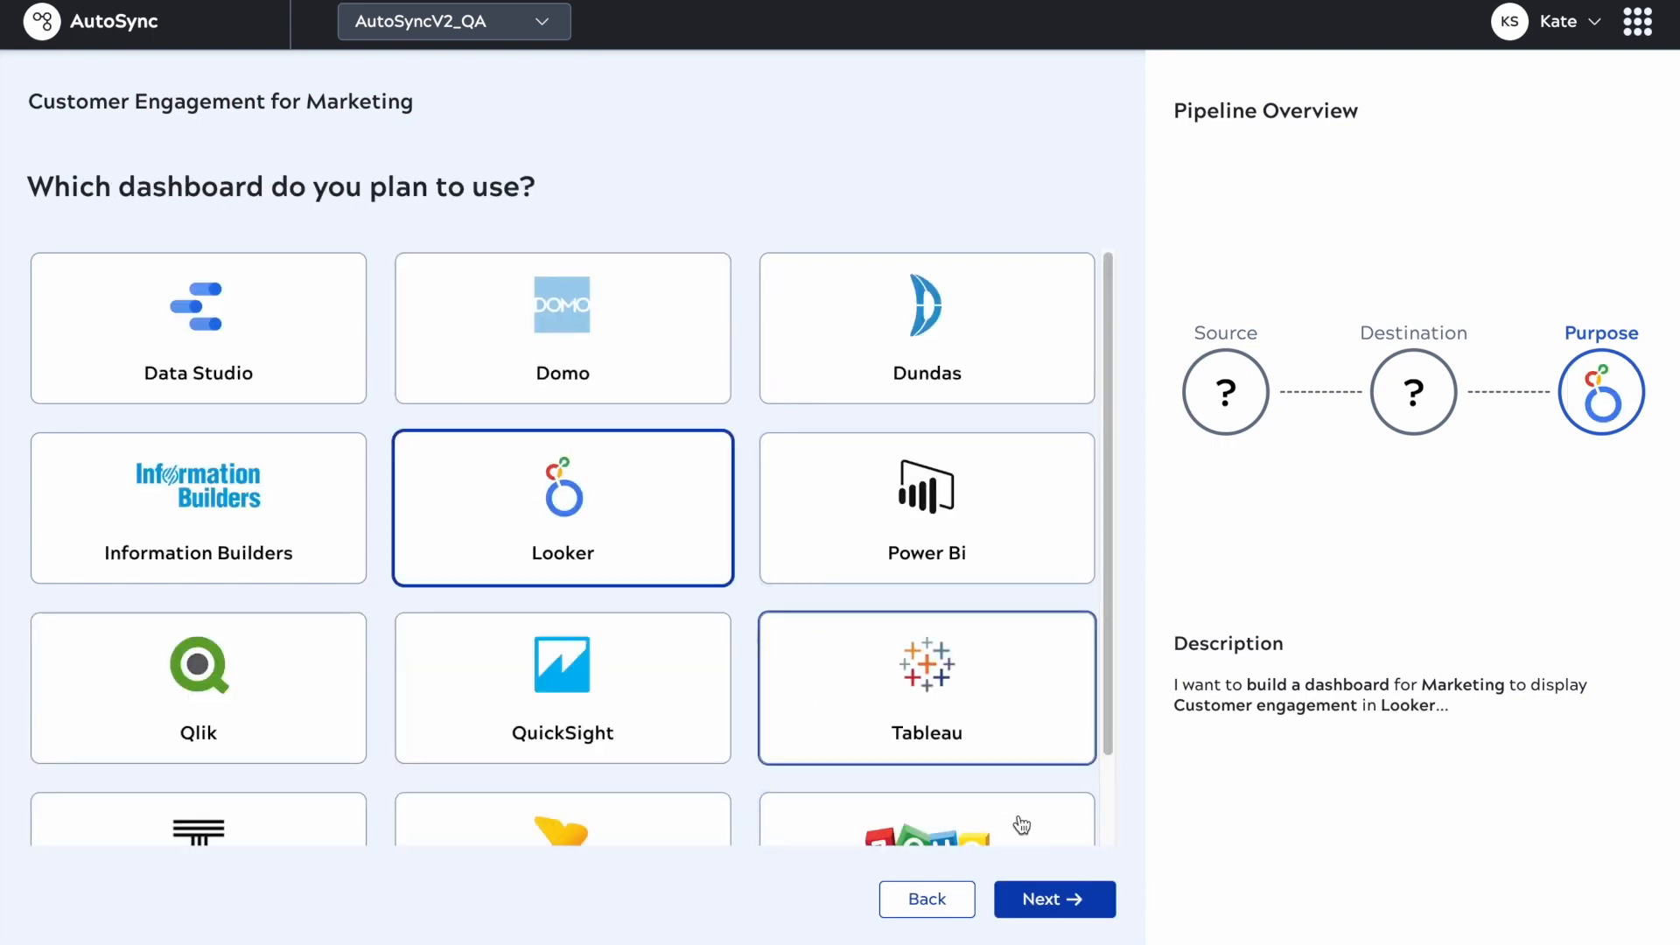
left_click(1053, 897)
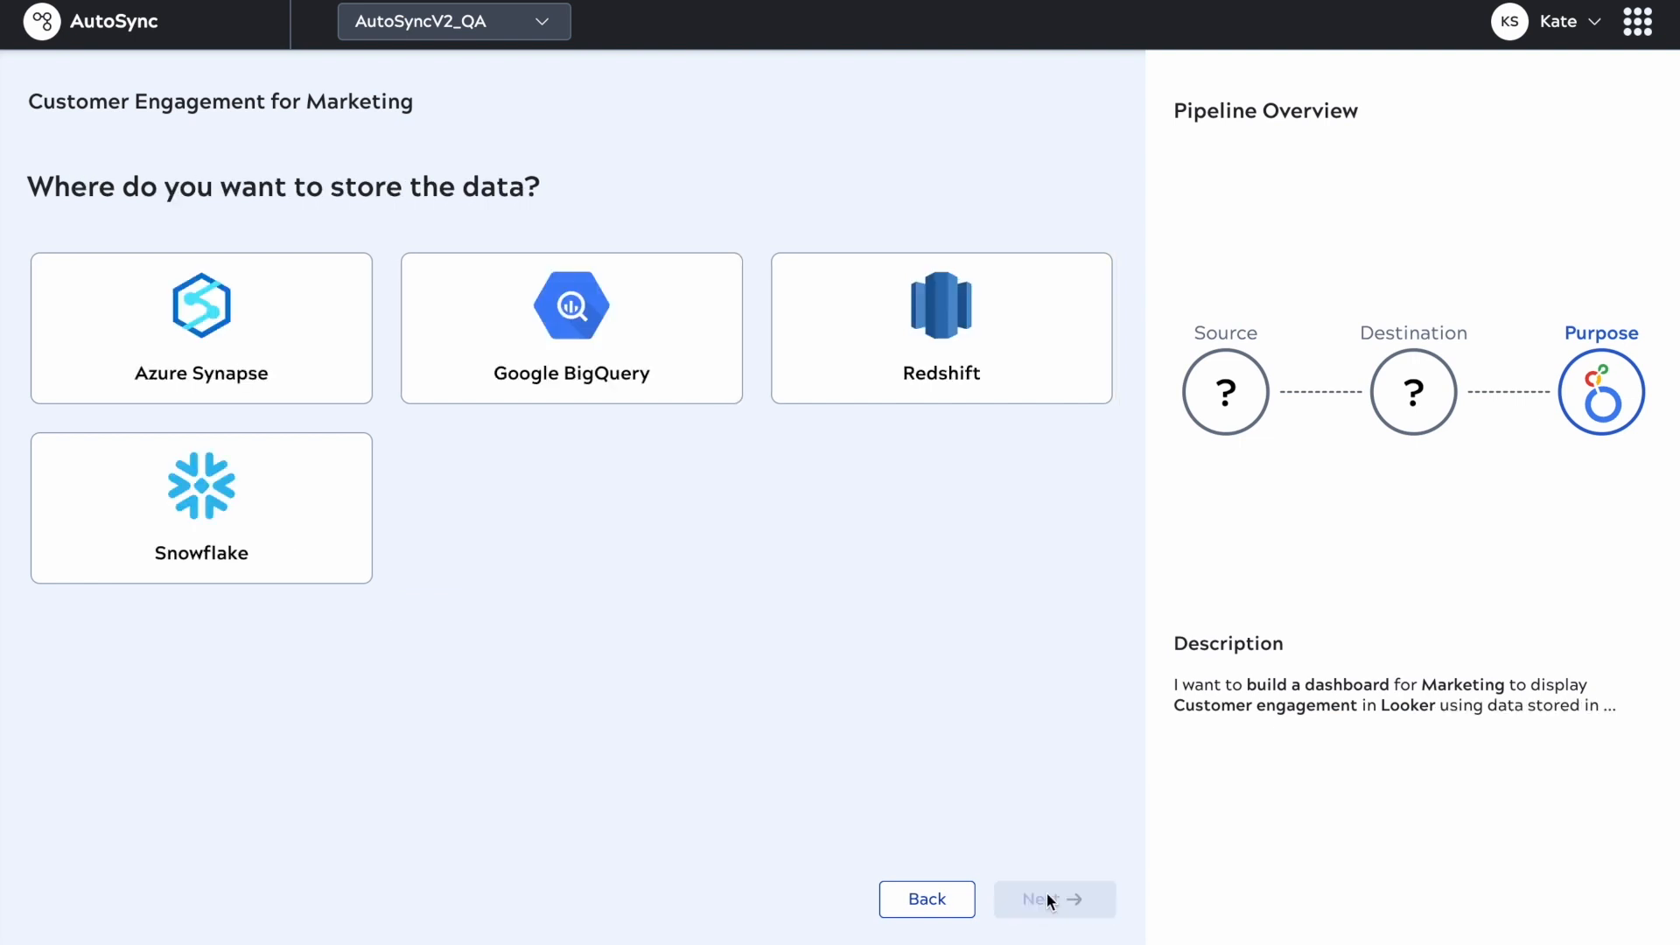
left_click(569, 328)
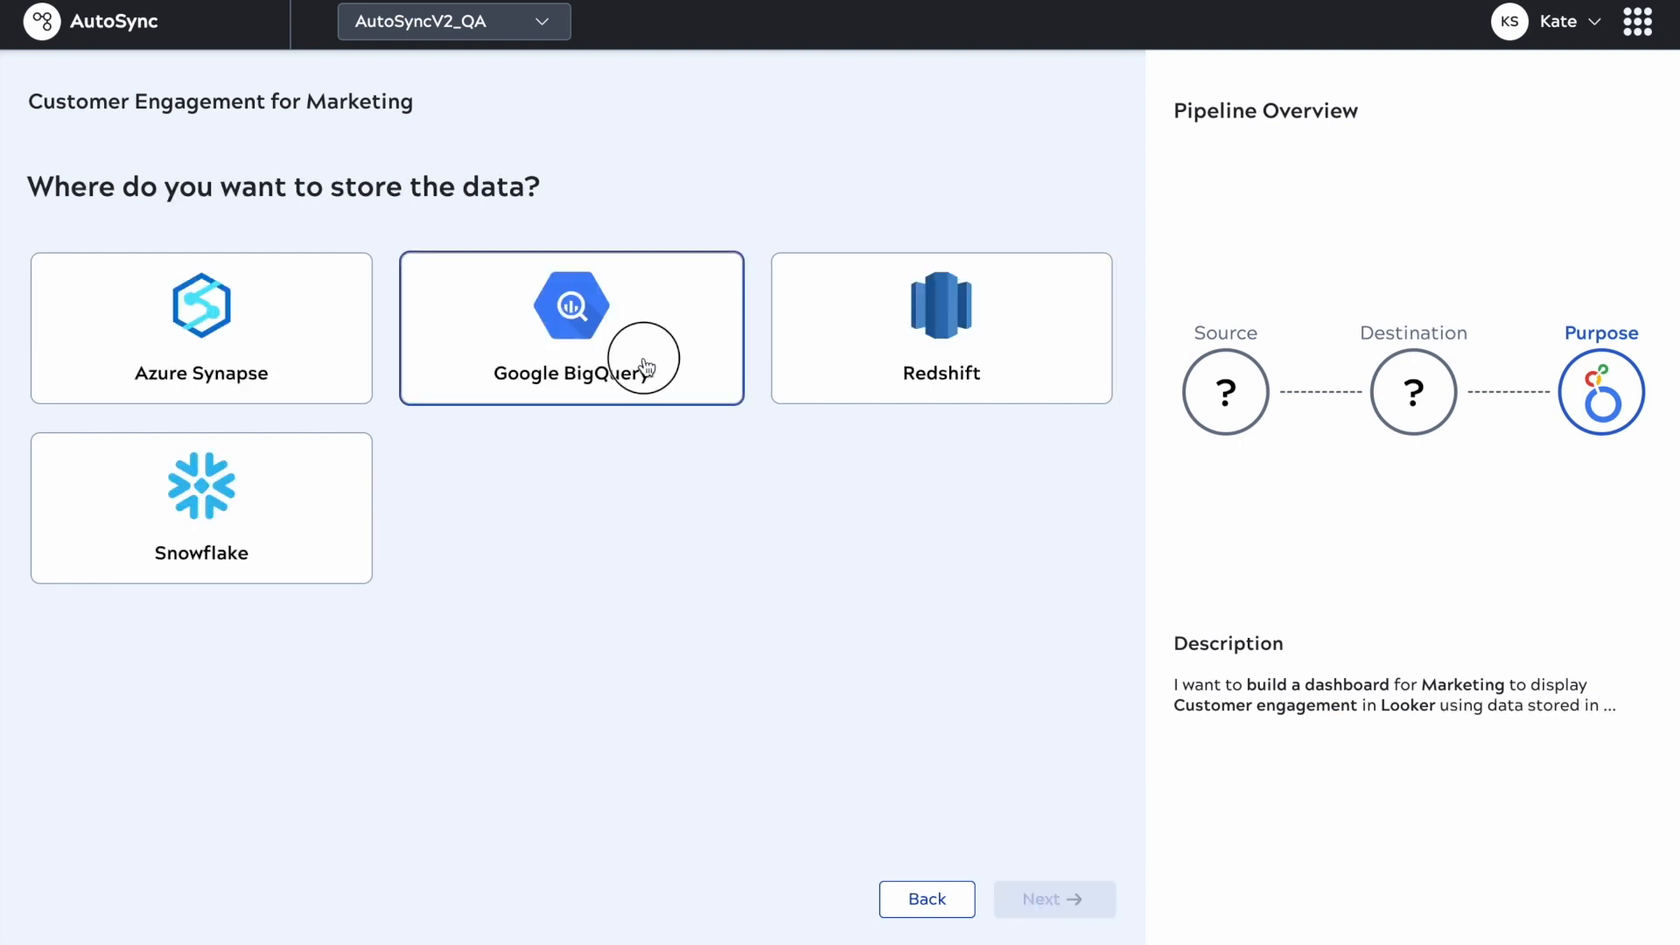
left_click(571, 328)
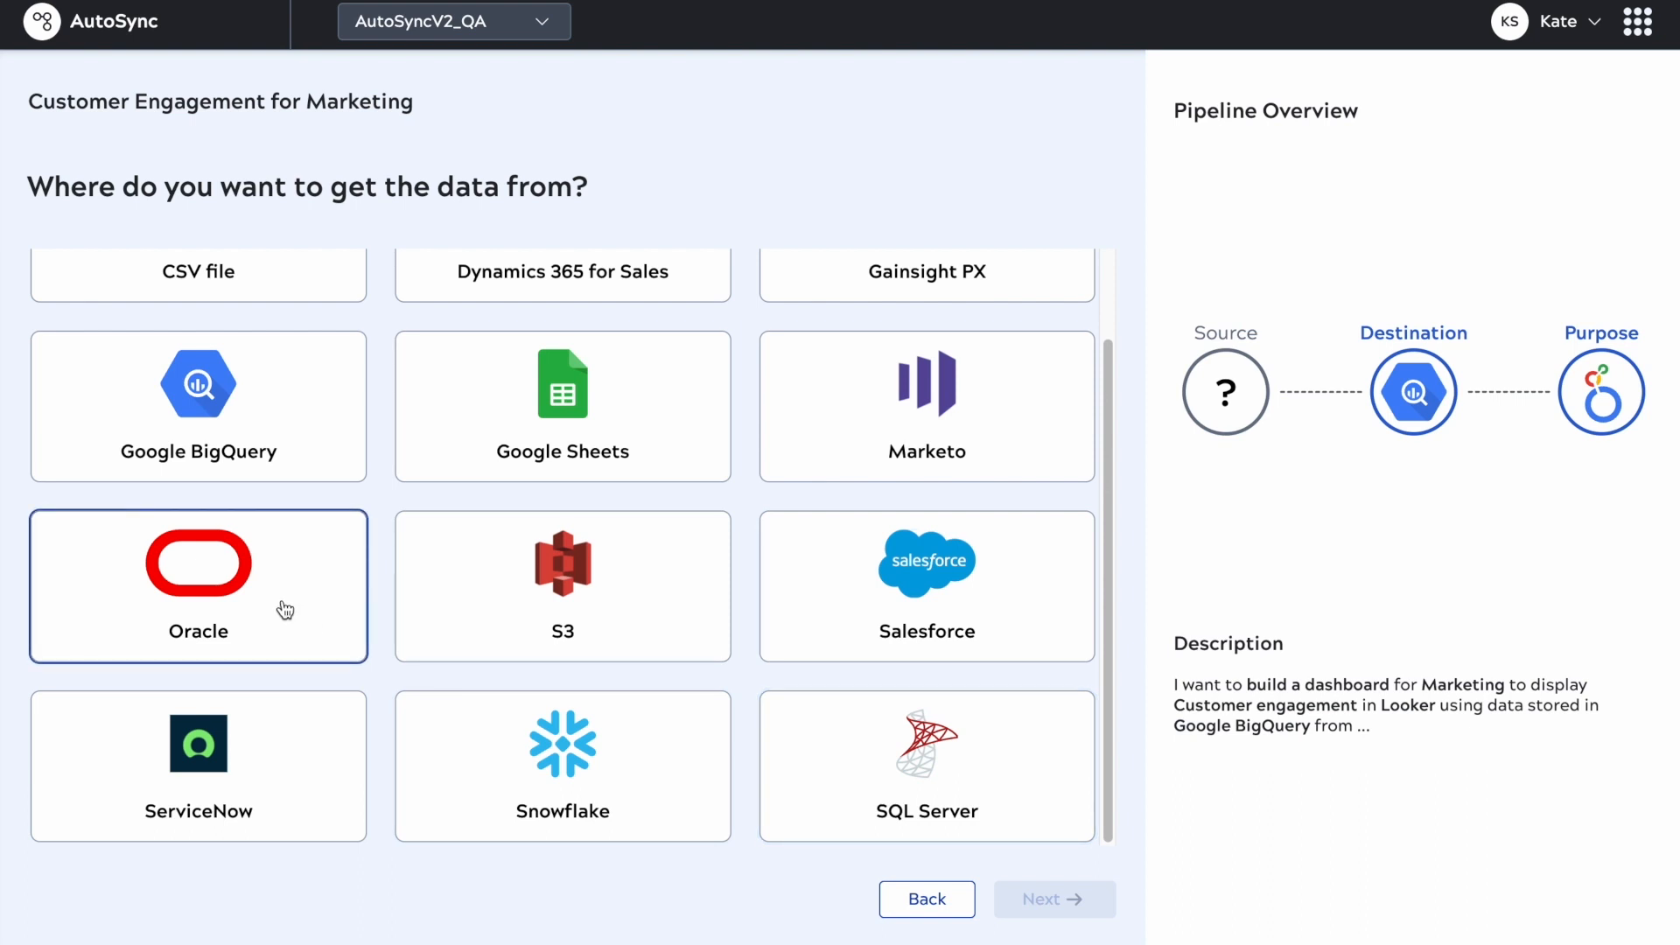
mouse_move(536, 820)
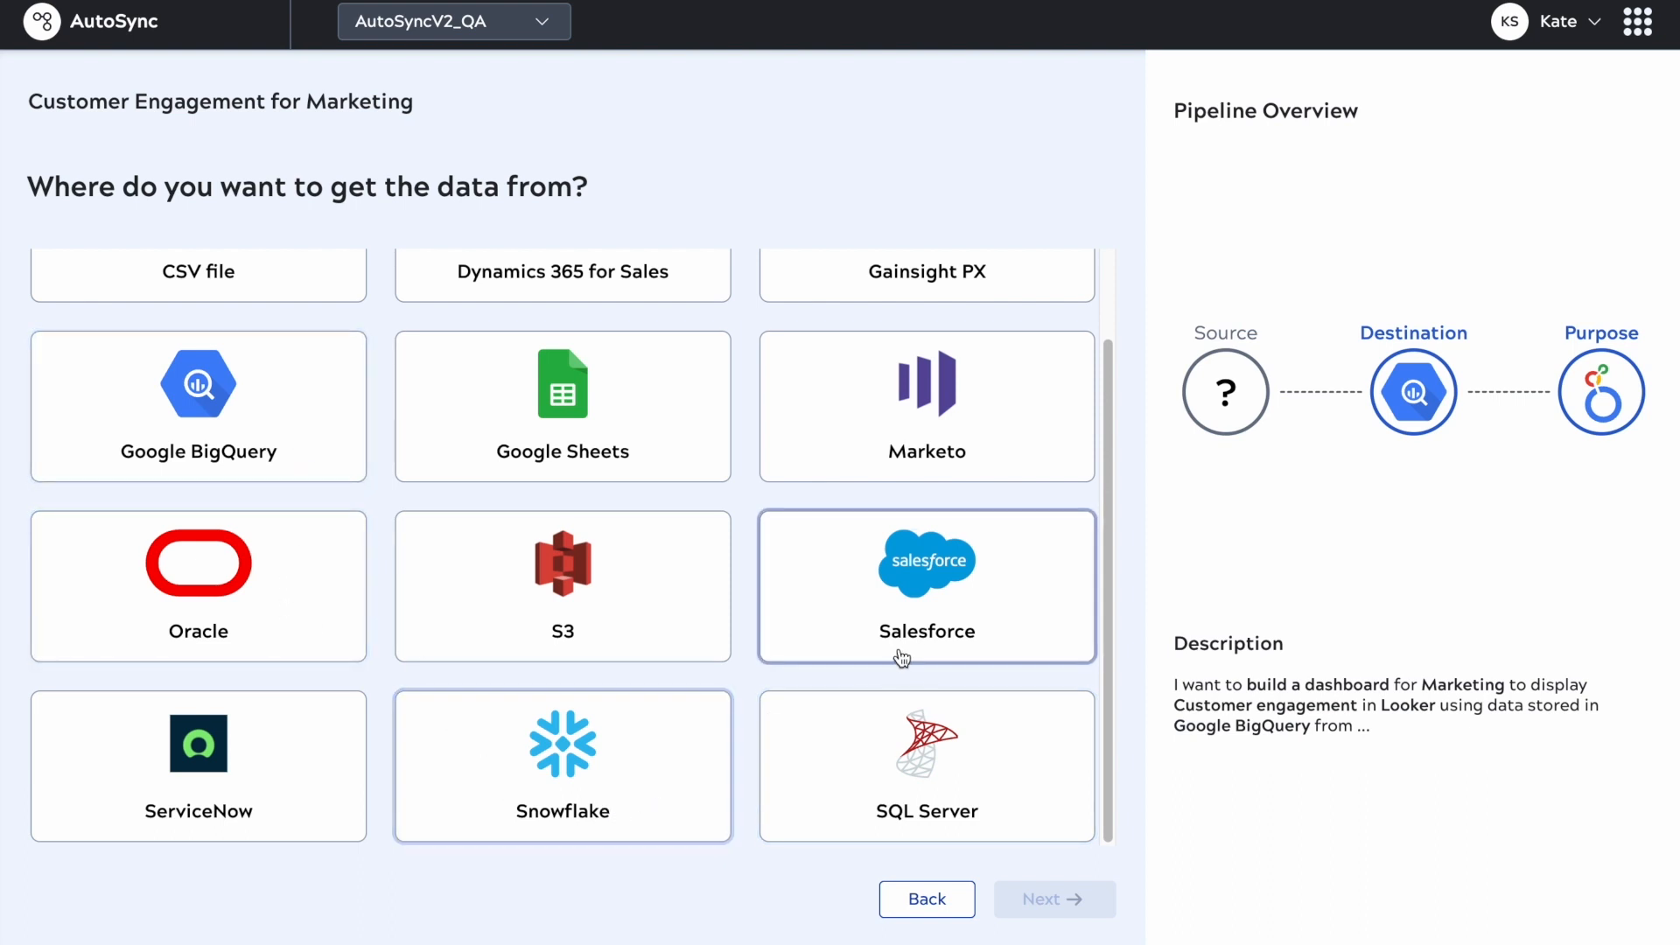
Step: Confirm Salesforce as source and select the GBQ - Marketing BigQuery credentials
left_click(926, 586)
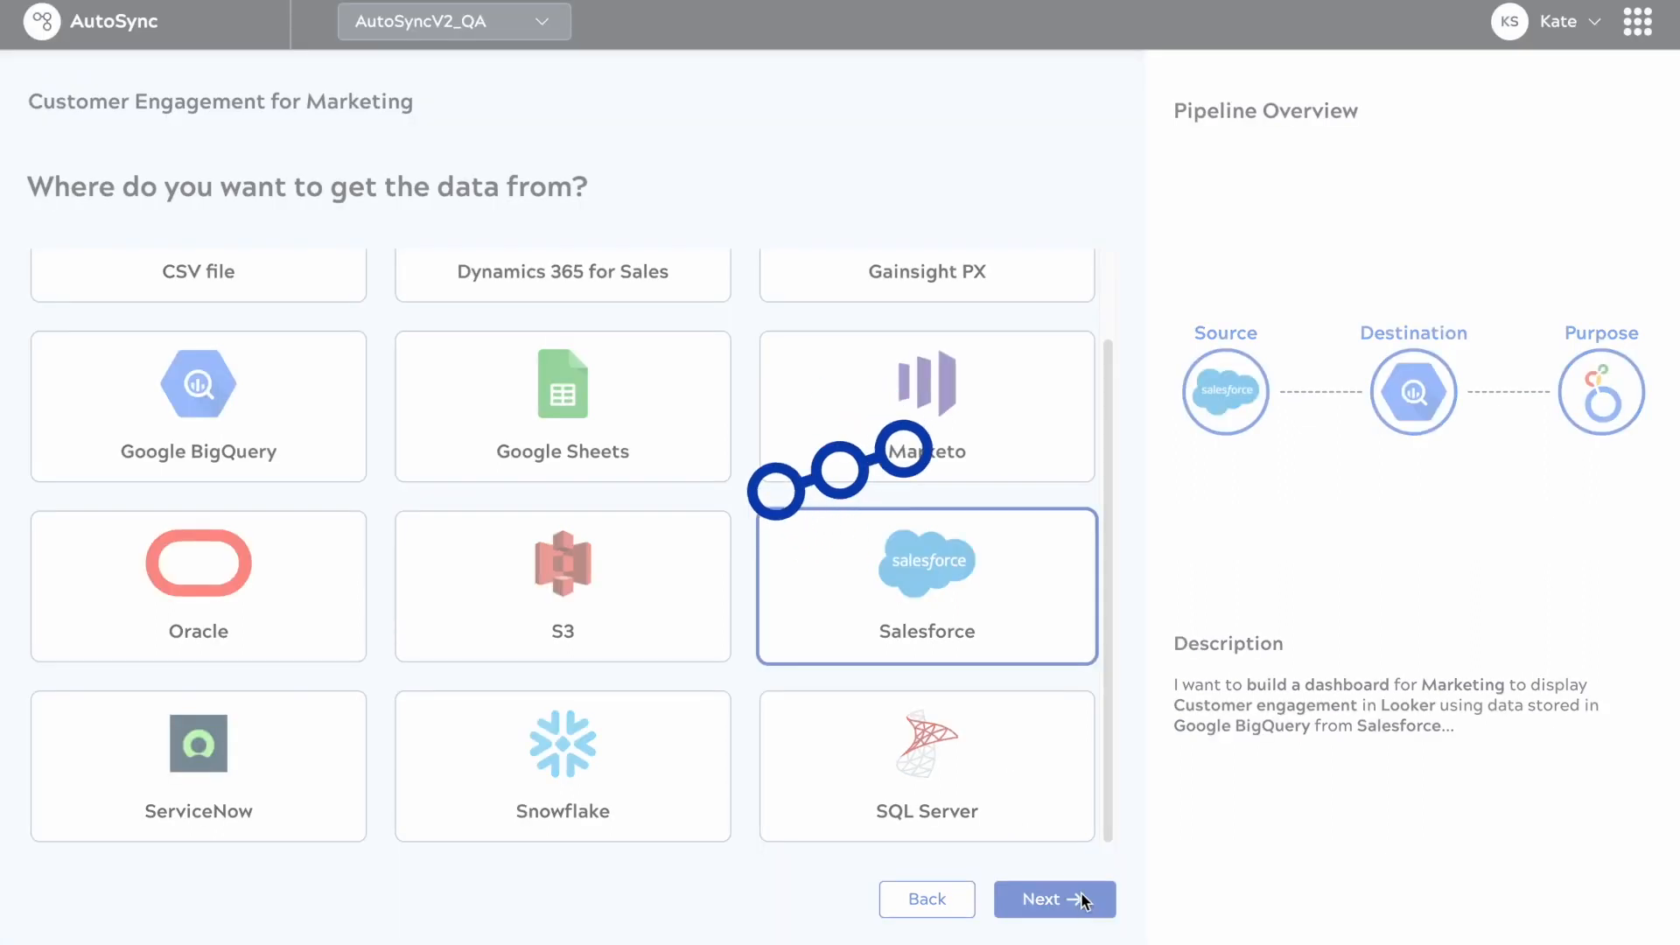
left_click(1053, 898)
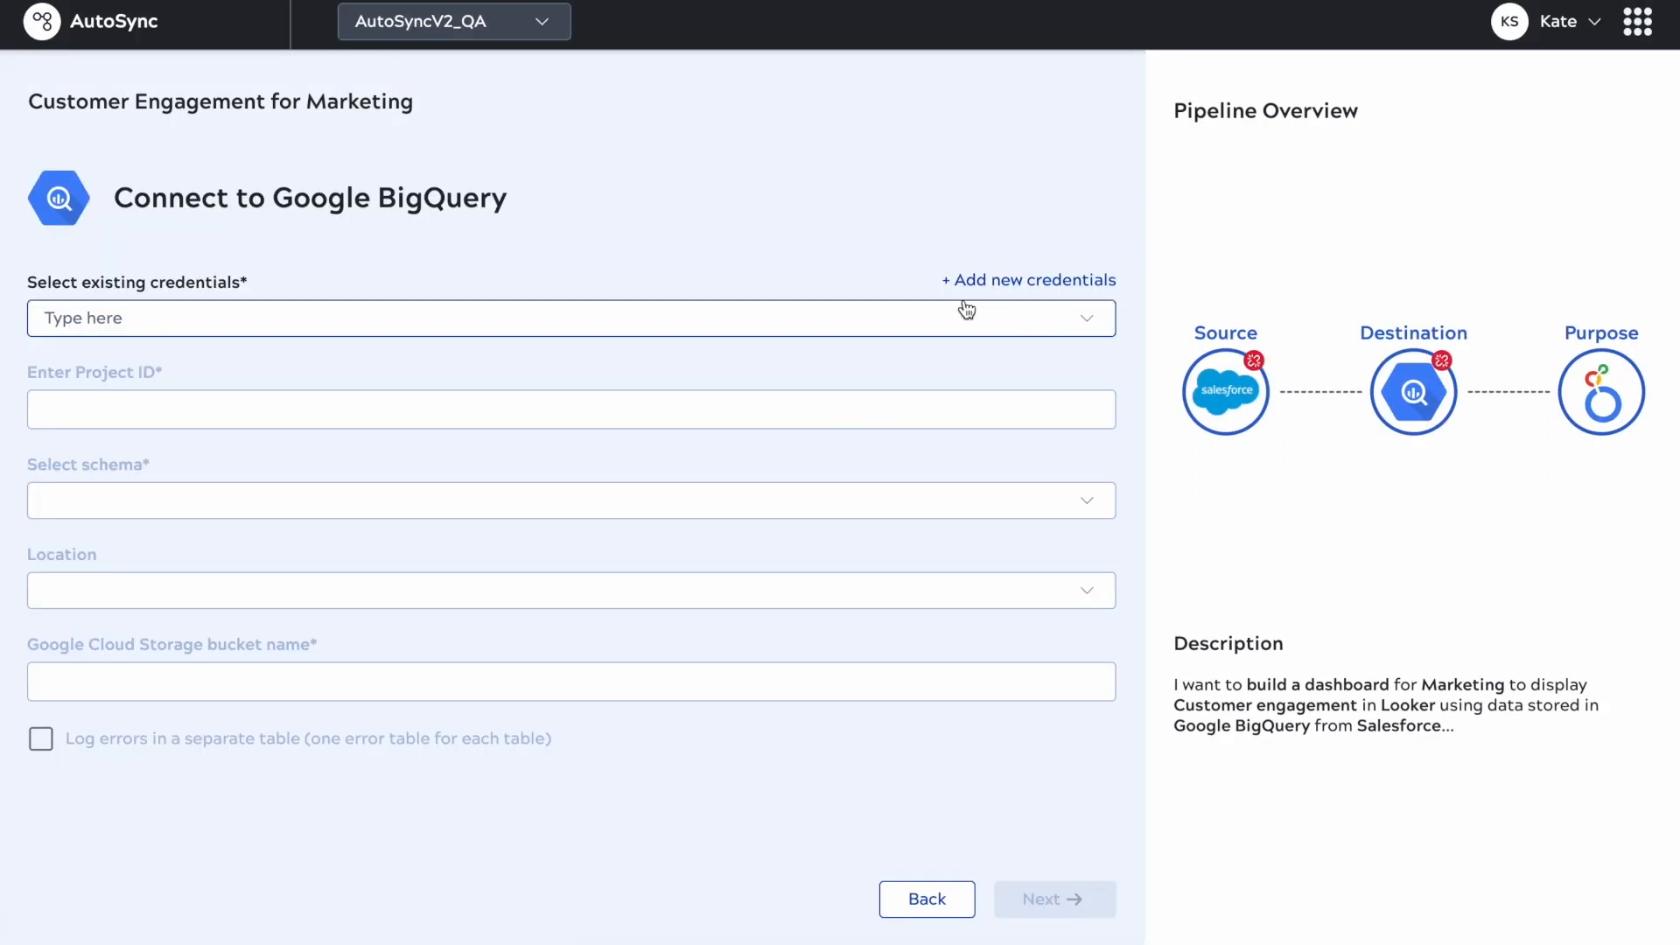
left_click(568, 318)
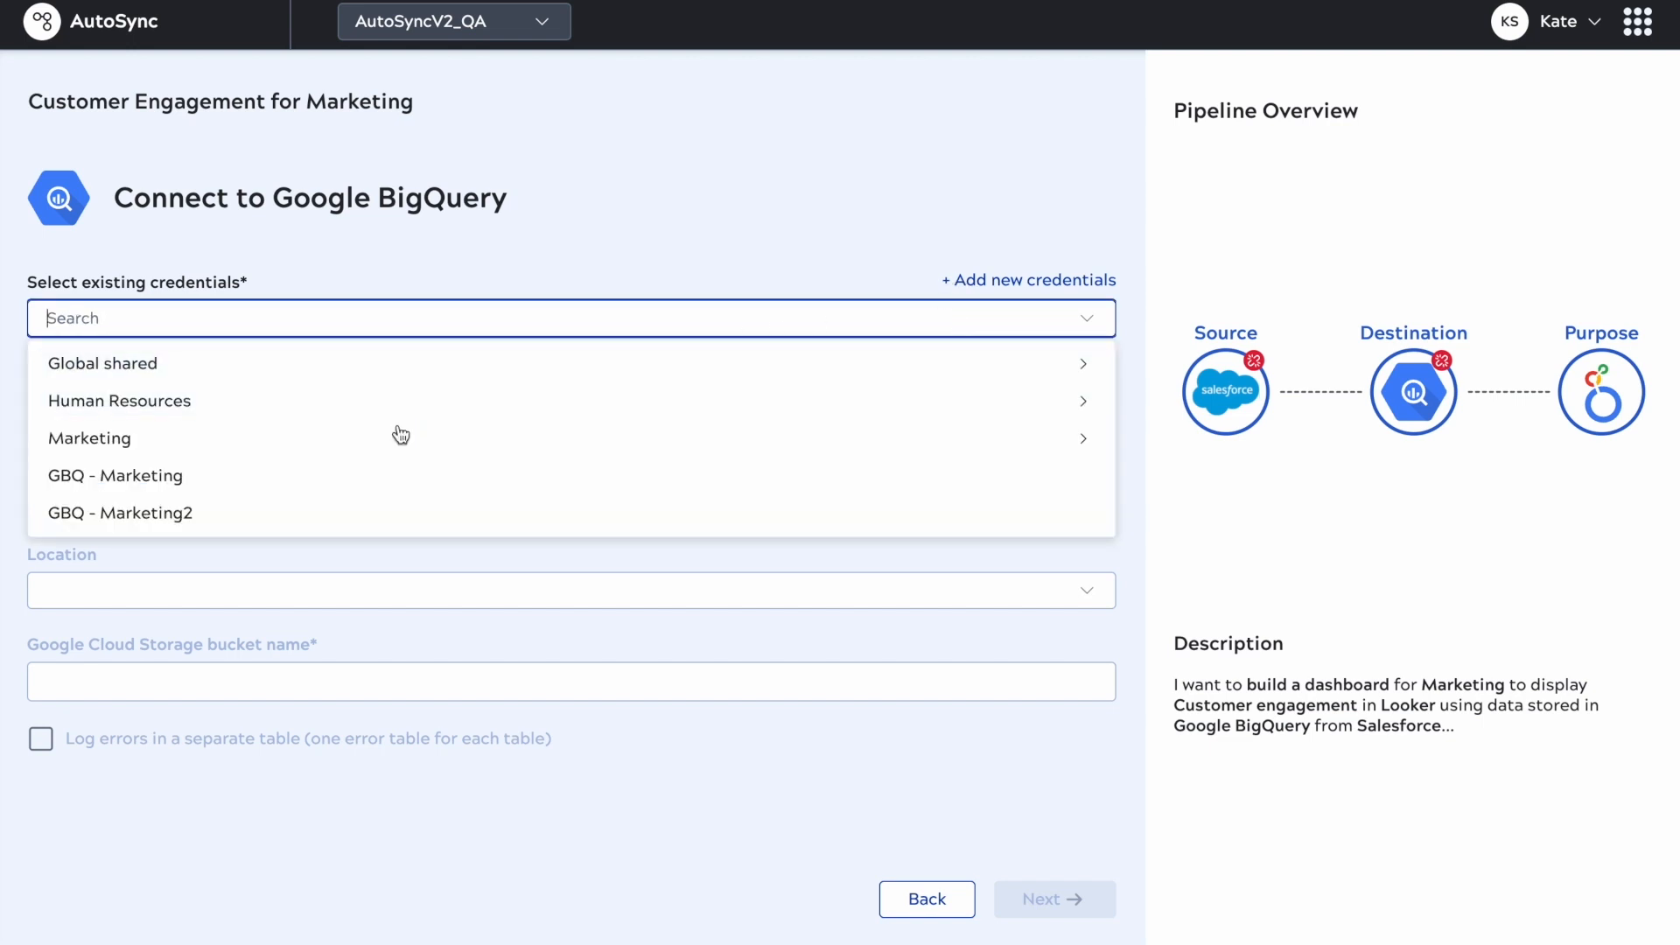
left_click(115, 476)
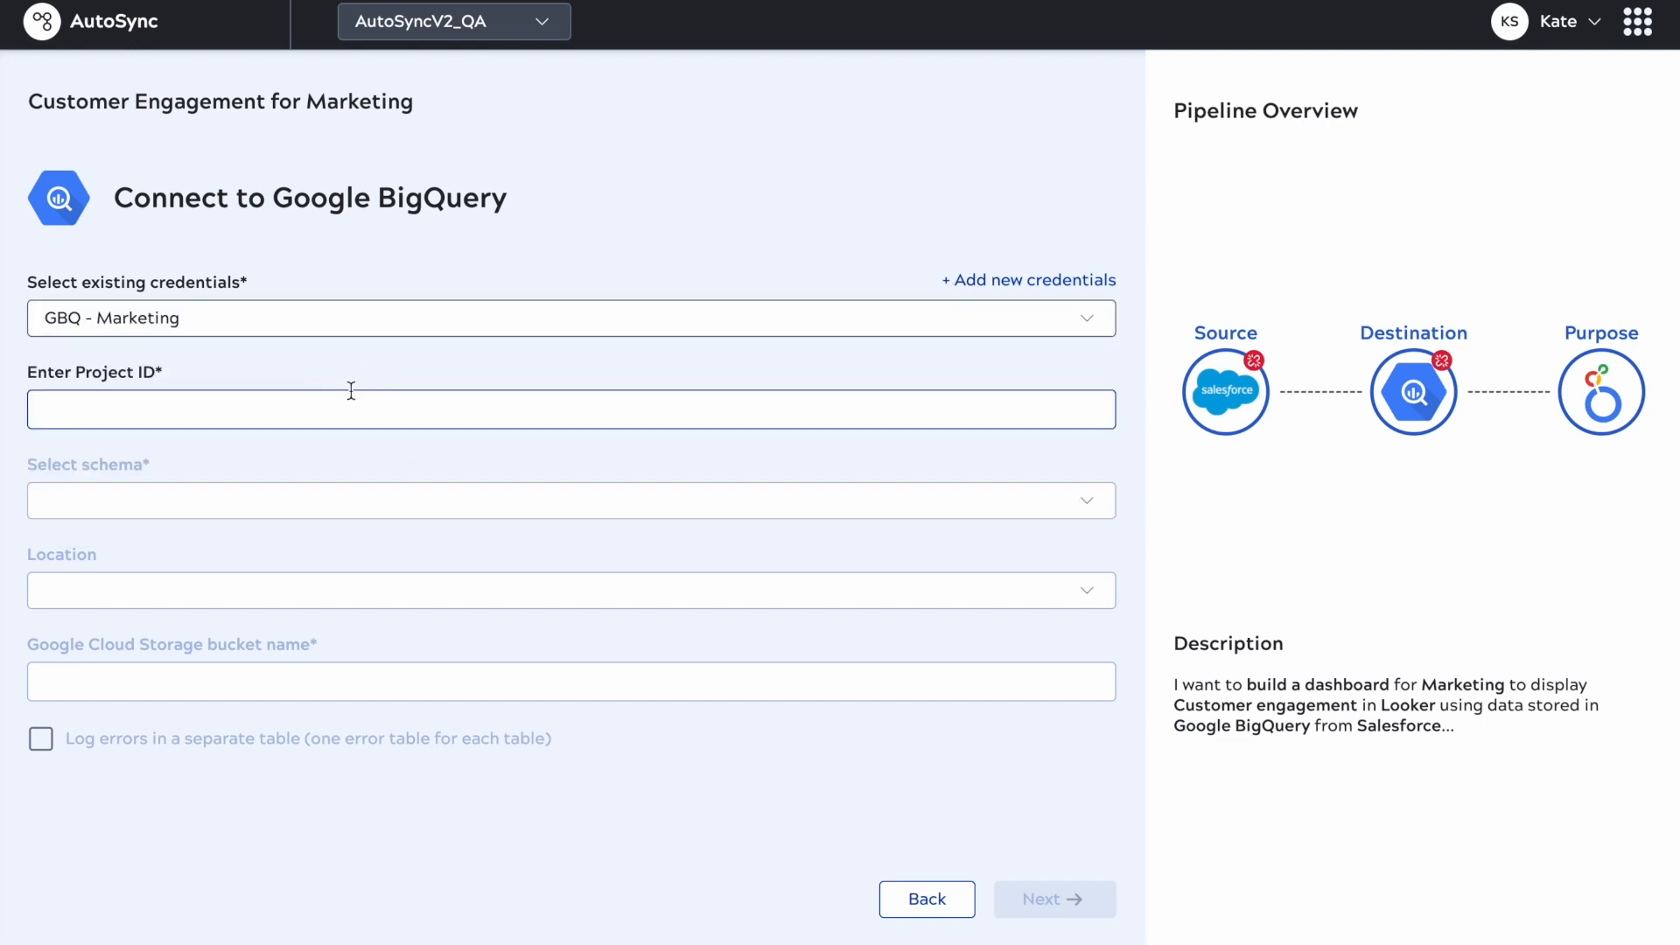
Step: Enter project case16370, schema AS_PM_Dataset and bucket sankarsnowflake1
type("case")
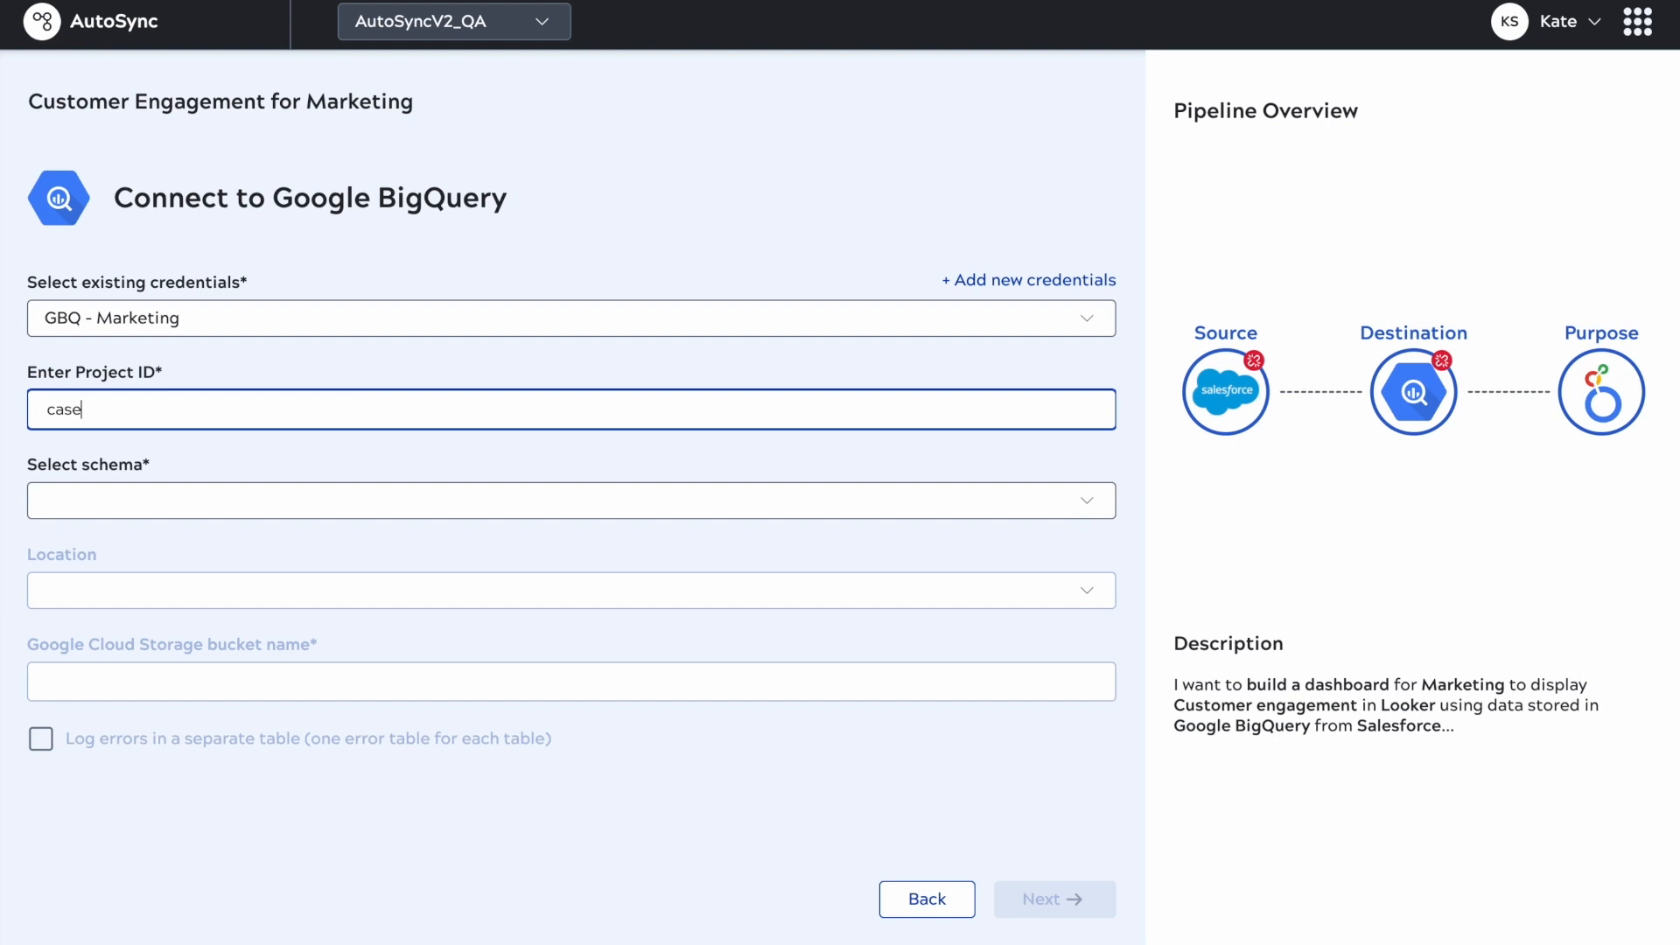
type("16370")
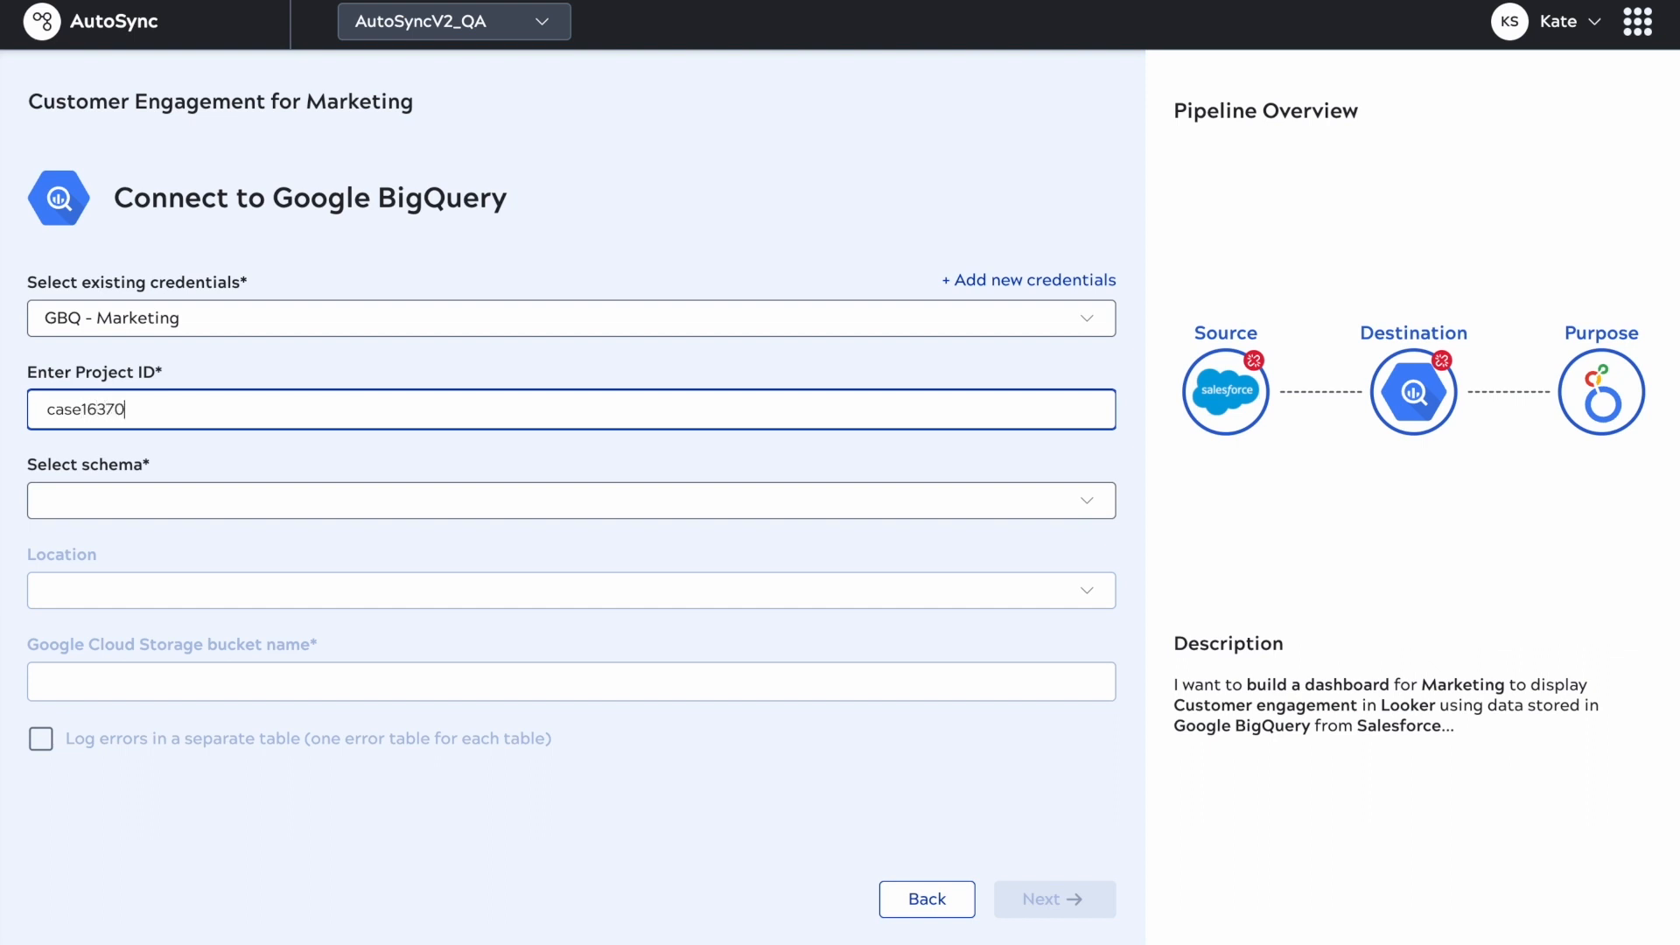
left_click(571, 501)
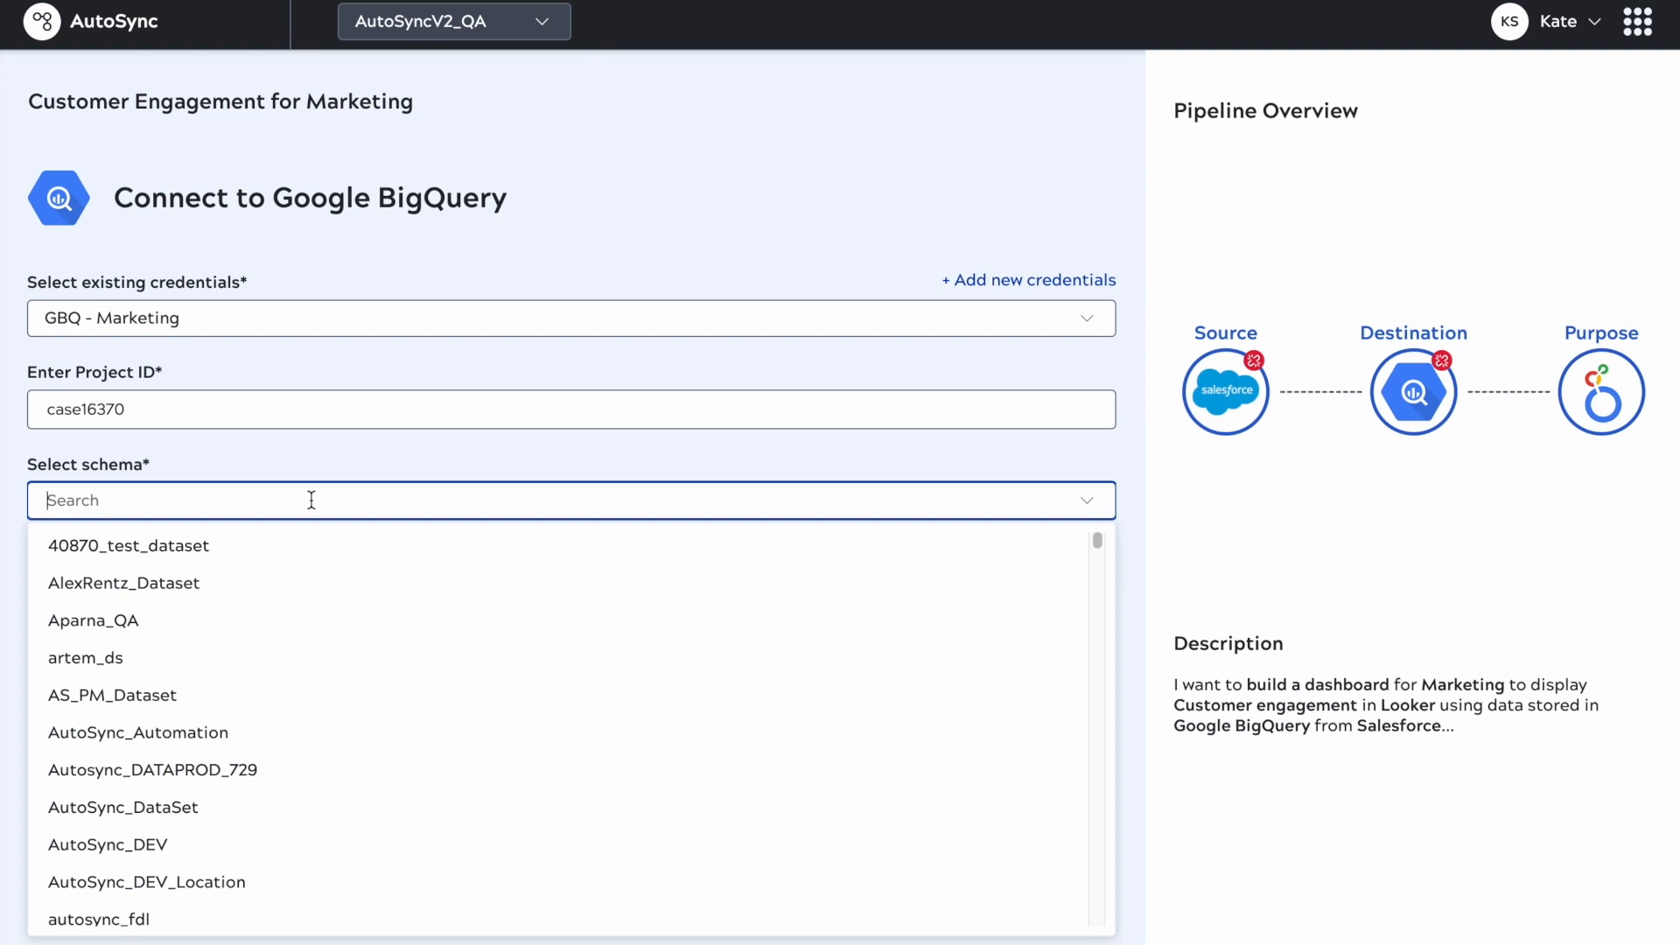
left_click(113, 694)
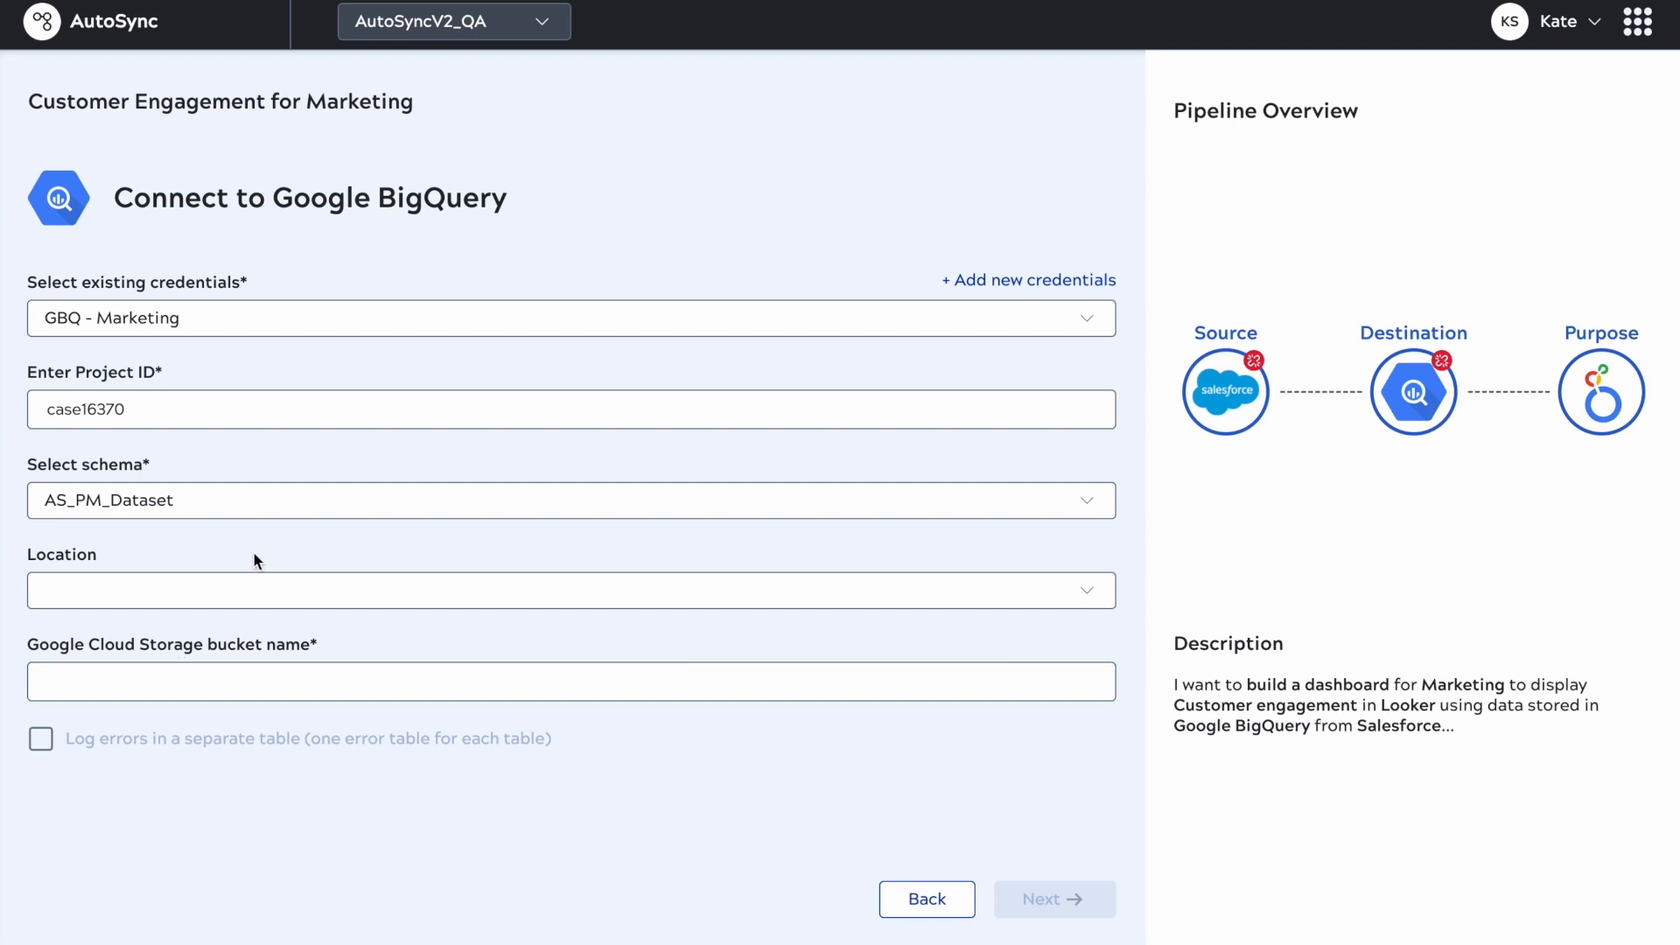
type("sanka")
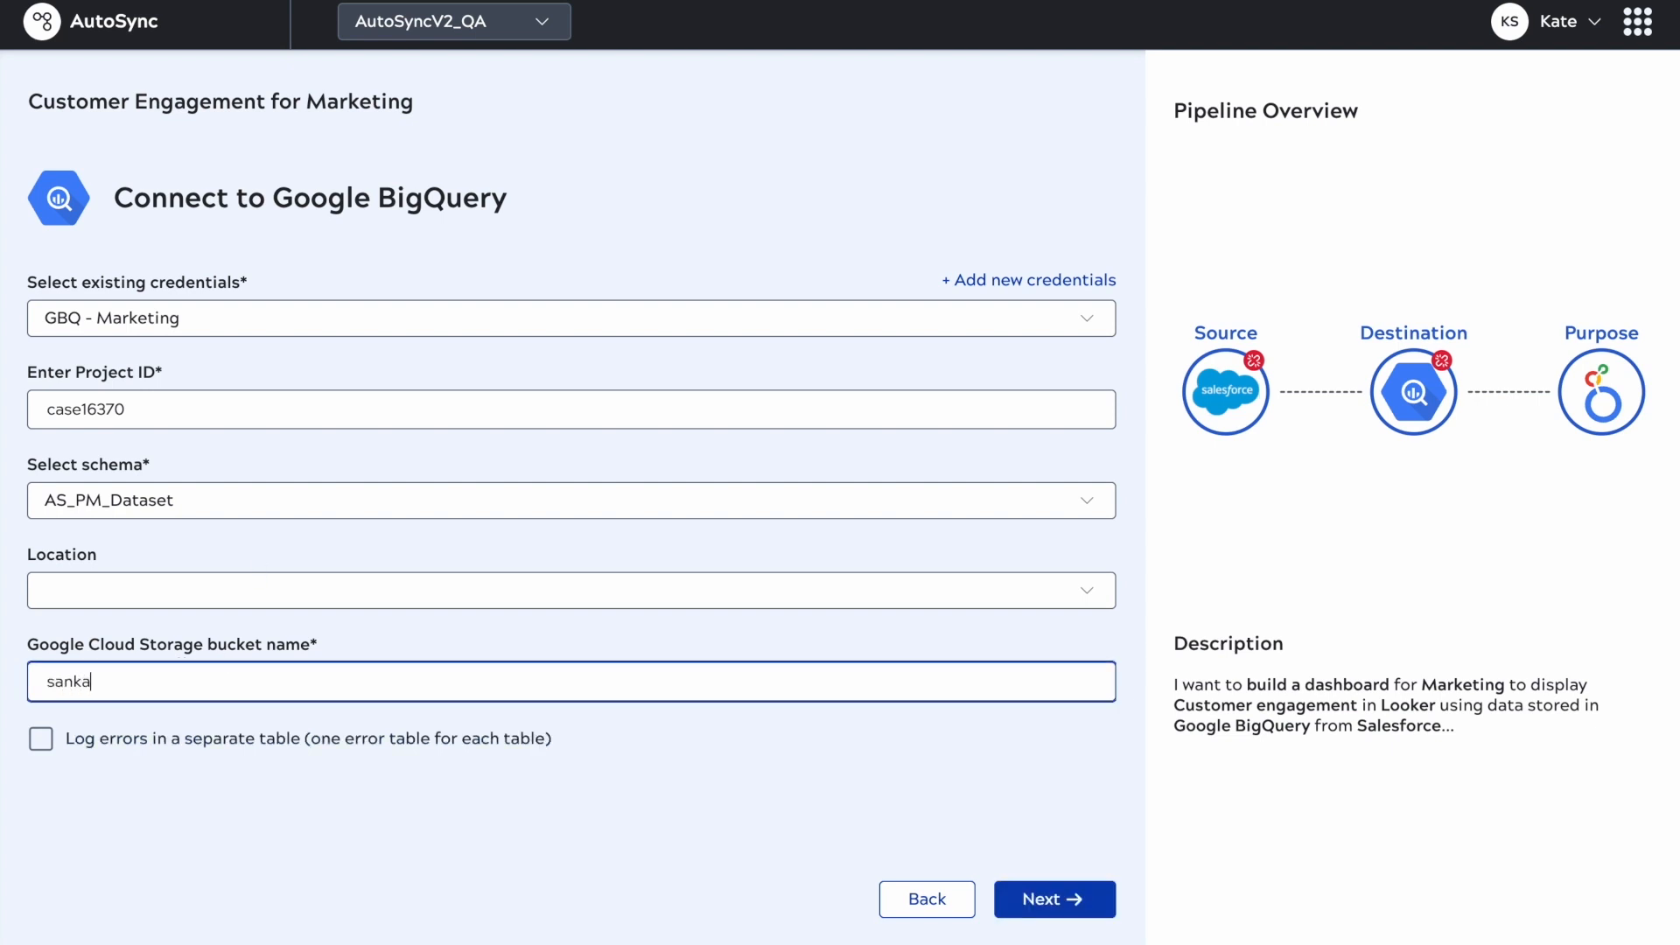
type("rsnowflake")
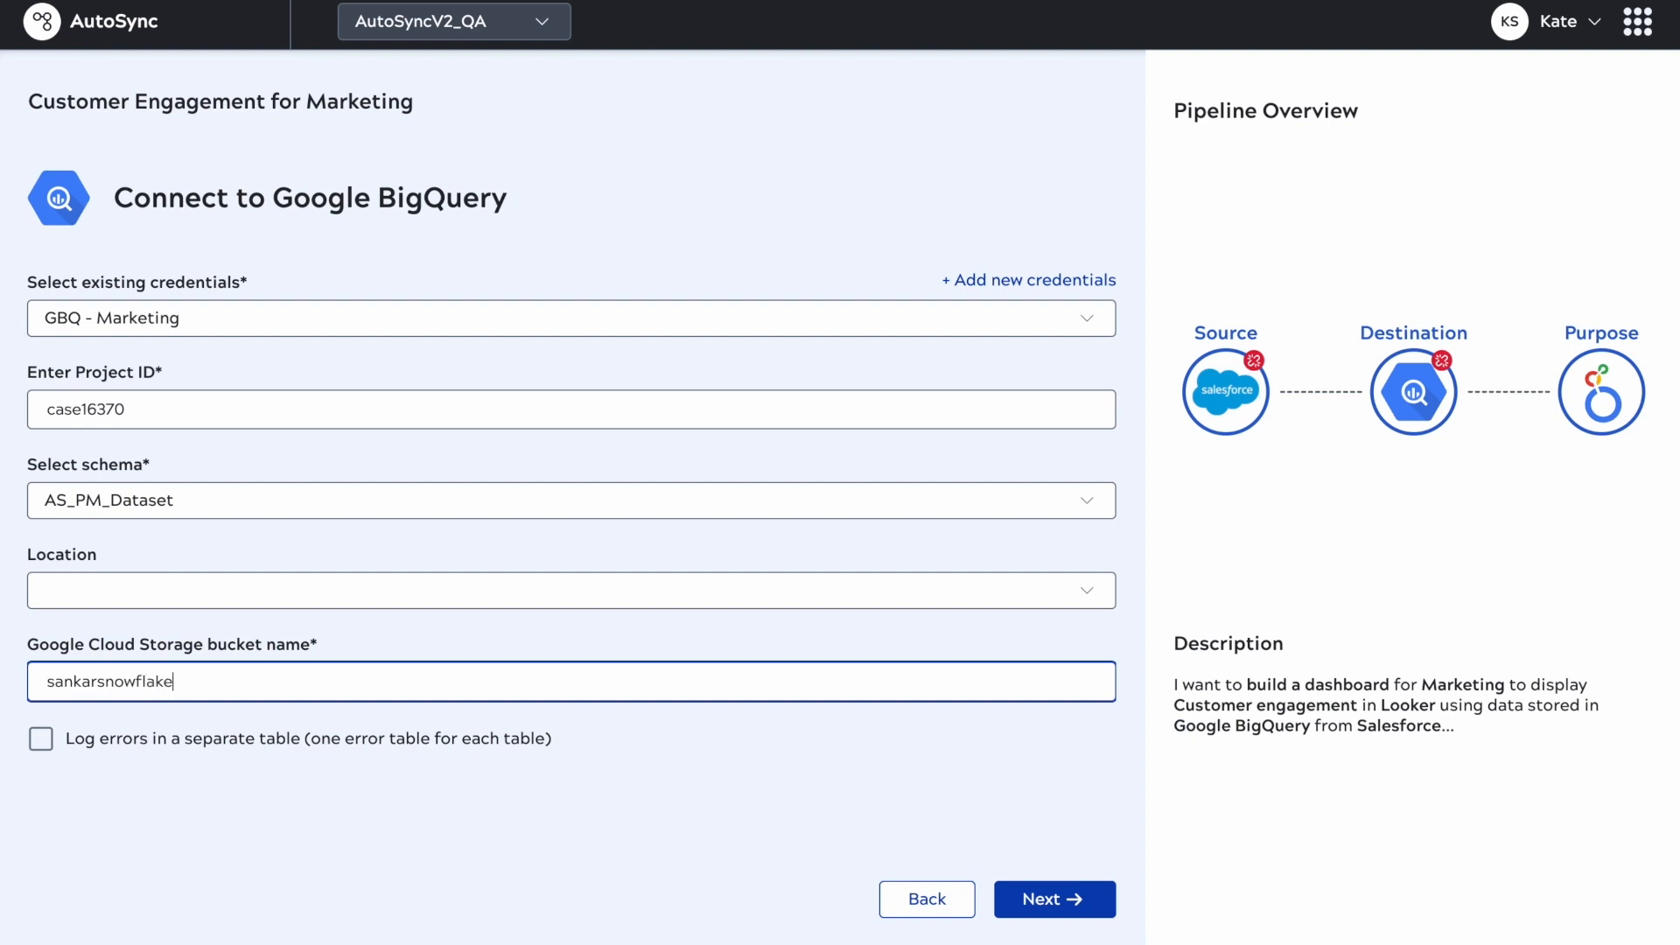
type("1")
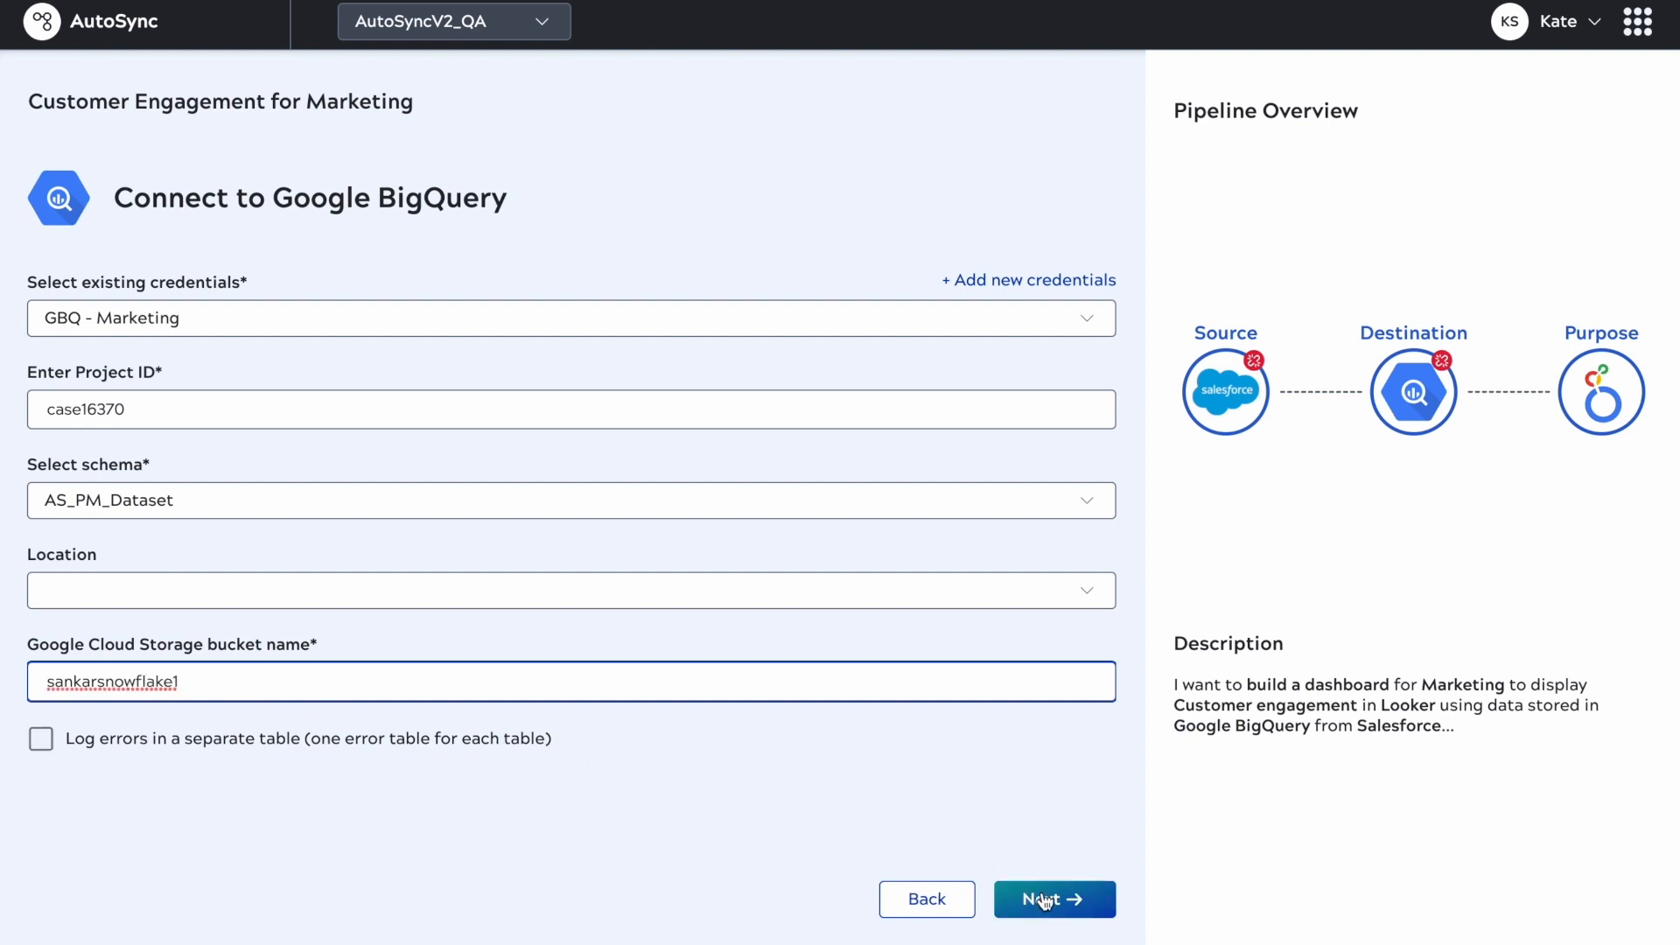
Step: Use the Salesforce - Marketing credentials and include objects aaa1__c and abab__c
left_click(1051, 898)
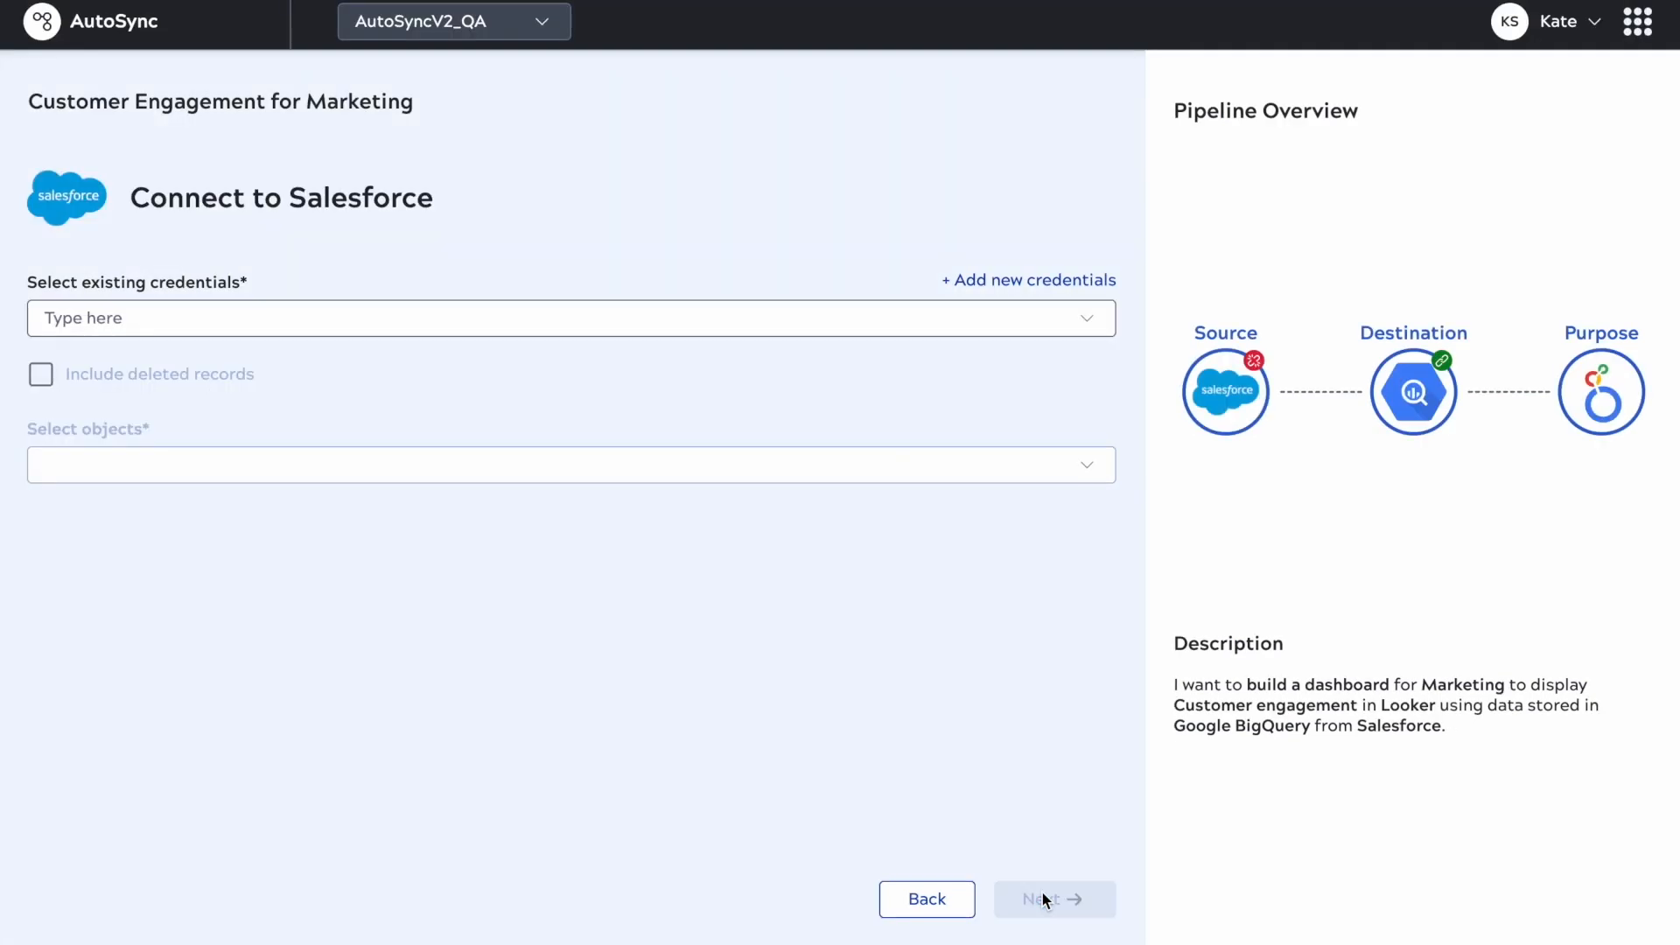
mouse_move(1422, 364)
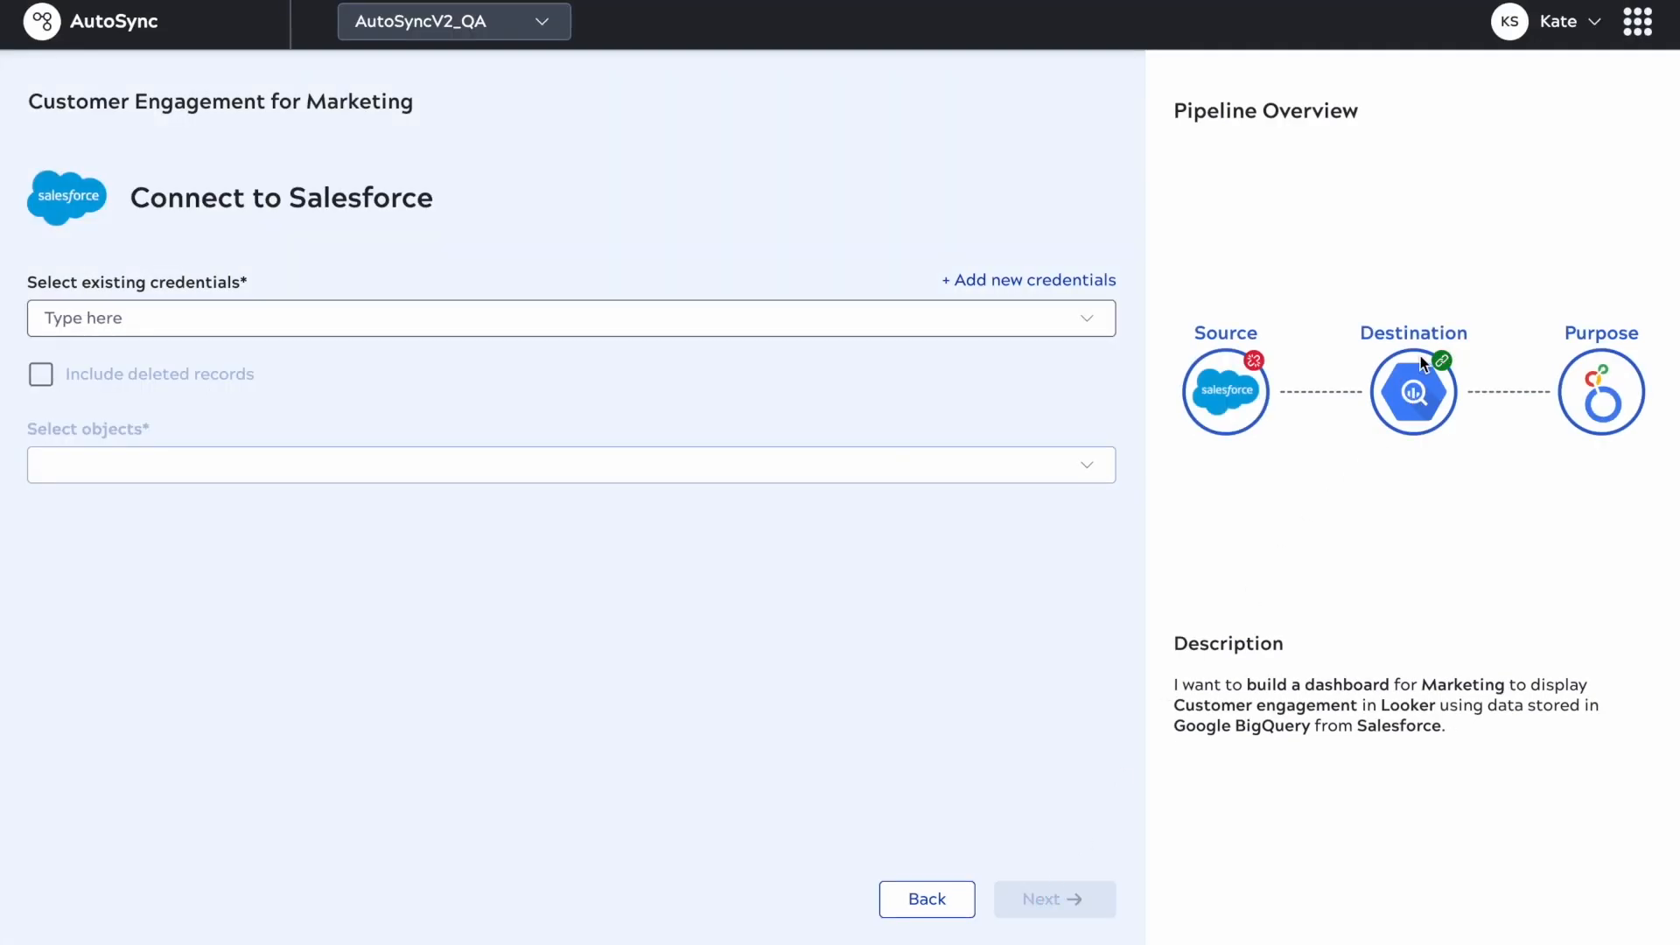
left_click(569, 317)
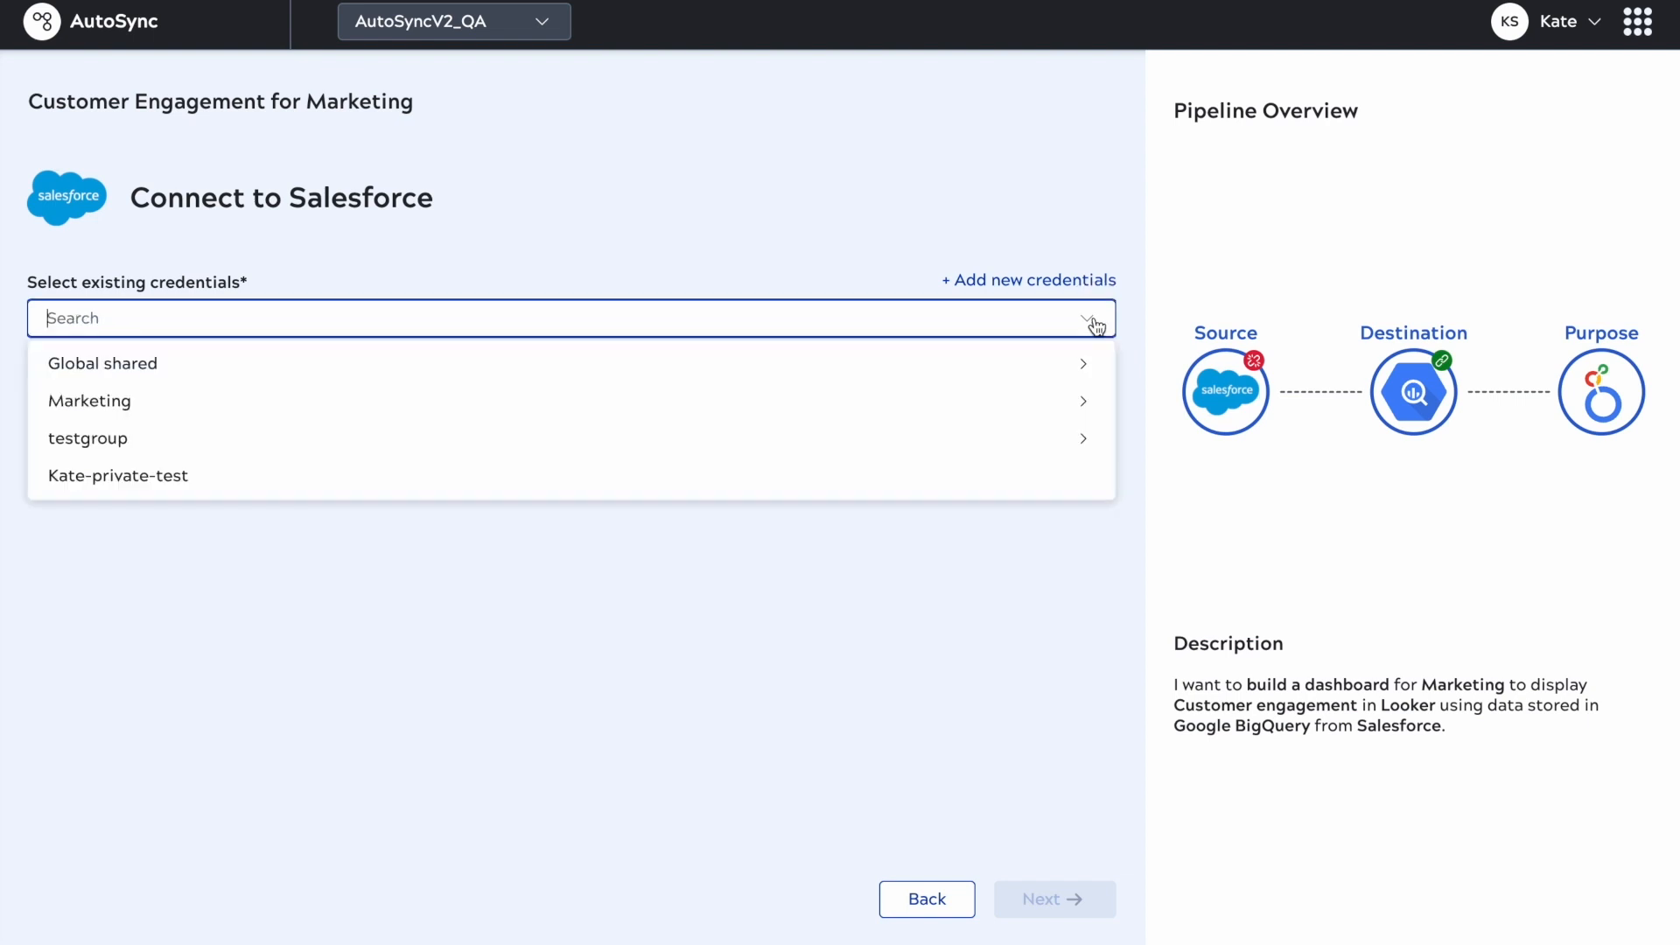
left_click(90, 401)
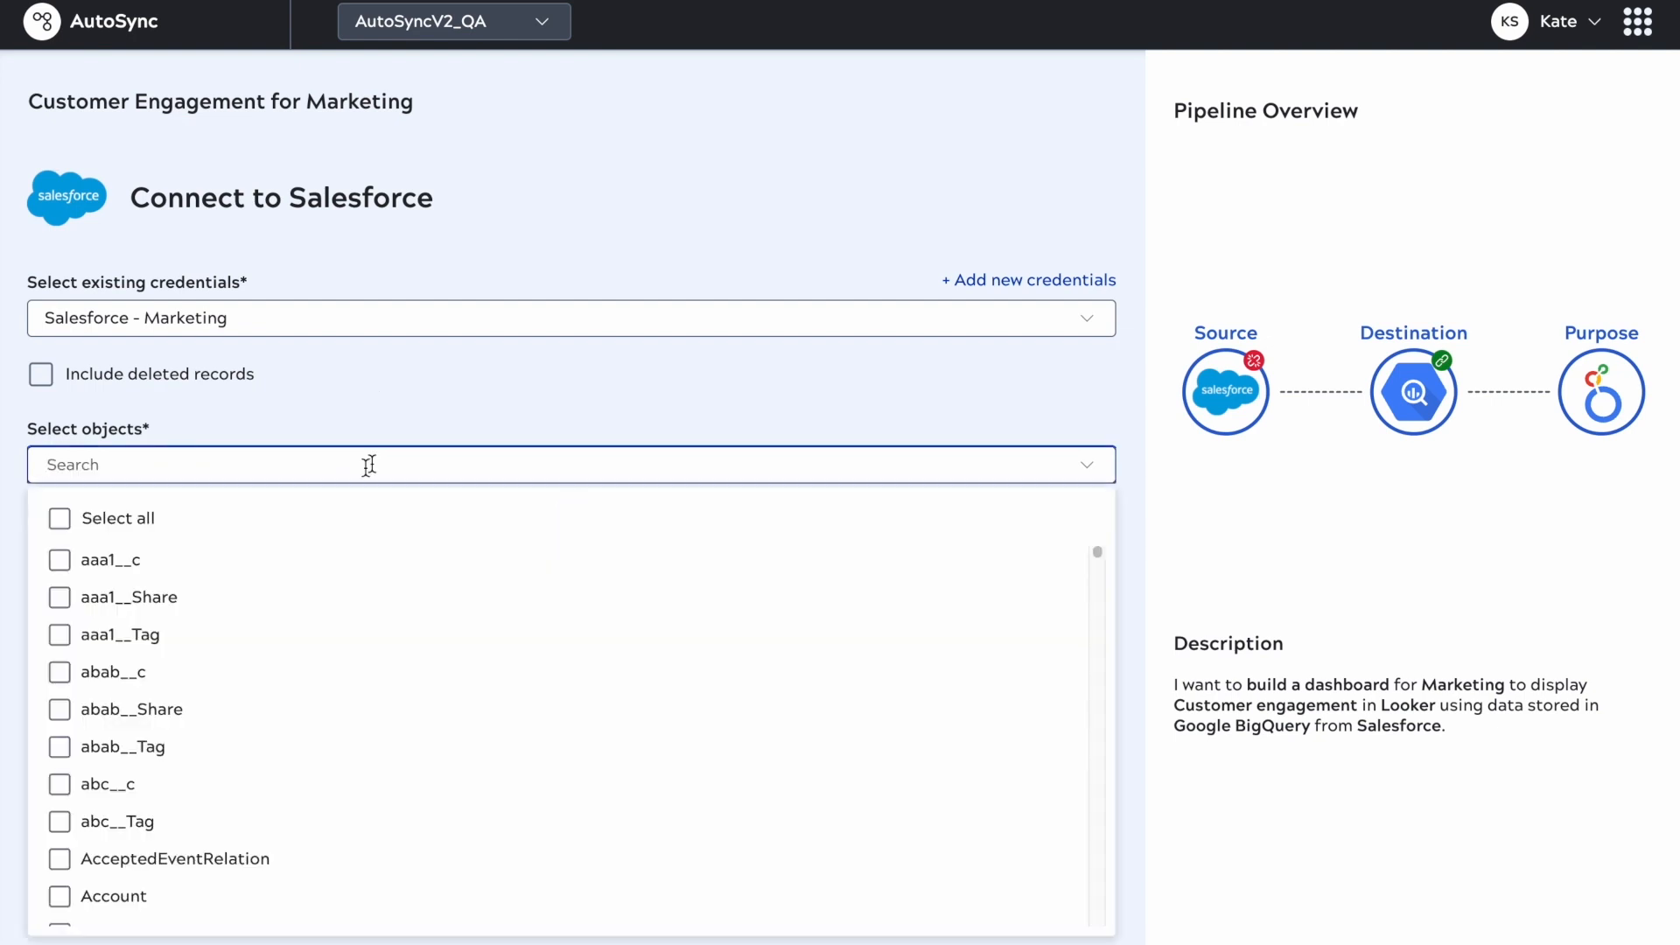
left_click(58, 559)
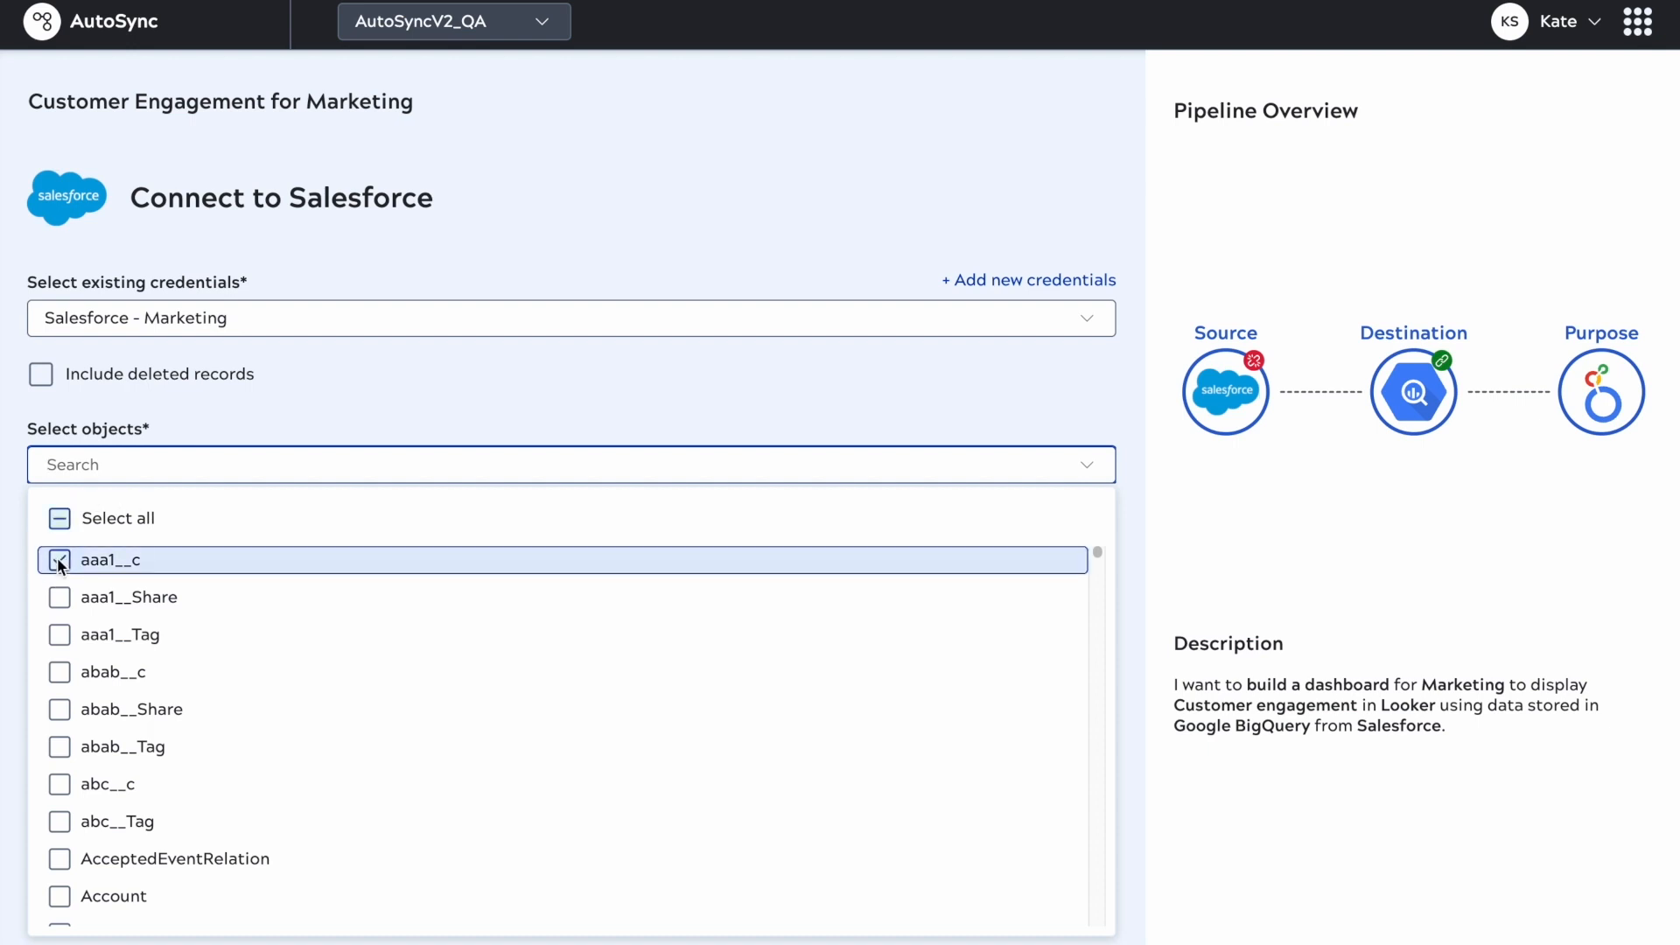
left_click(58, 672)
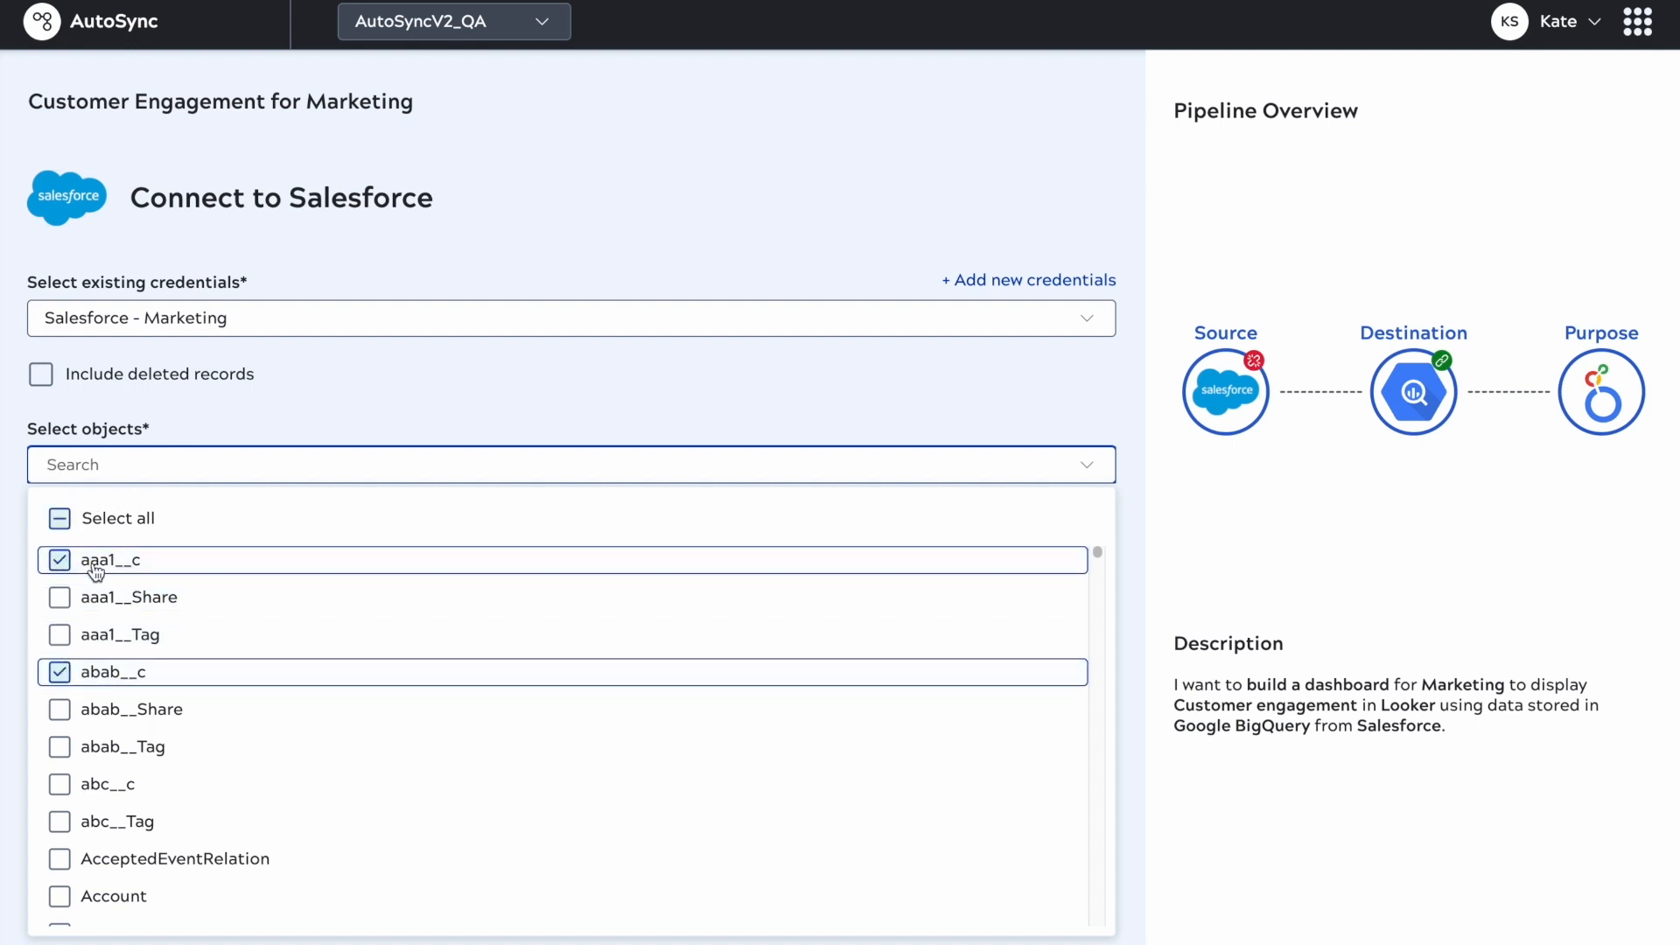
Step: Search for and include the Opportunity and Campaign objects
left_click(571, 464)
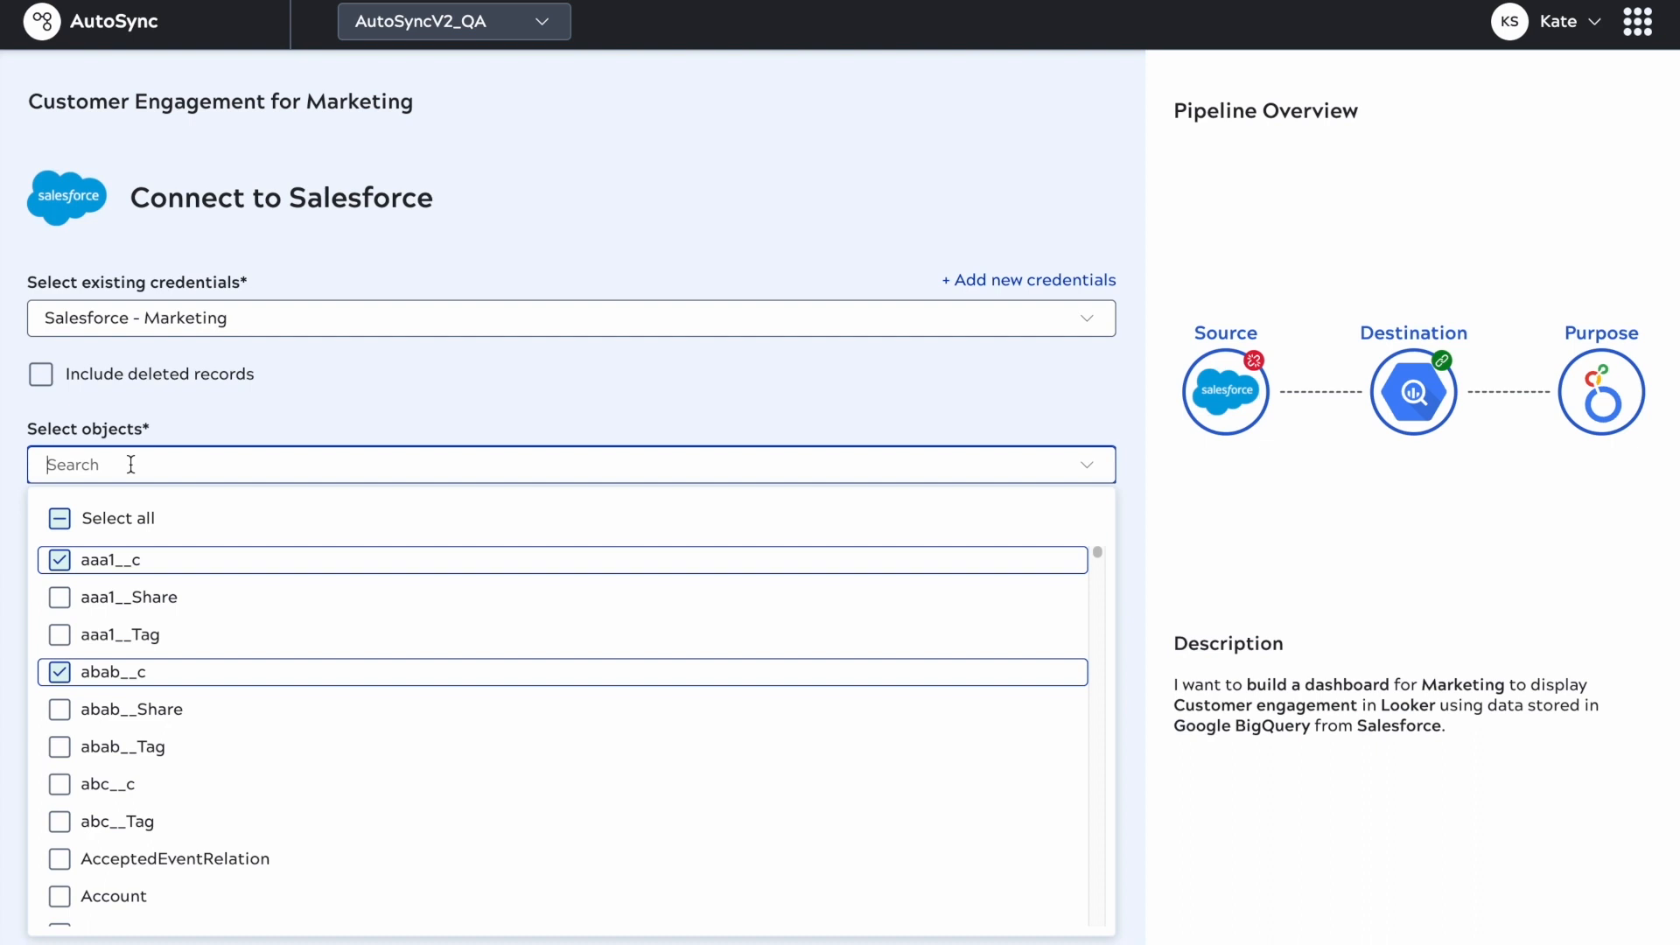
type("opportun")
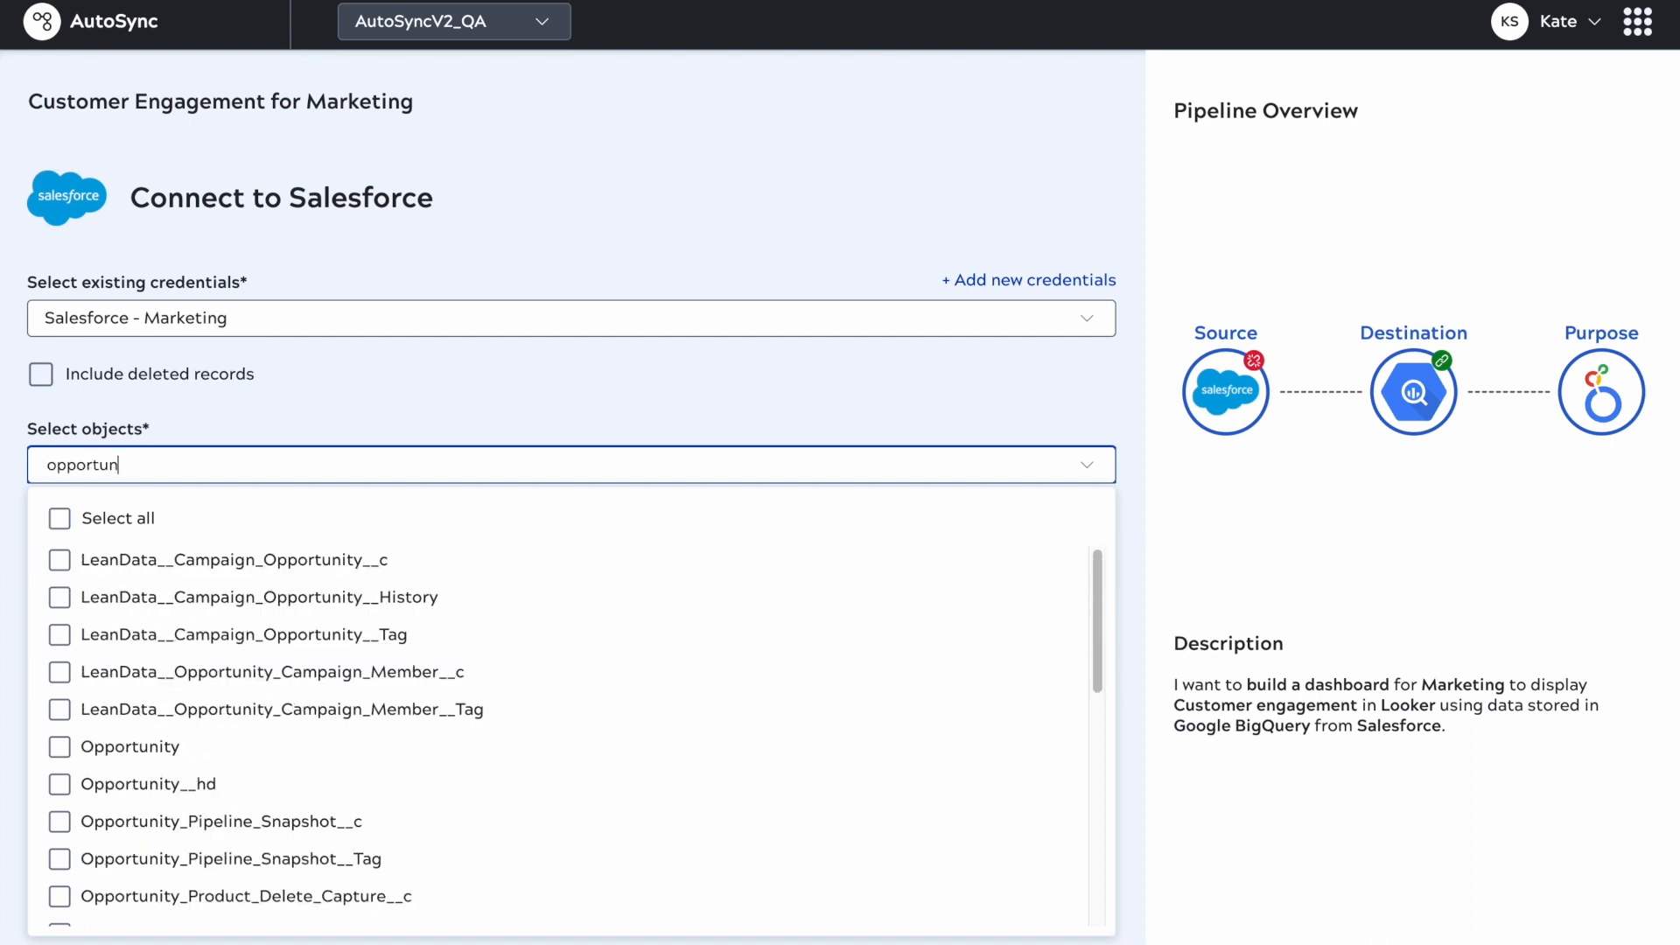
type("ity")
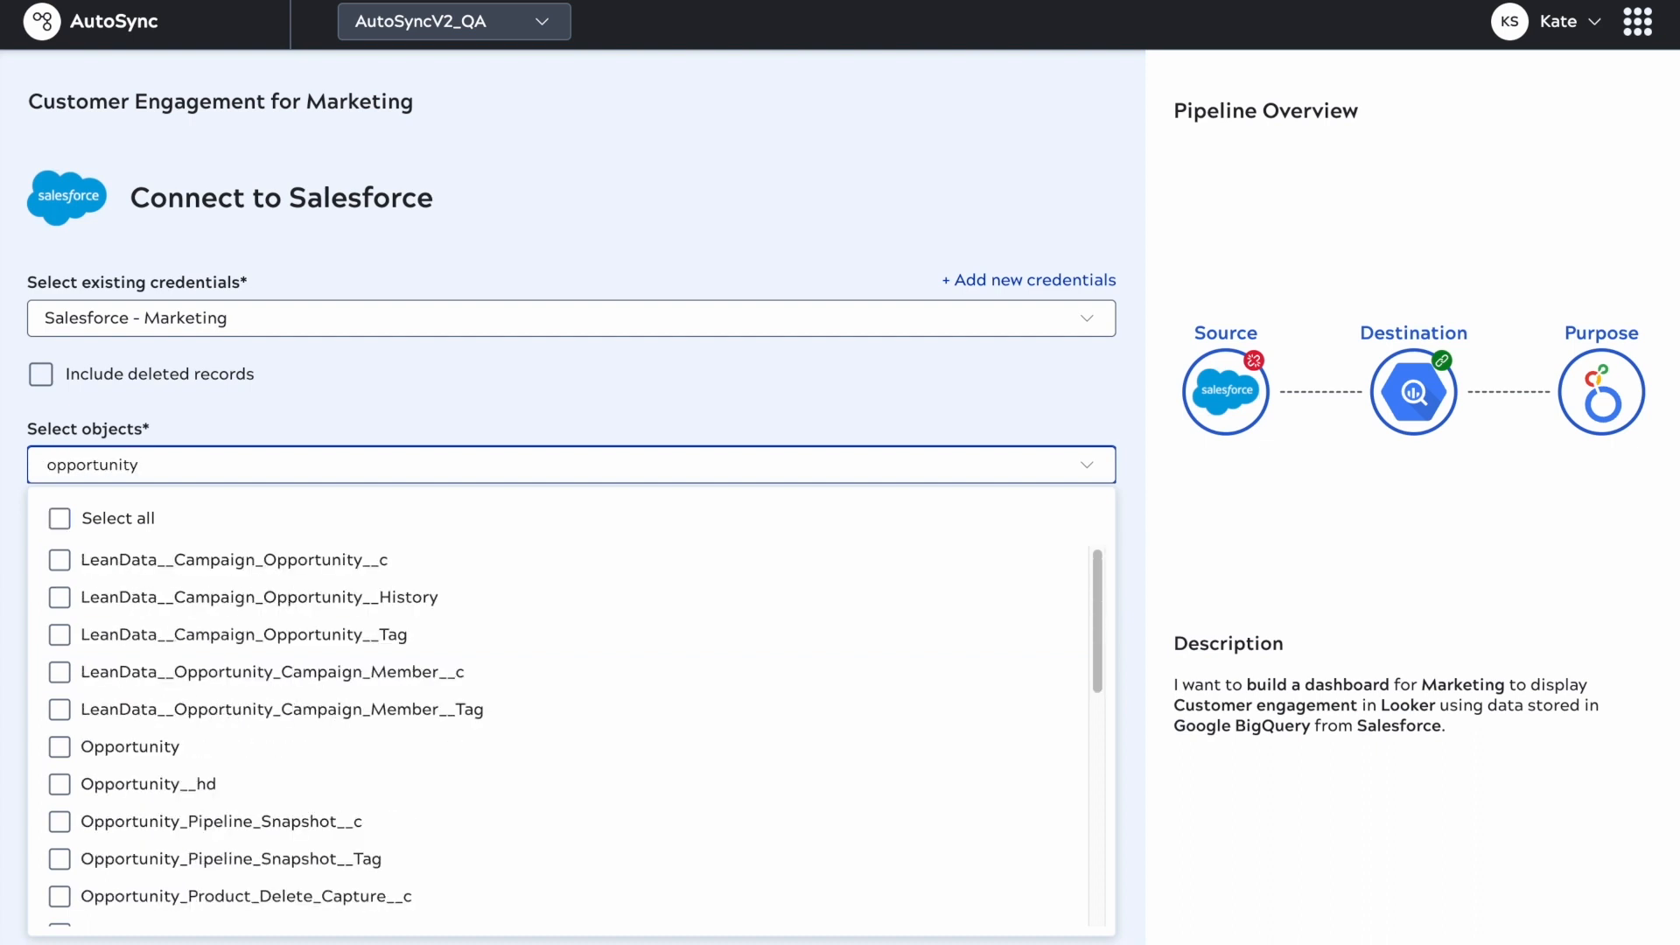
mouse_move(73, 734)
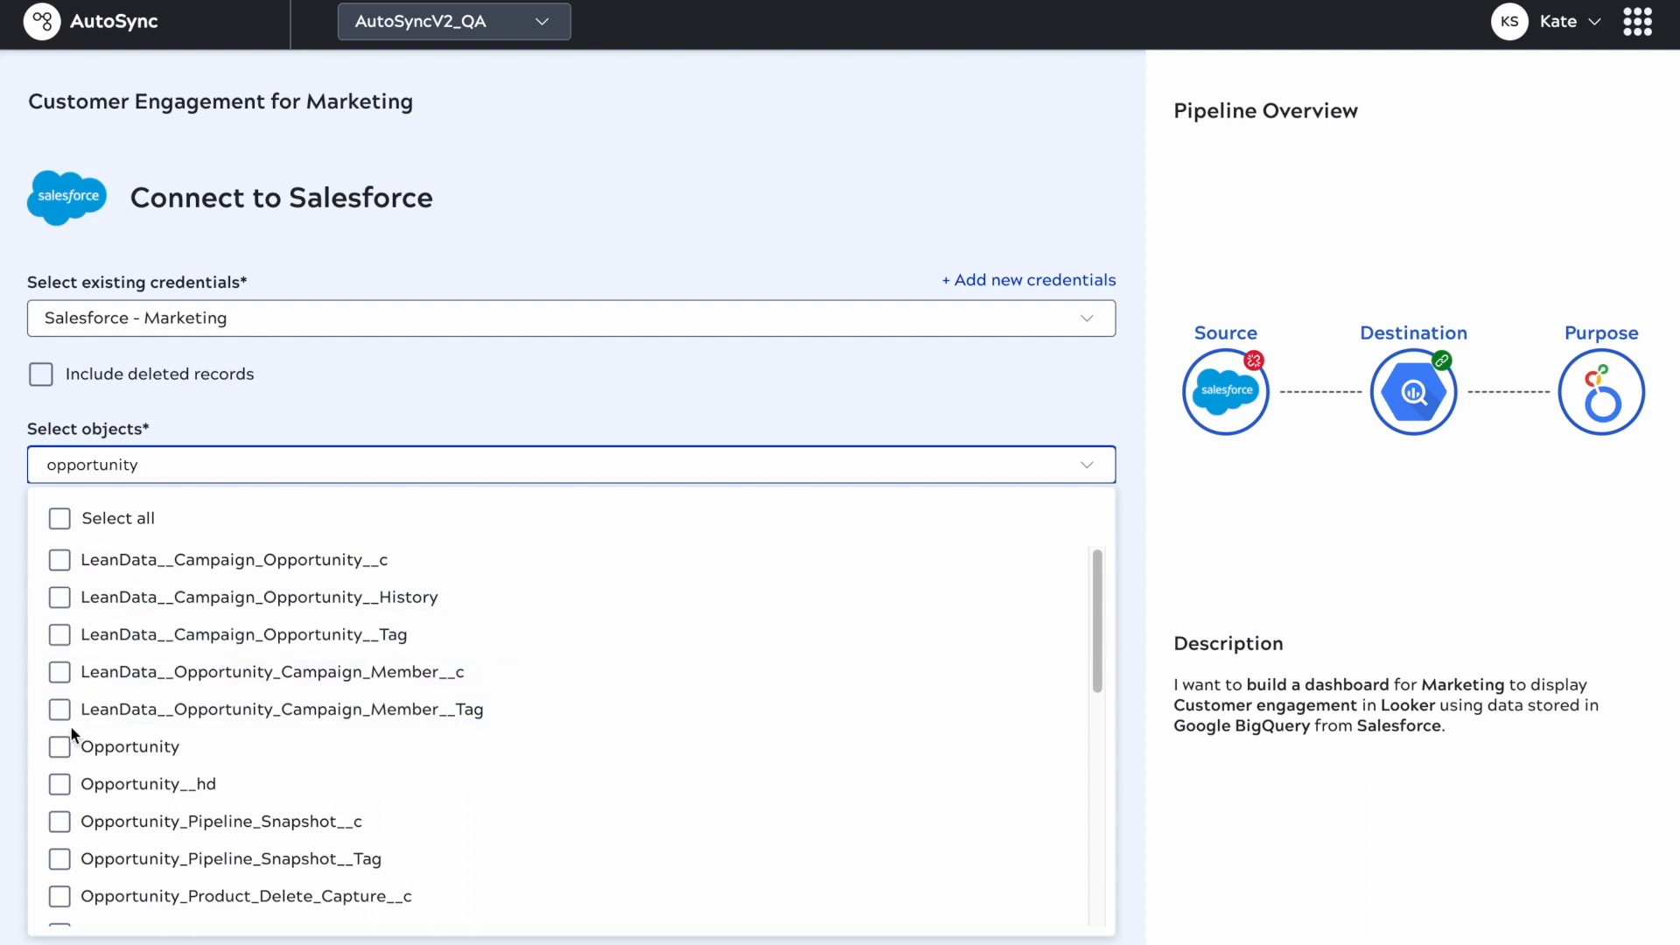
left_click(60, 746)
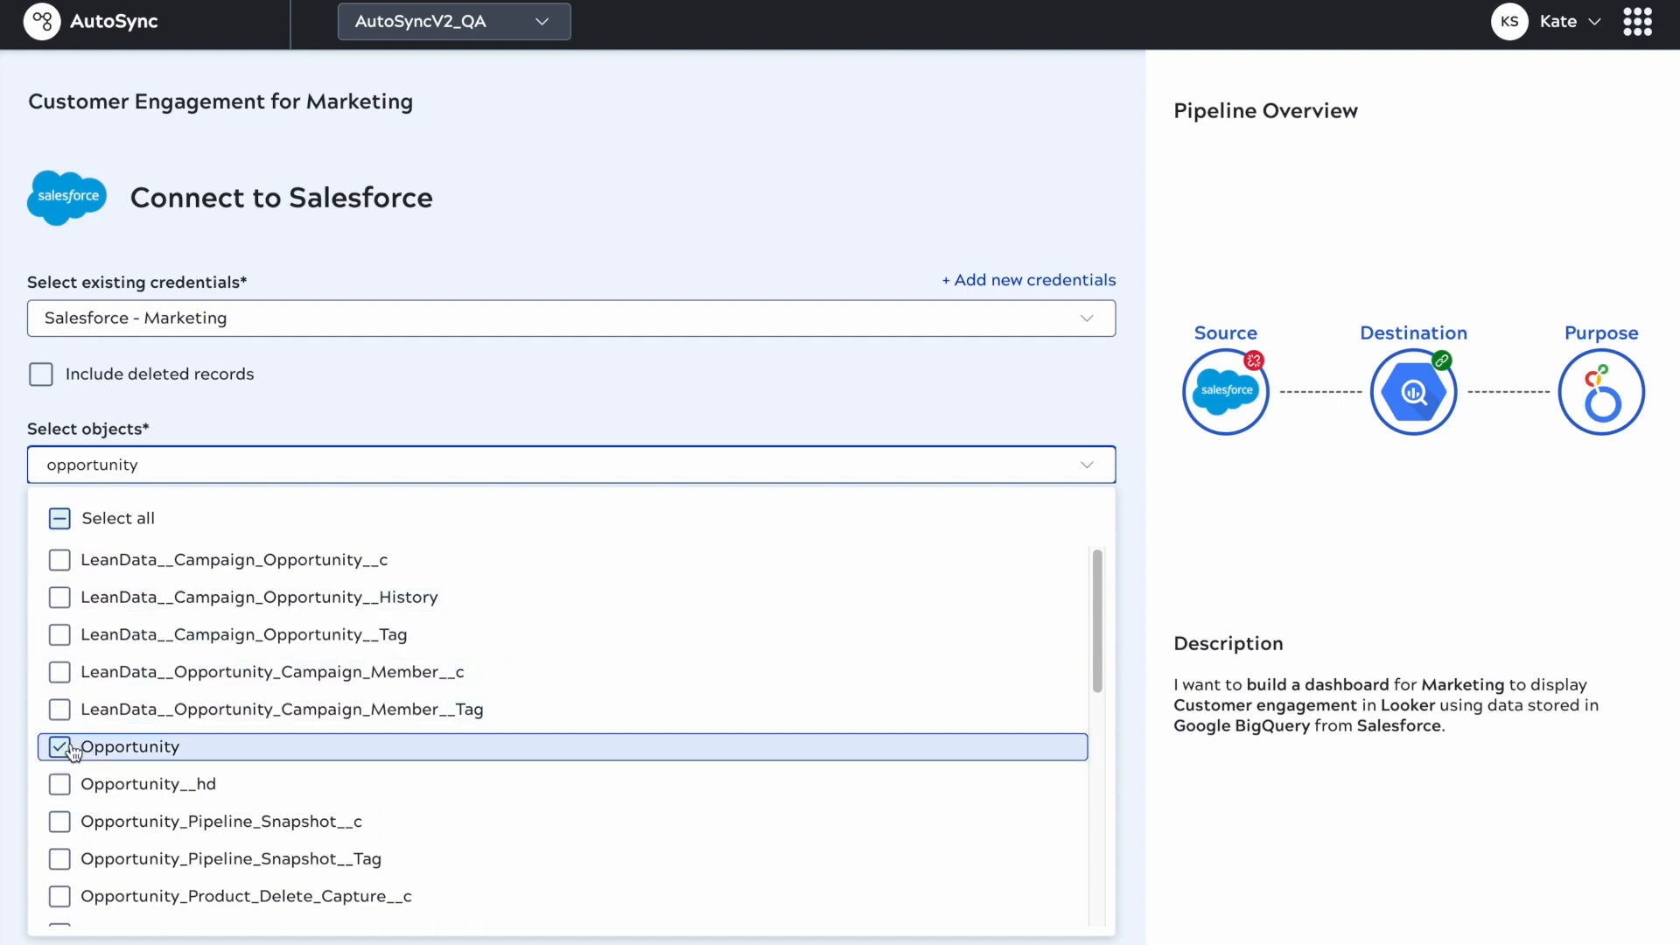
type("cam")
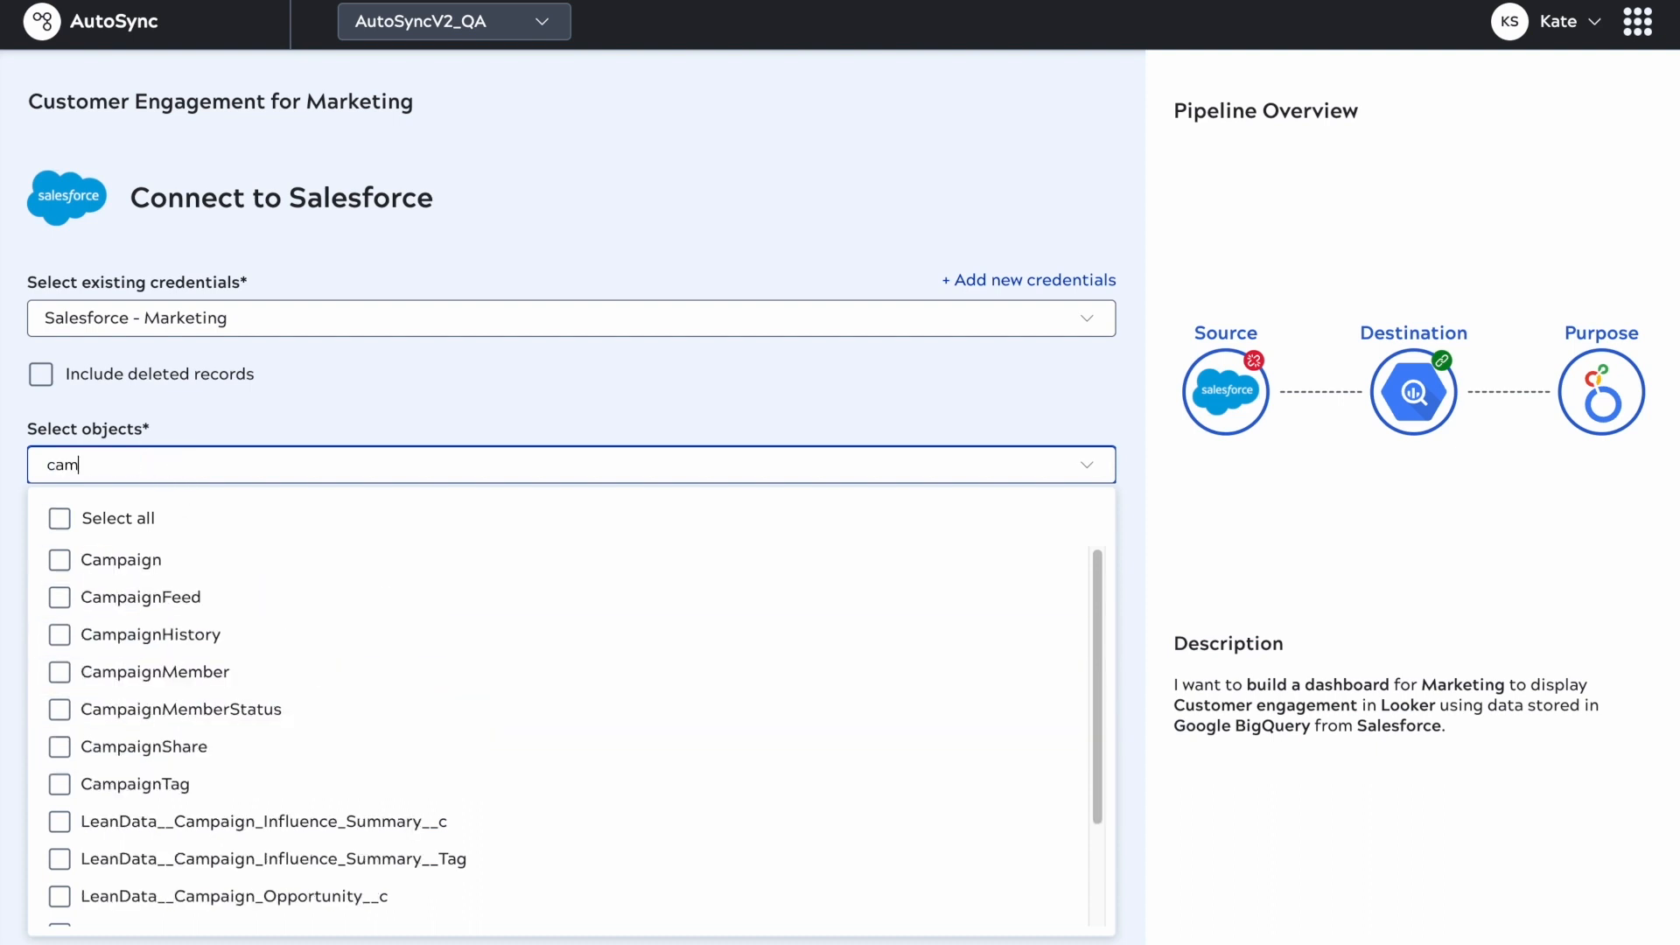
type("paign")
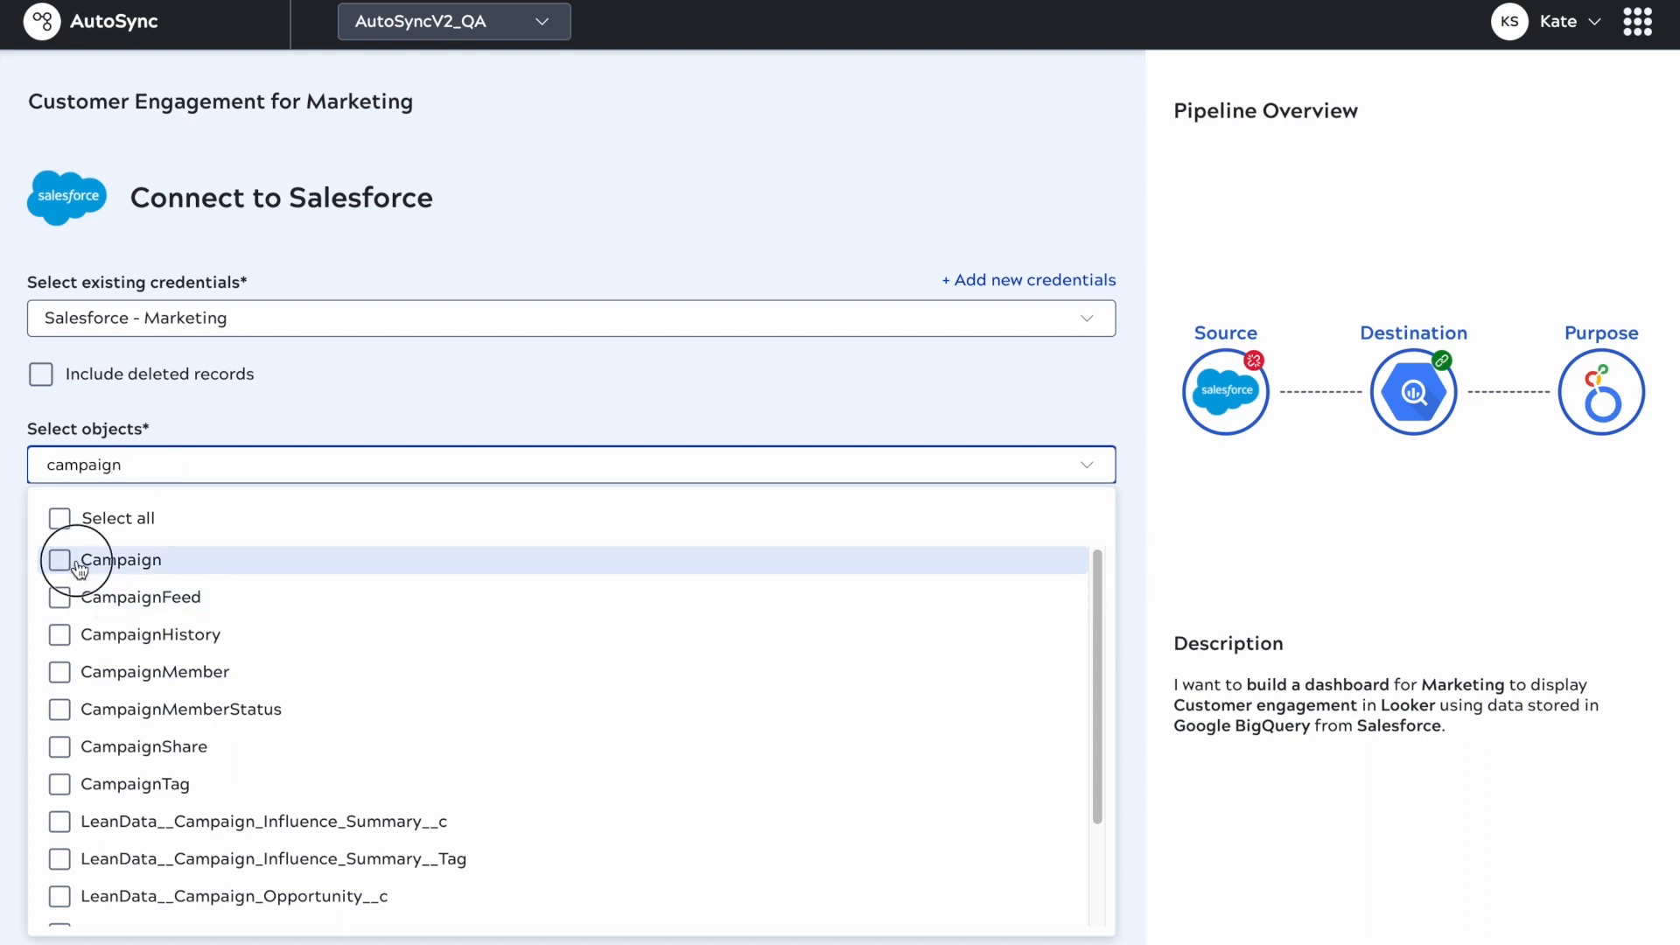
left_click(60, 559)
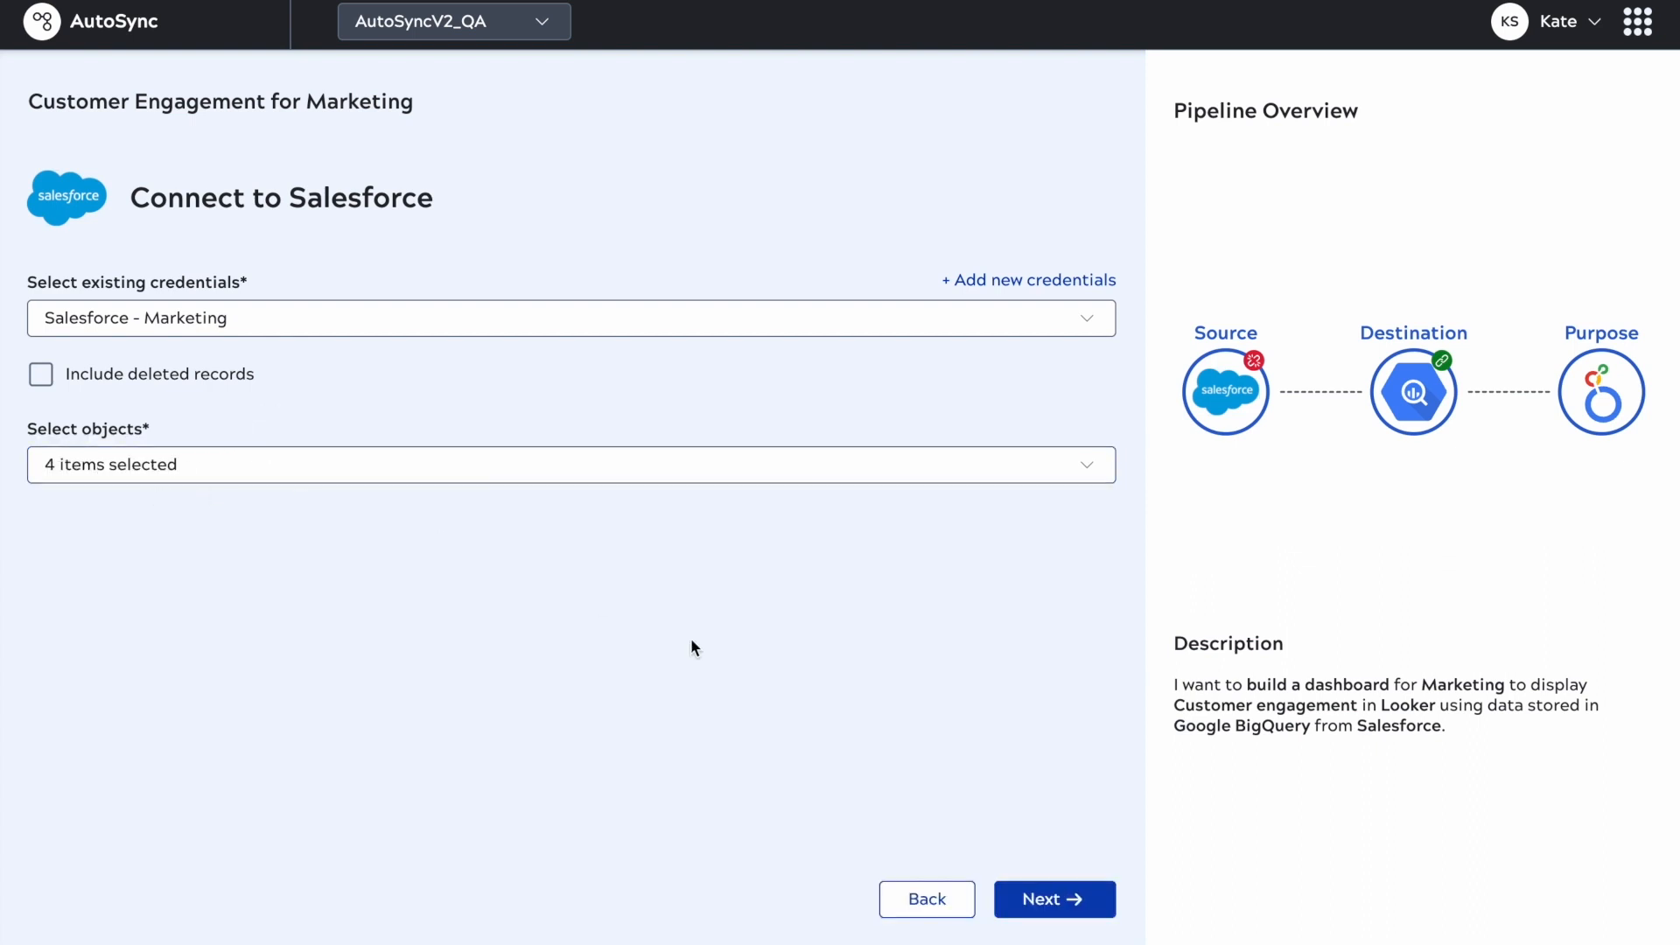
Step: Discard the custom schedule settings and save the pipeline with No schedule
left_click(1052, 897)
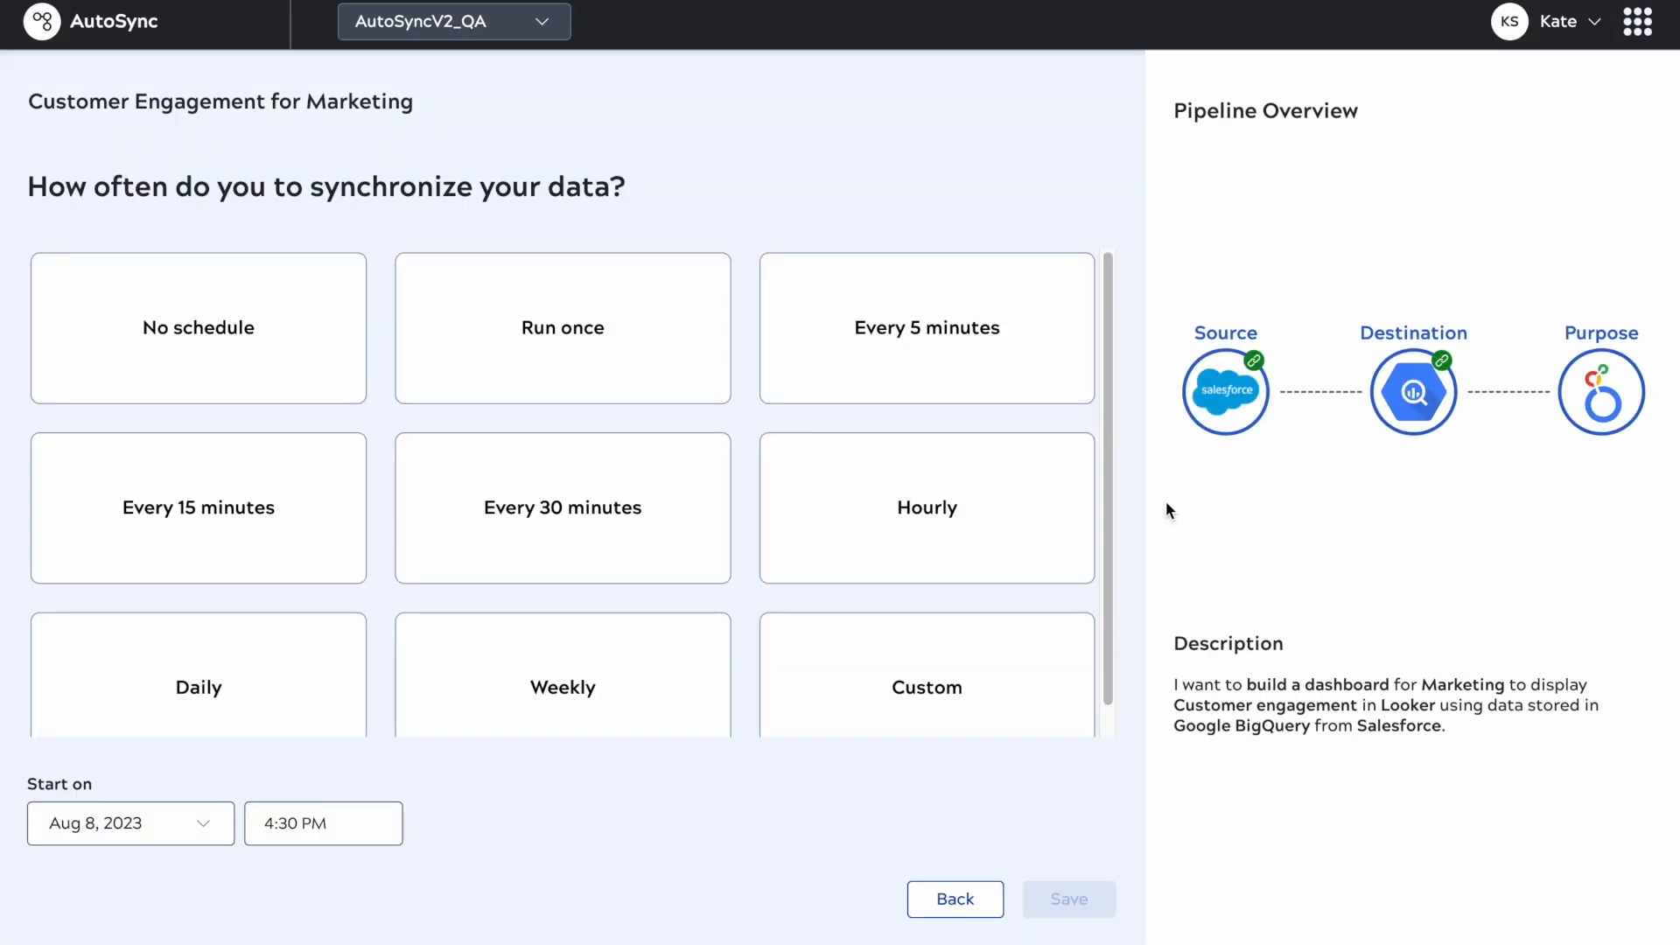
mouse_move(1255, 372)
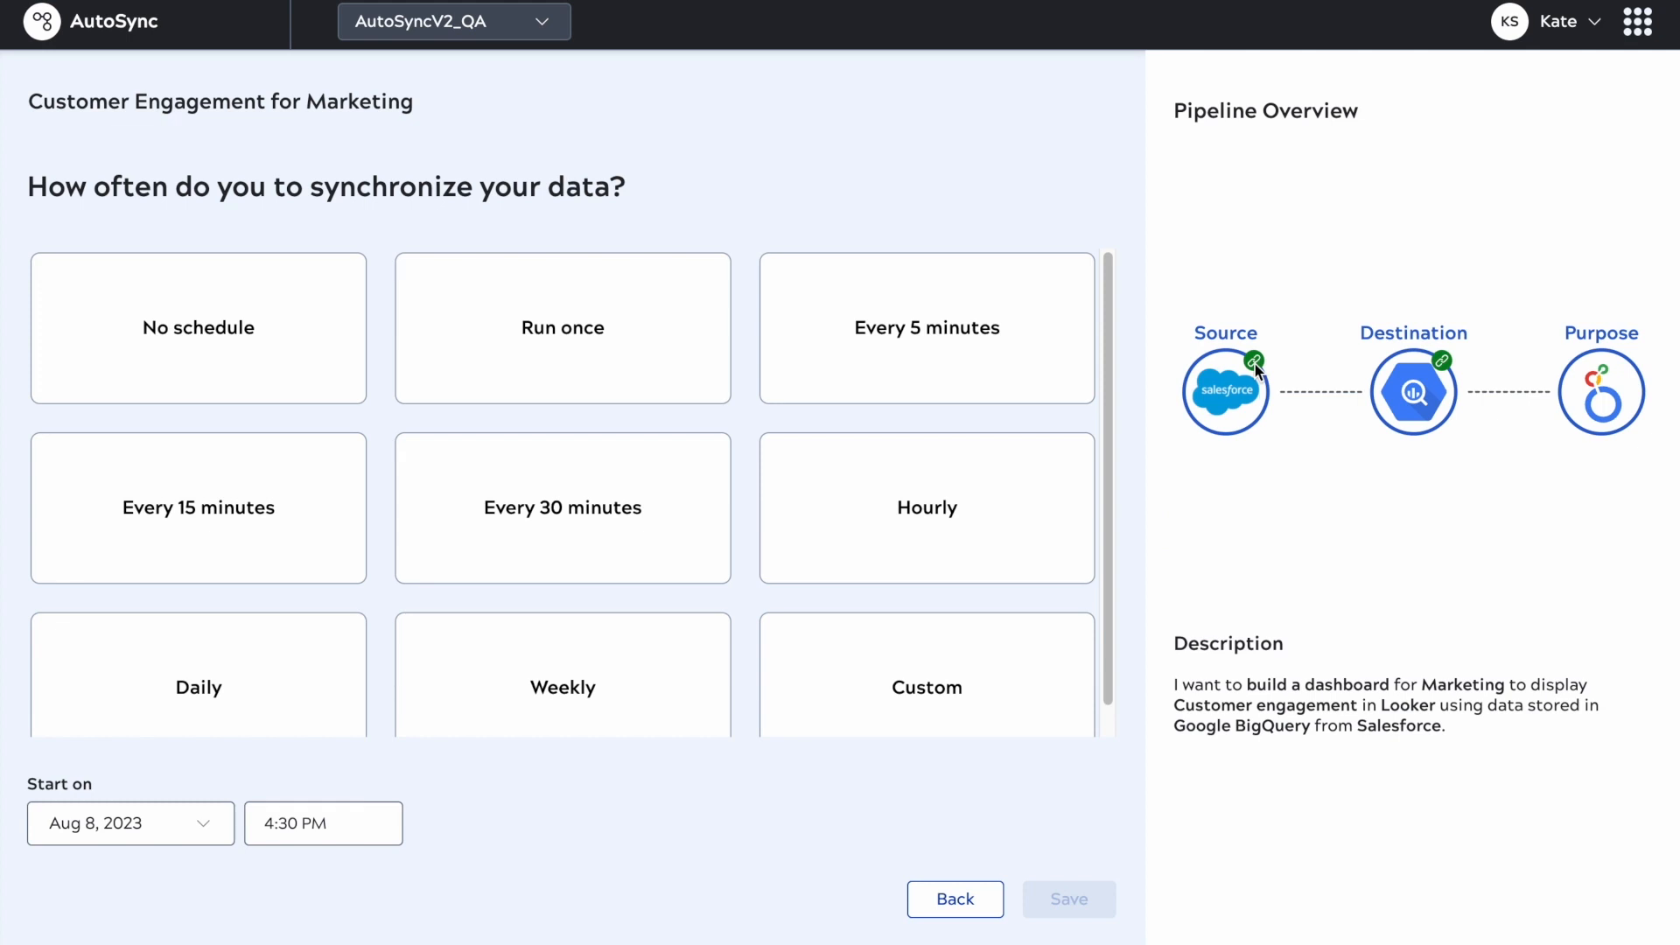
mouse_move(1189, 338)
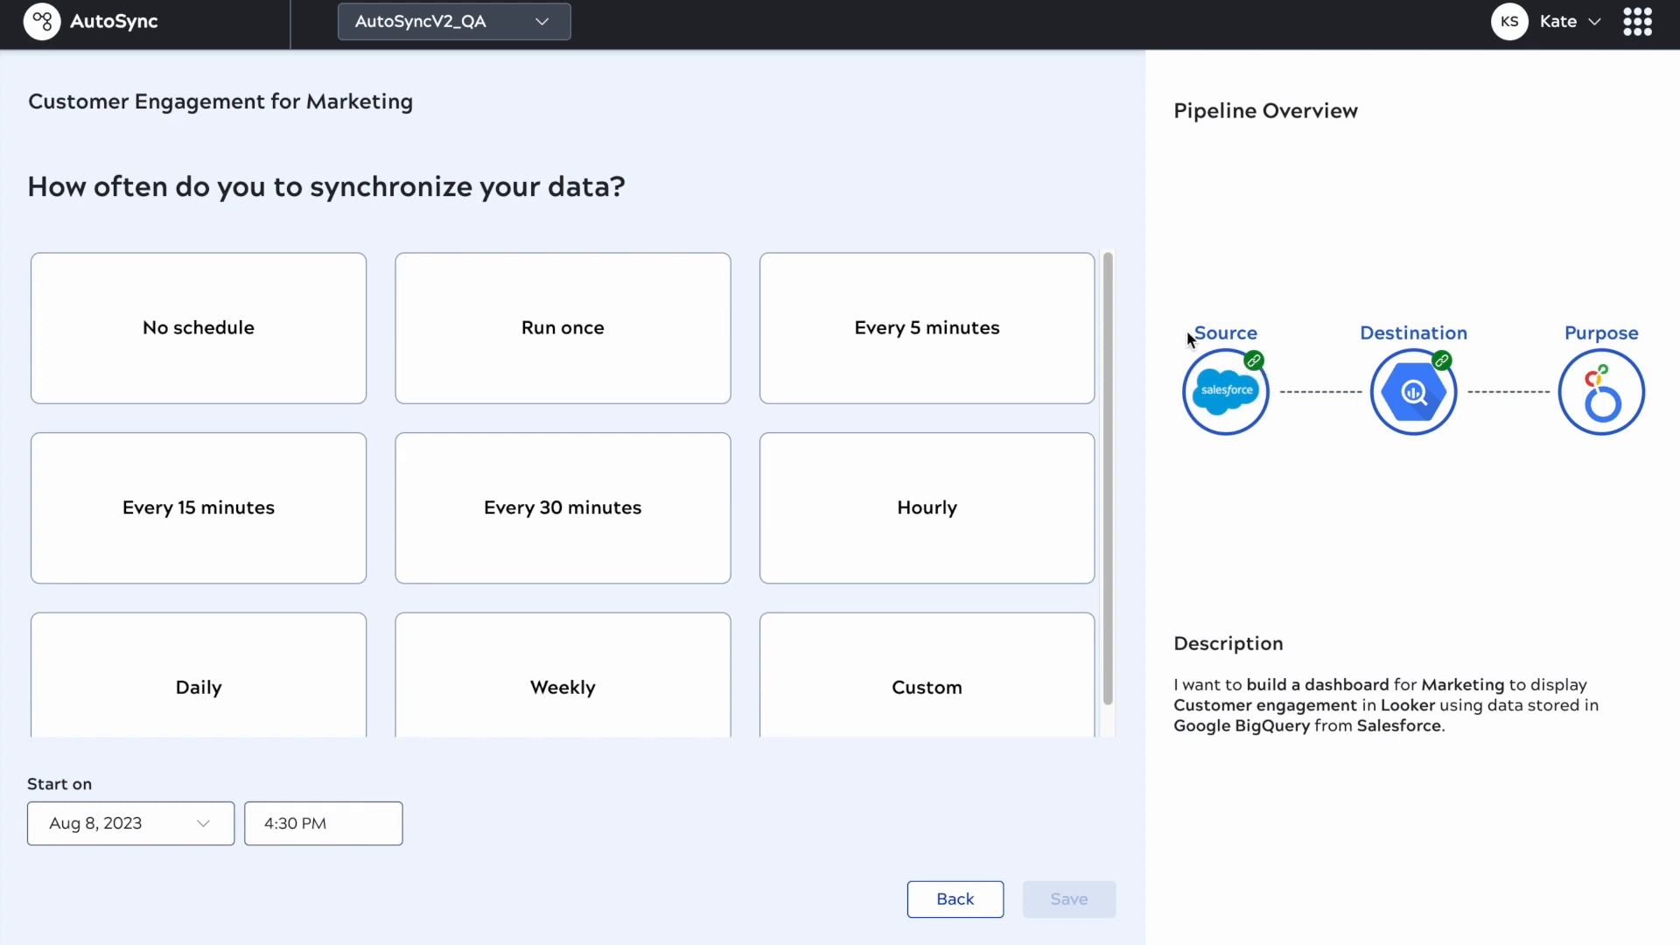
left_click(925, 687)
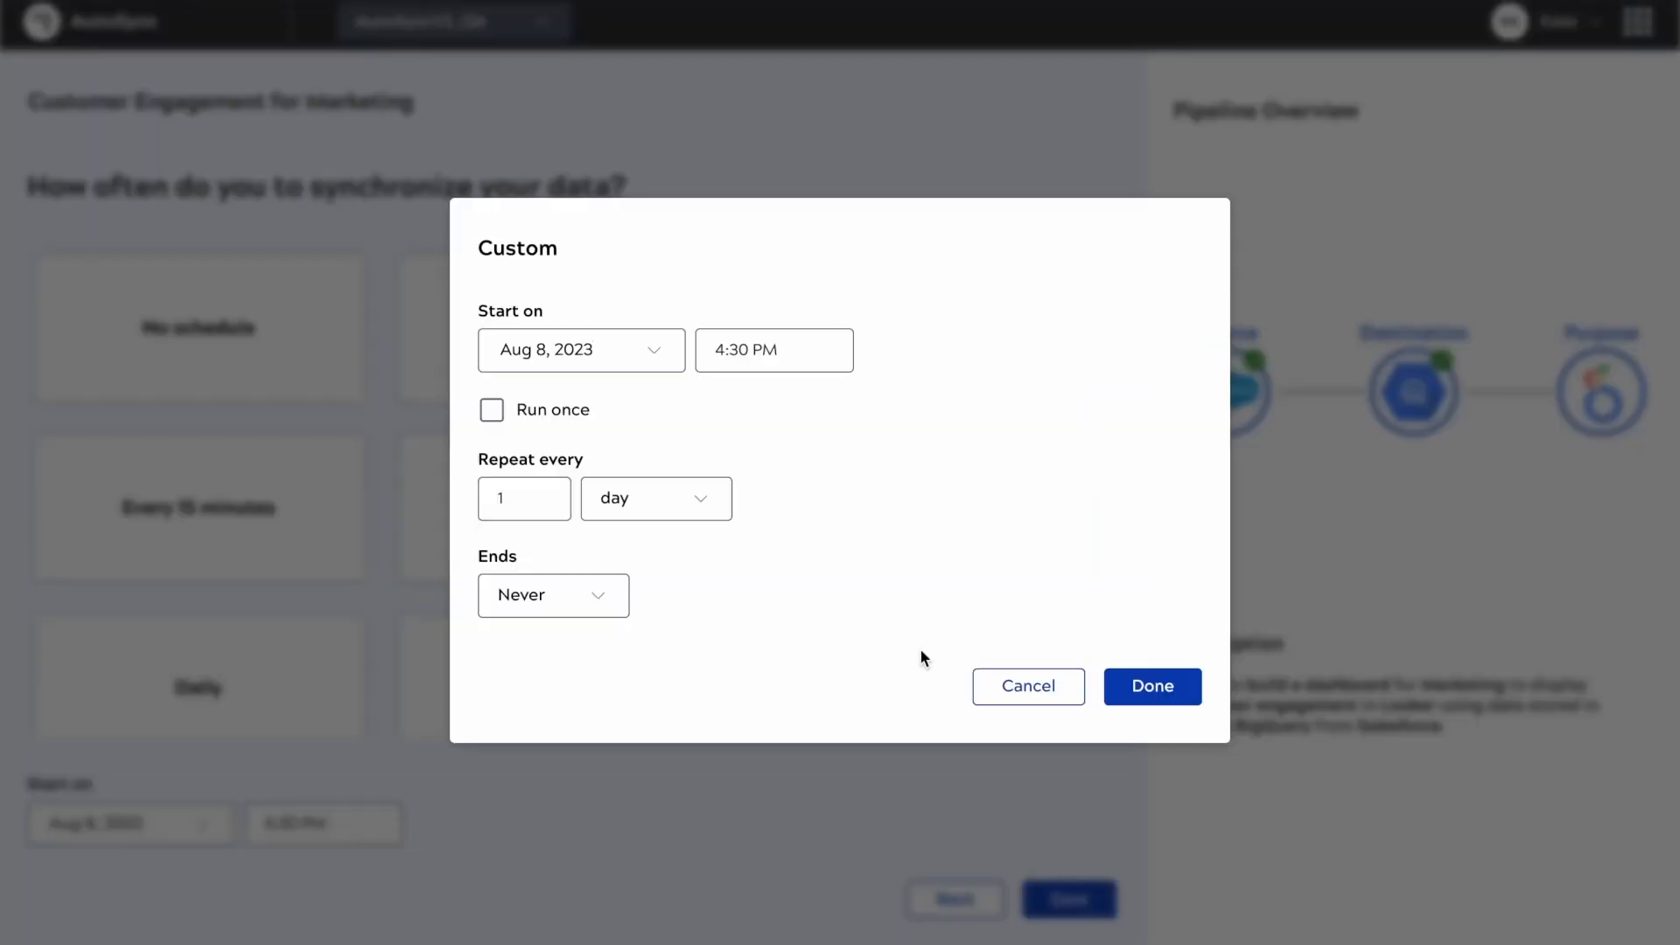
left_click(553, 595)
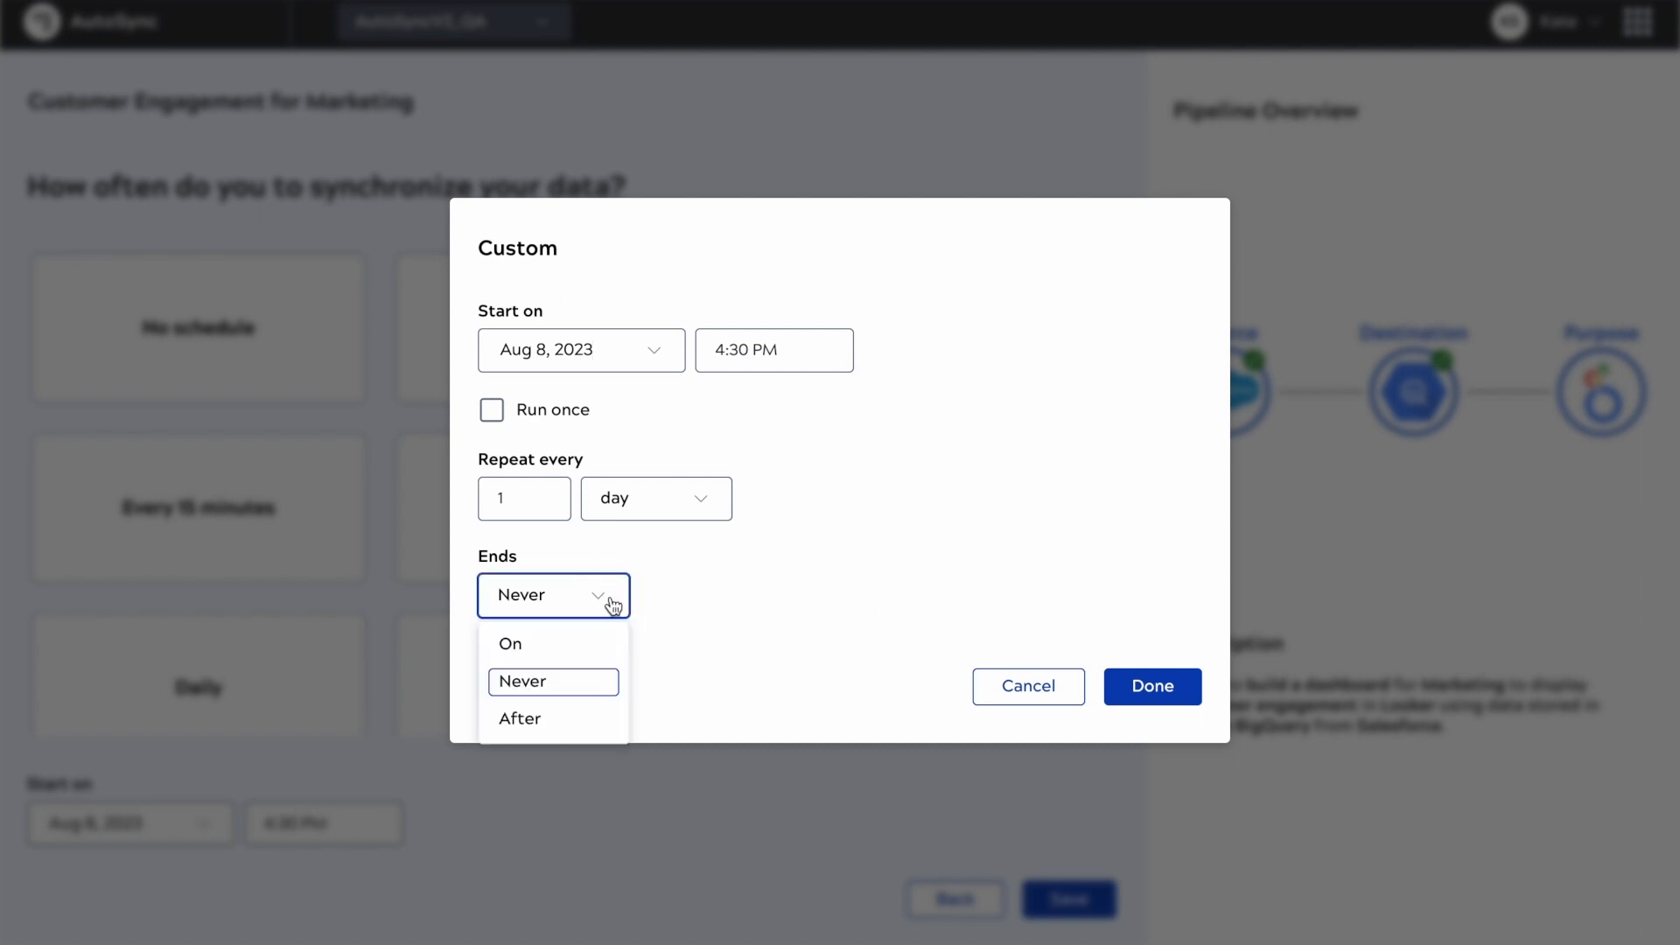
mouse_move(586, 682)
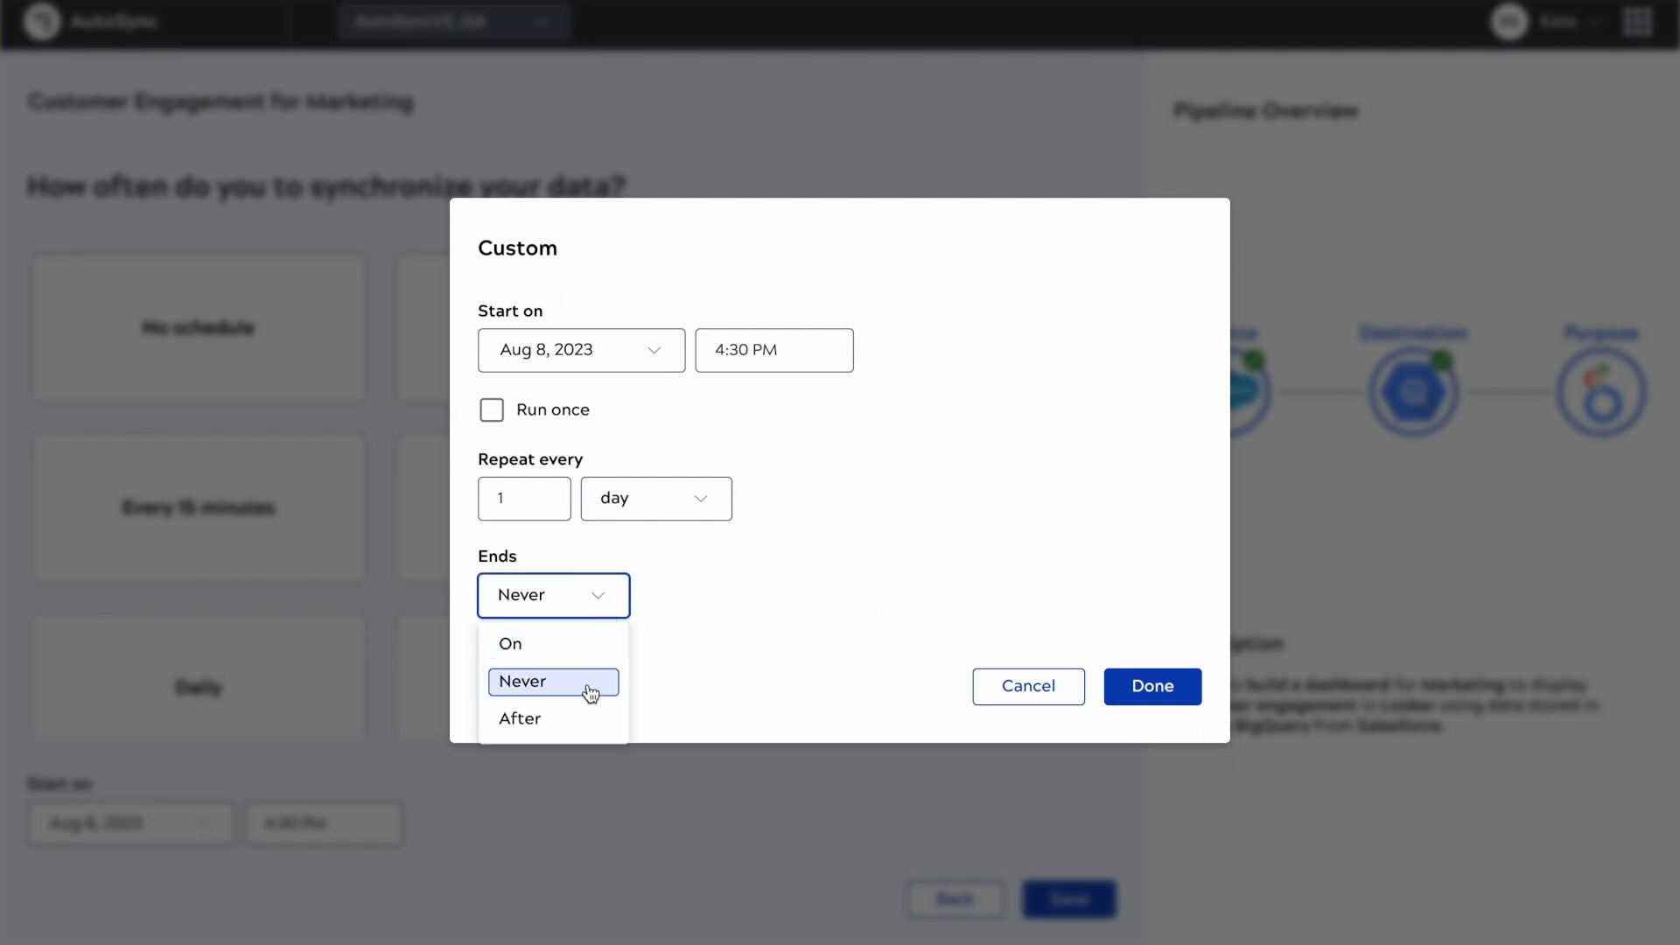
mouse_move(1026, 686)
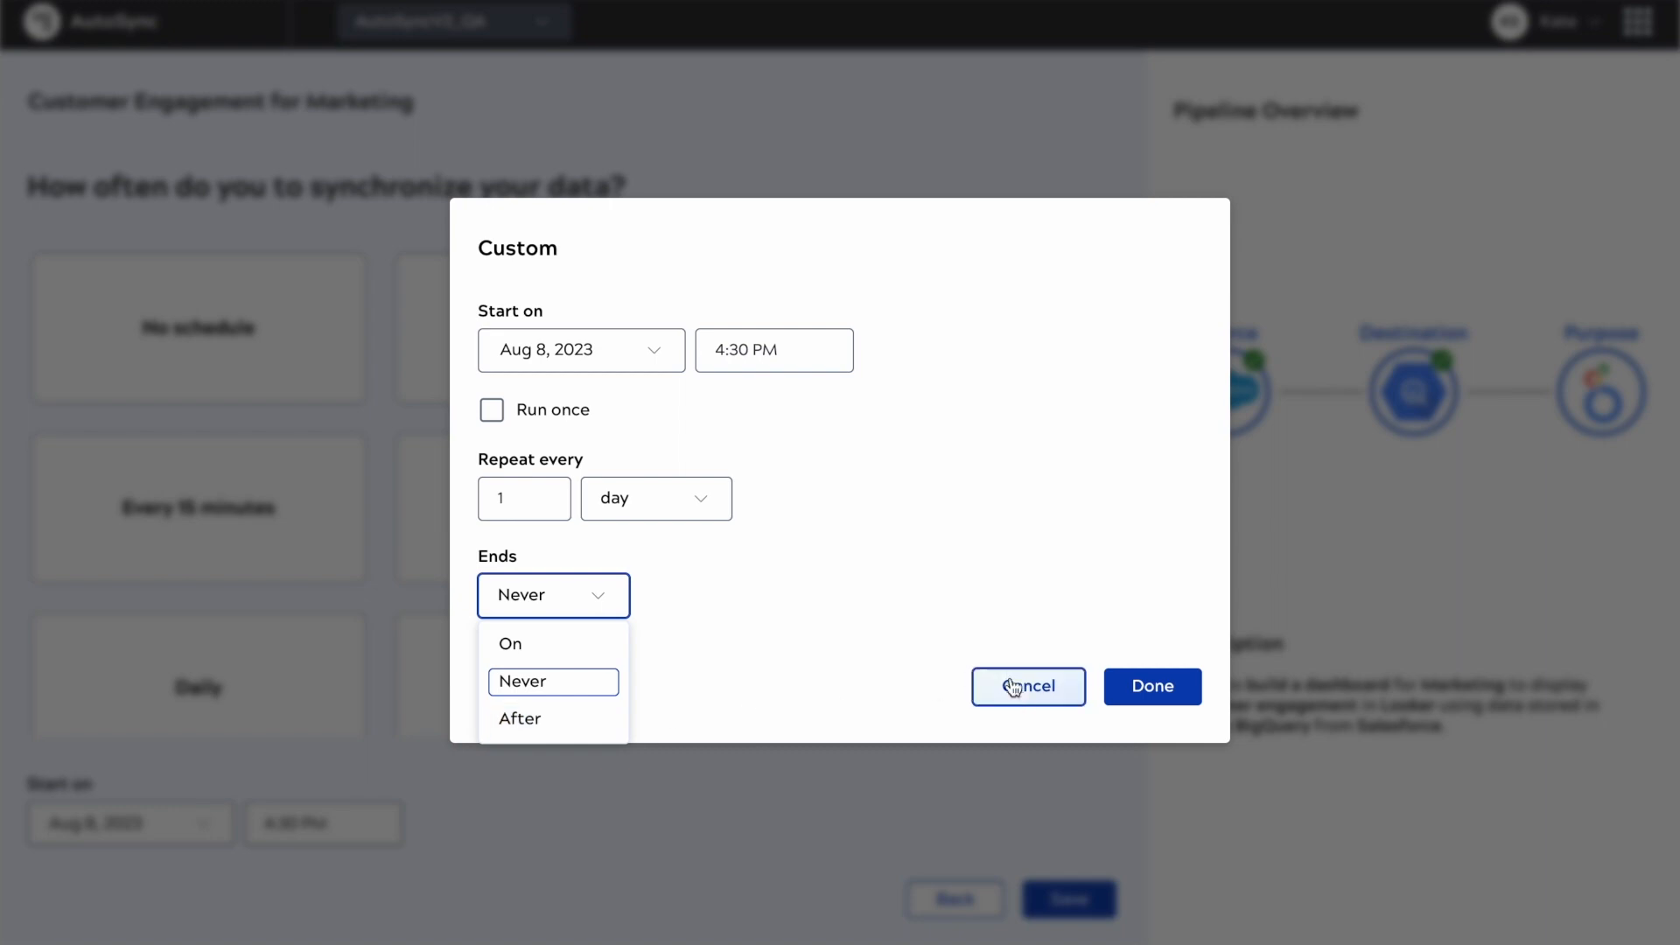
left_click(1026, 687)
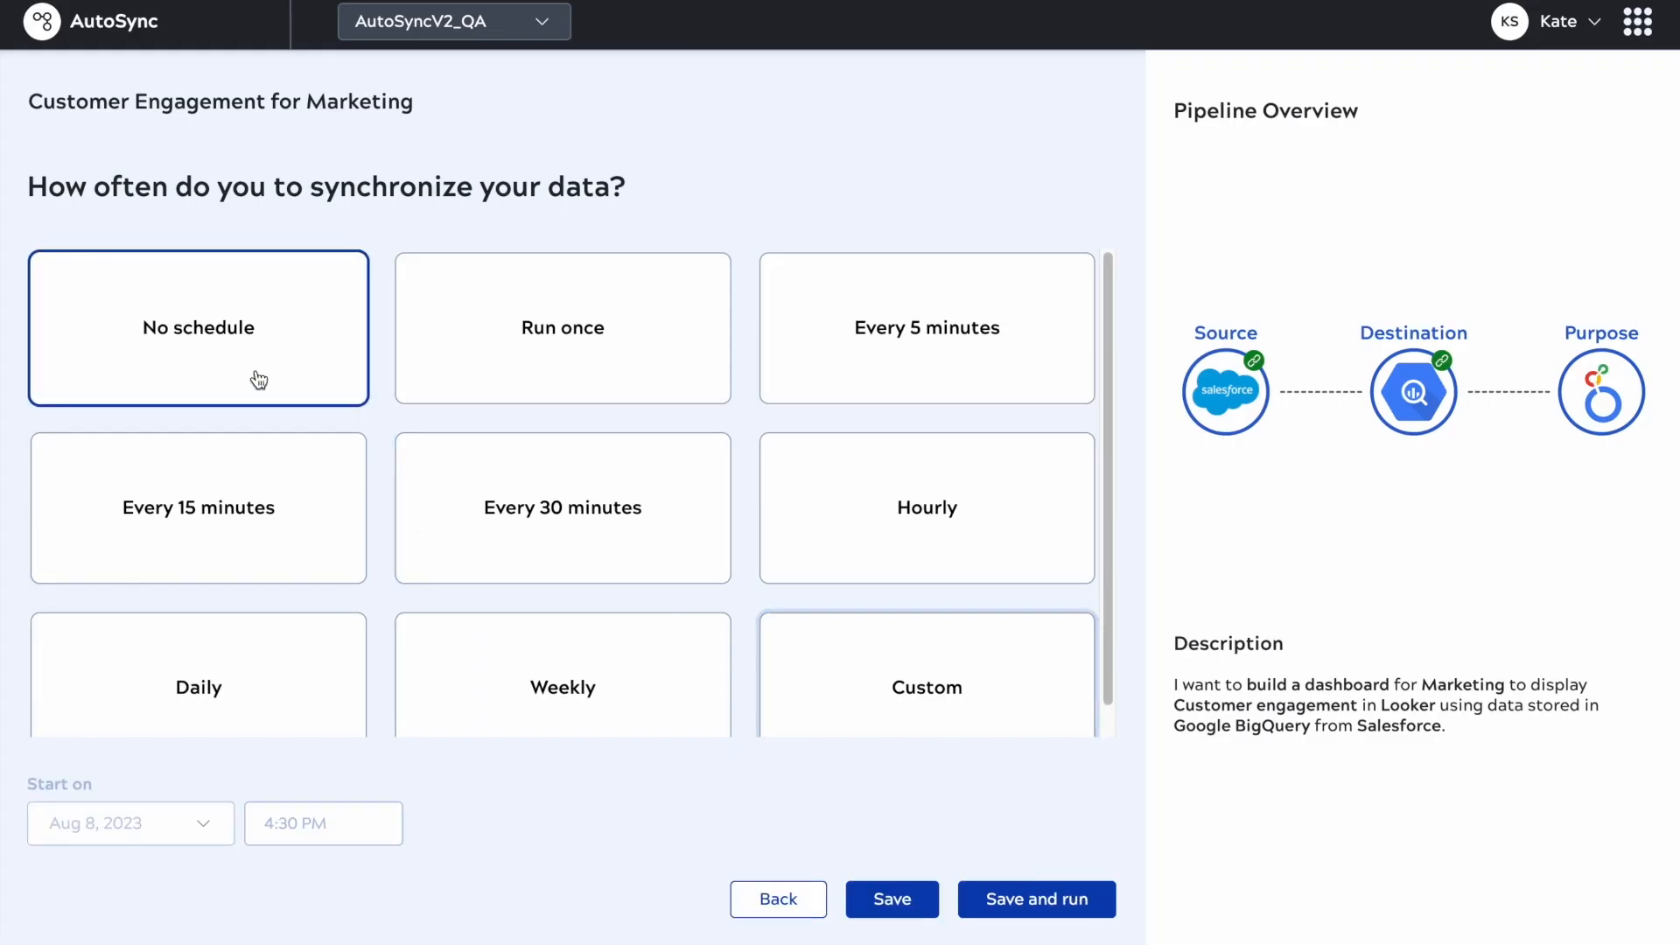
mouse_move(903, 882)
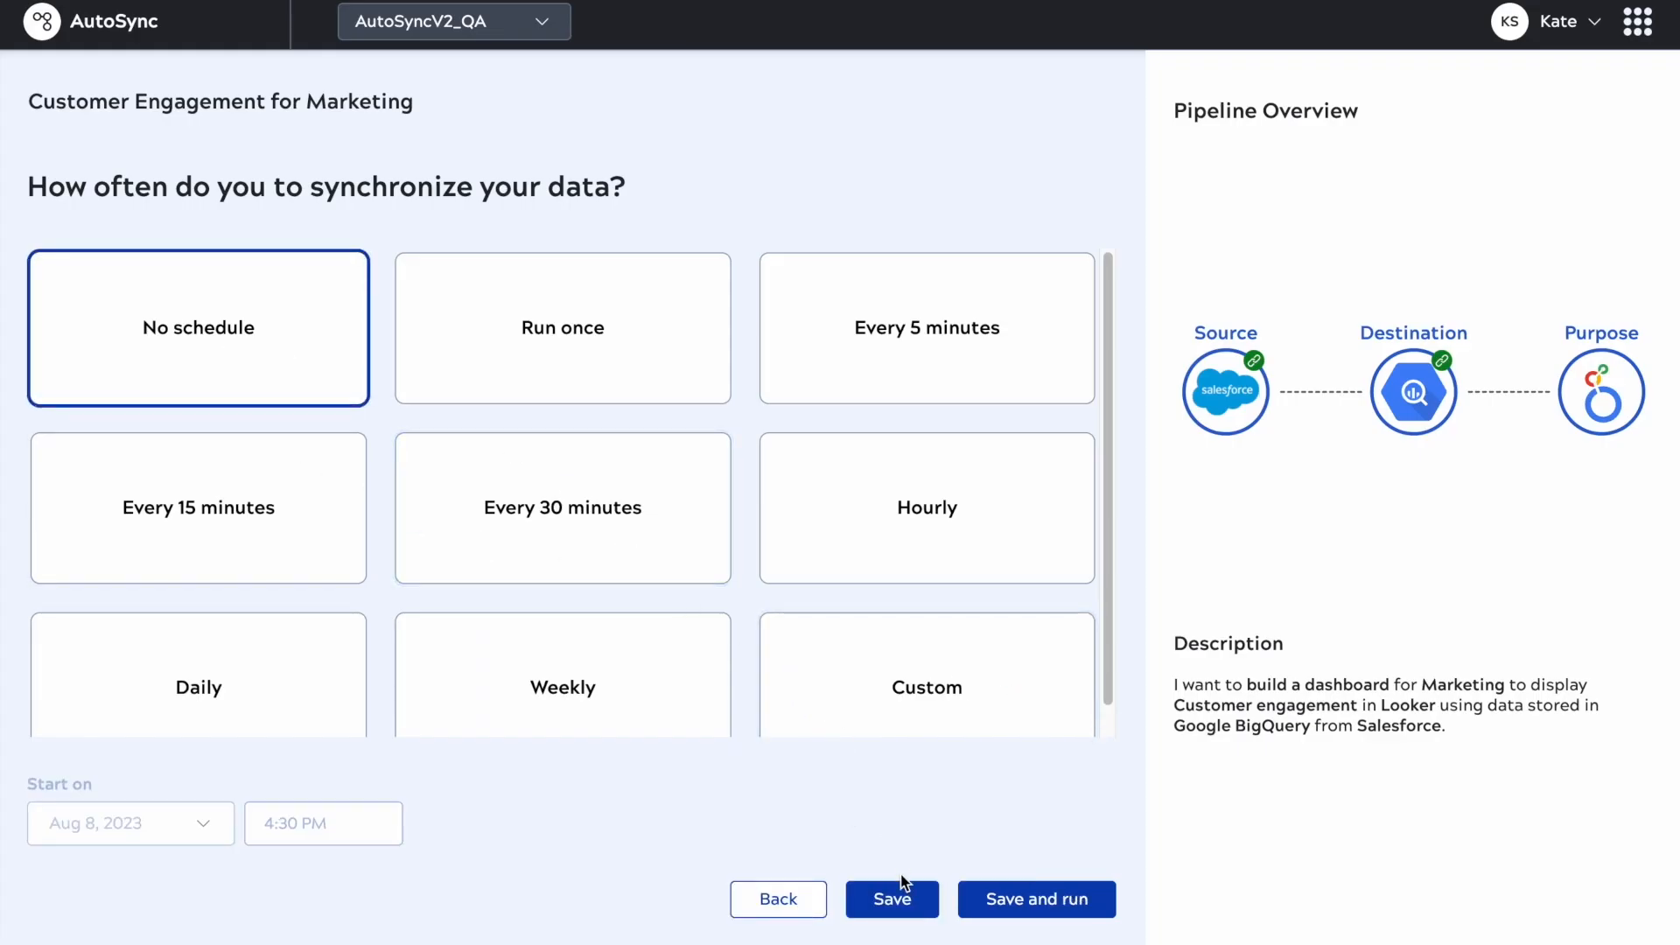
left_click(891, 899)
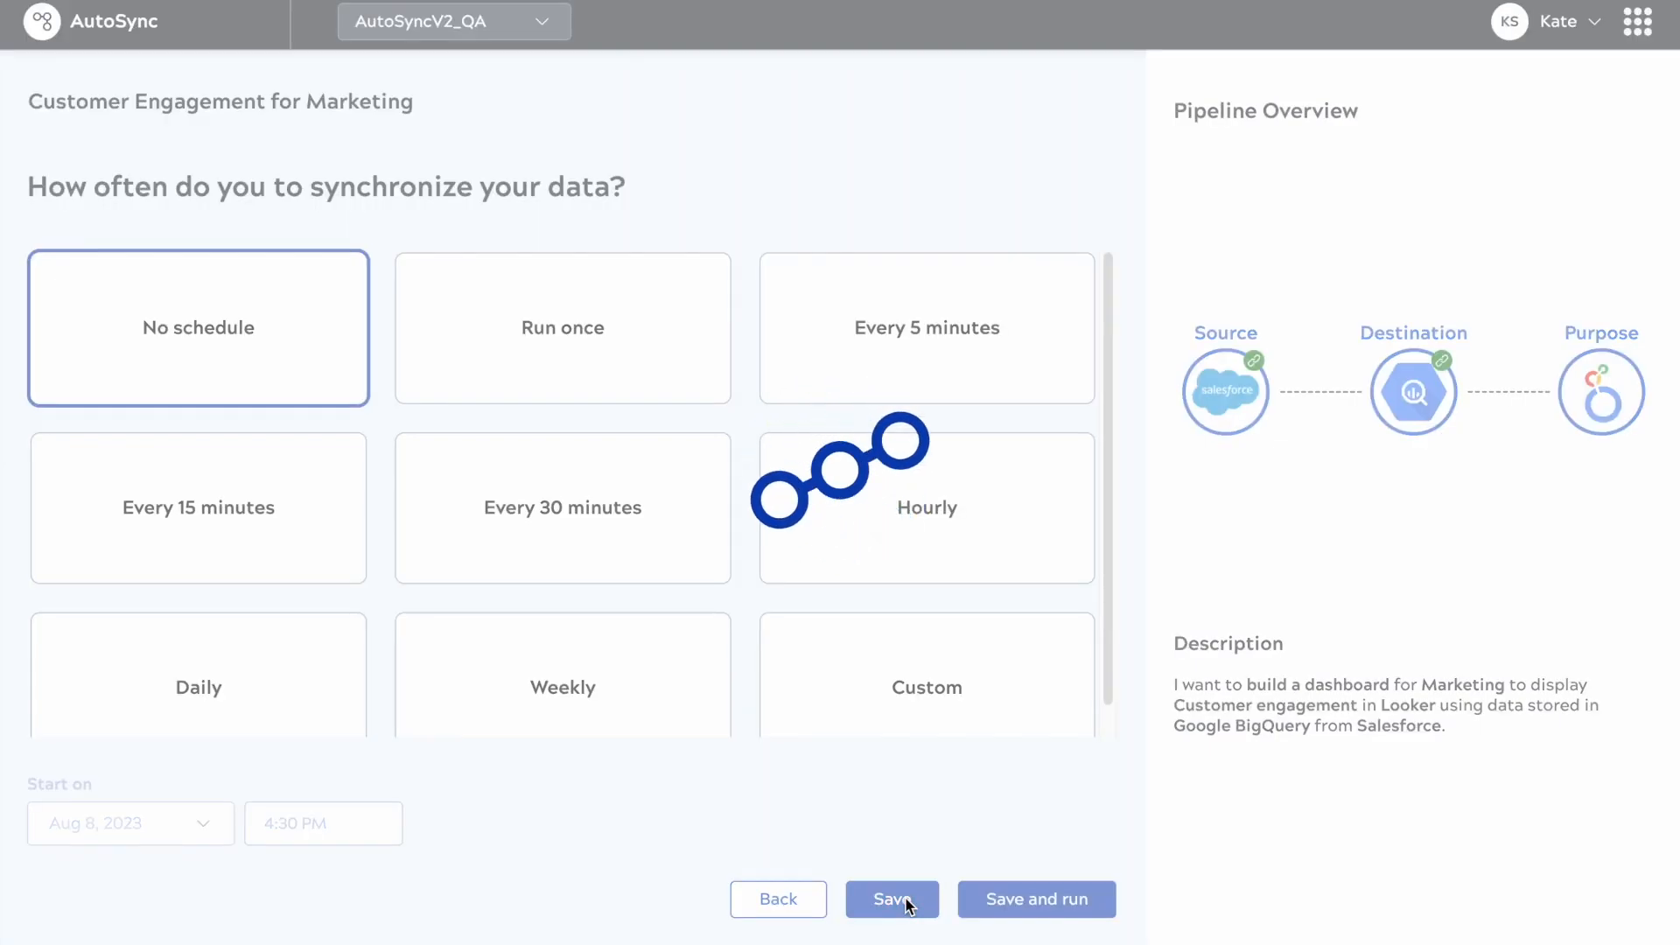
left_click(891, 899)
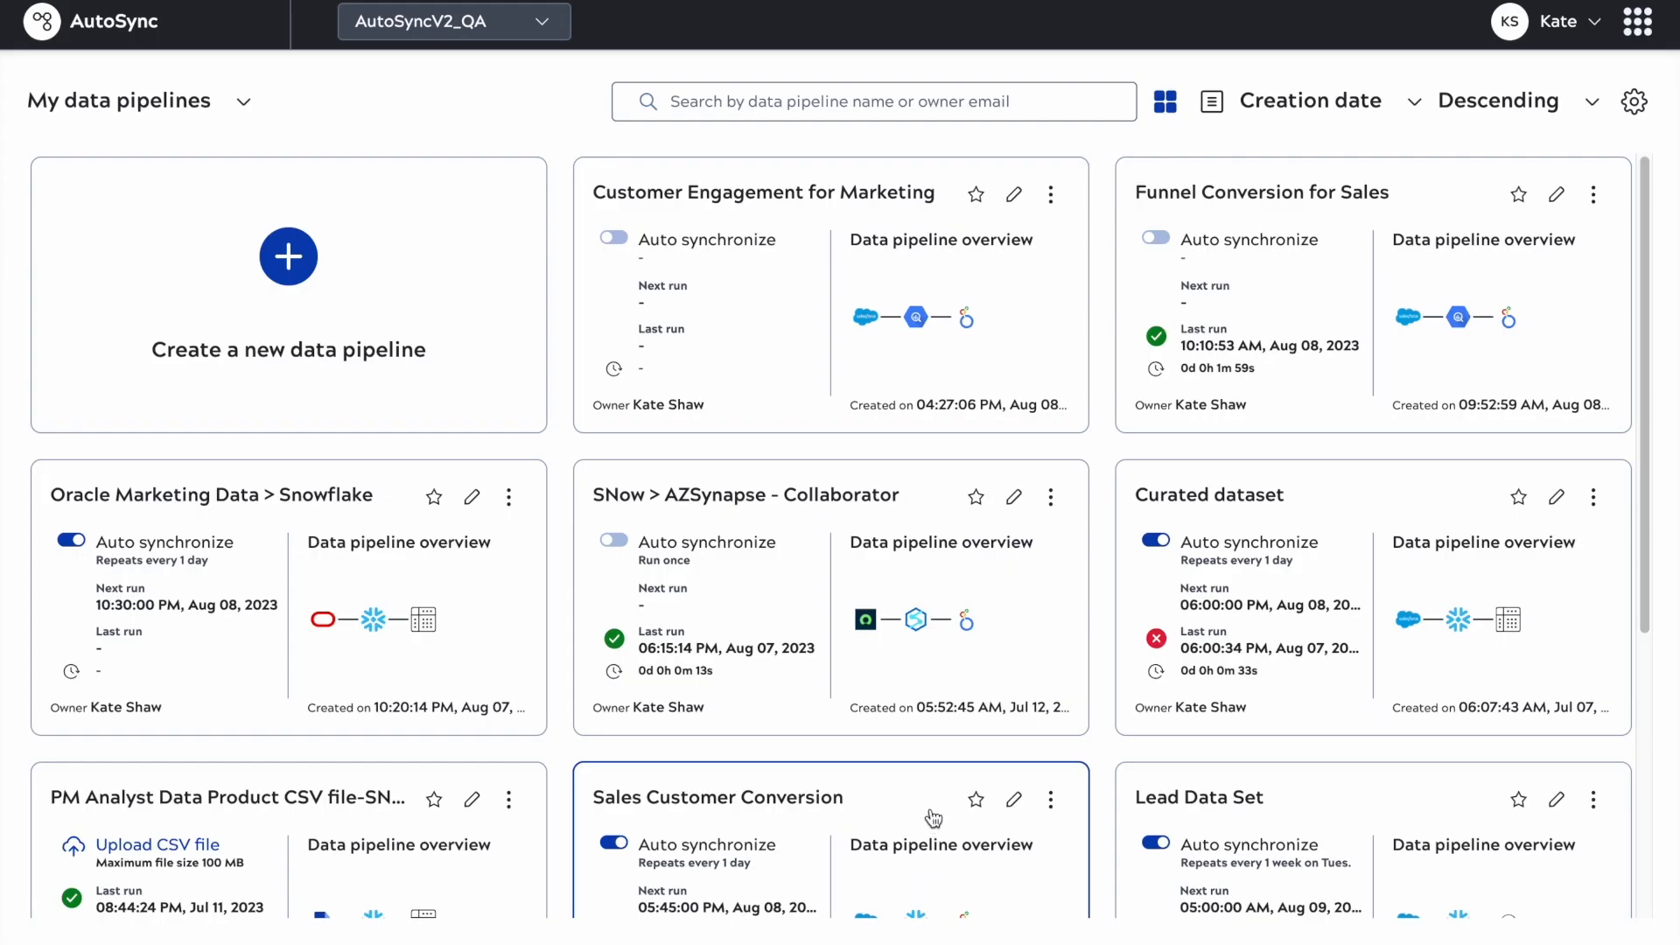
mouse_move(1013, 195)
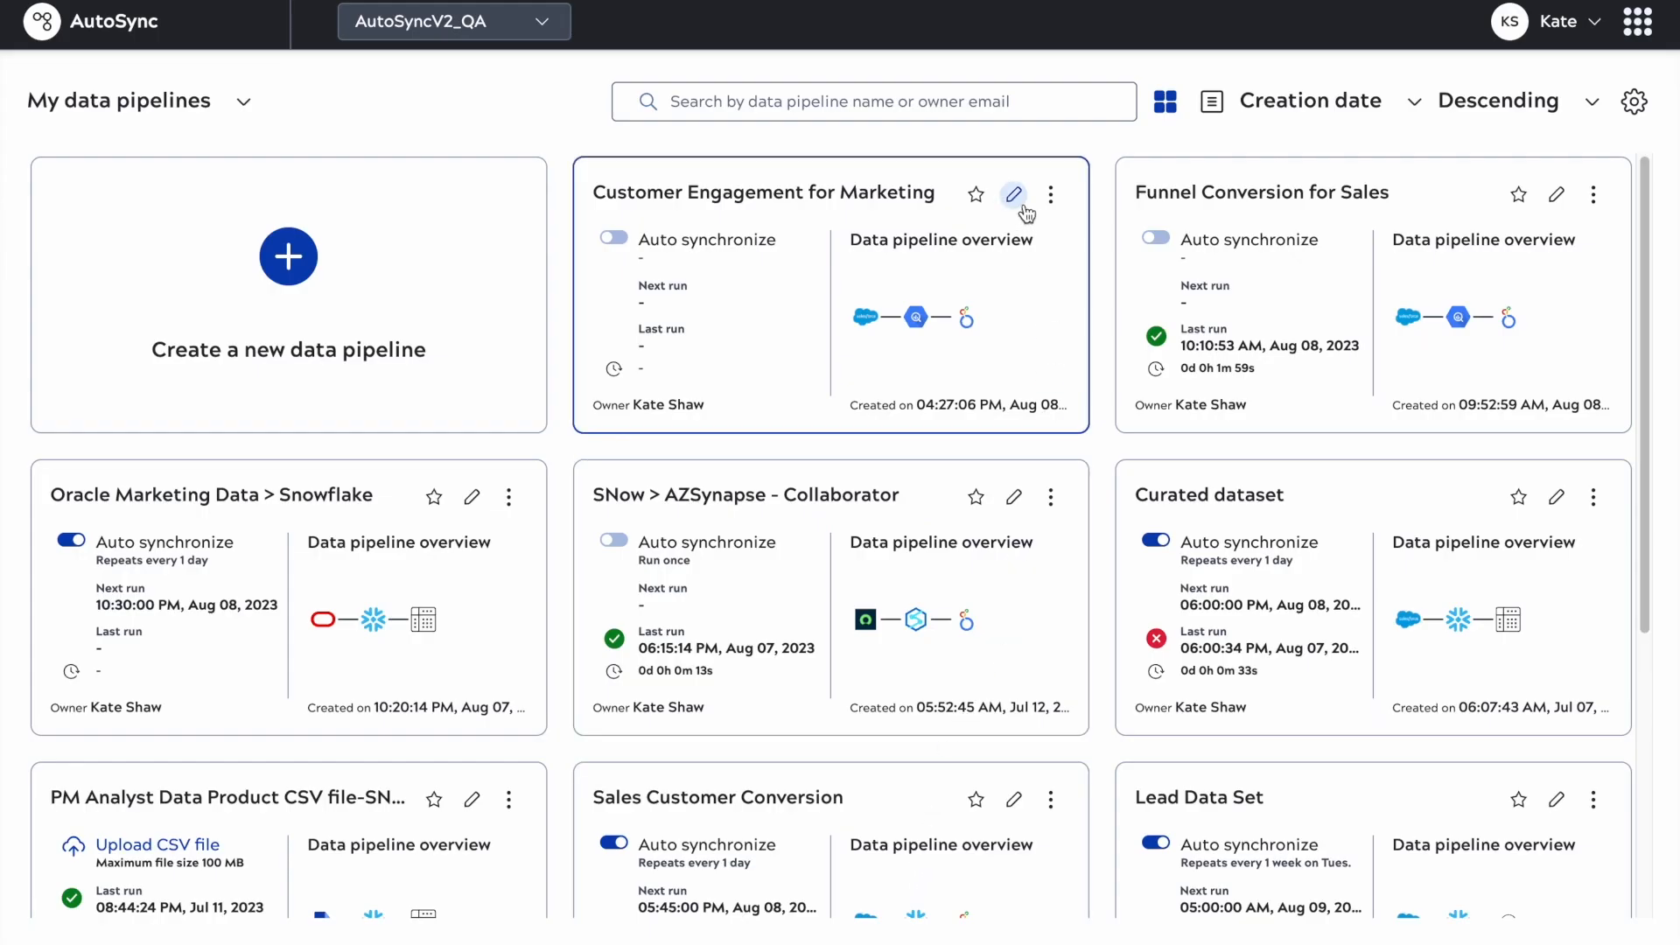
left_click(1013, 195)
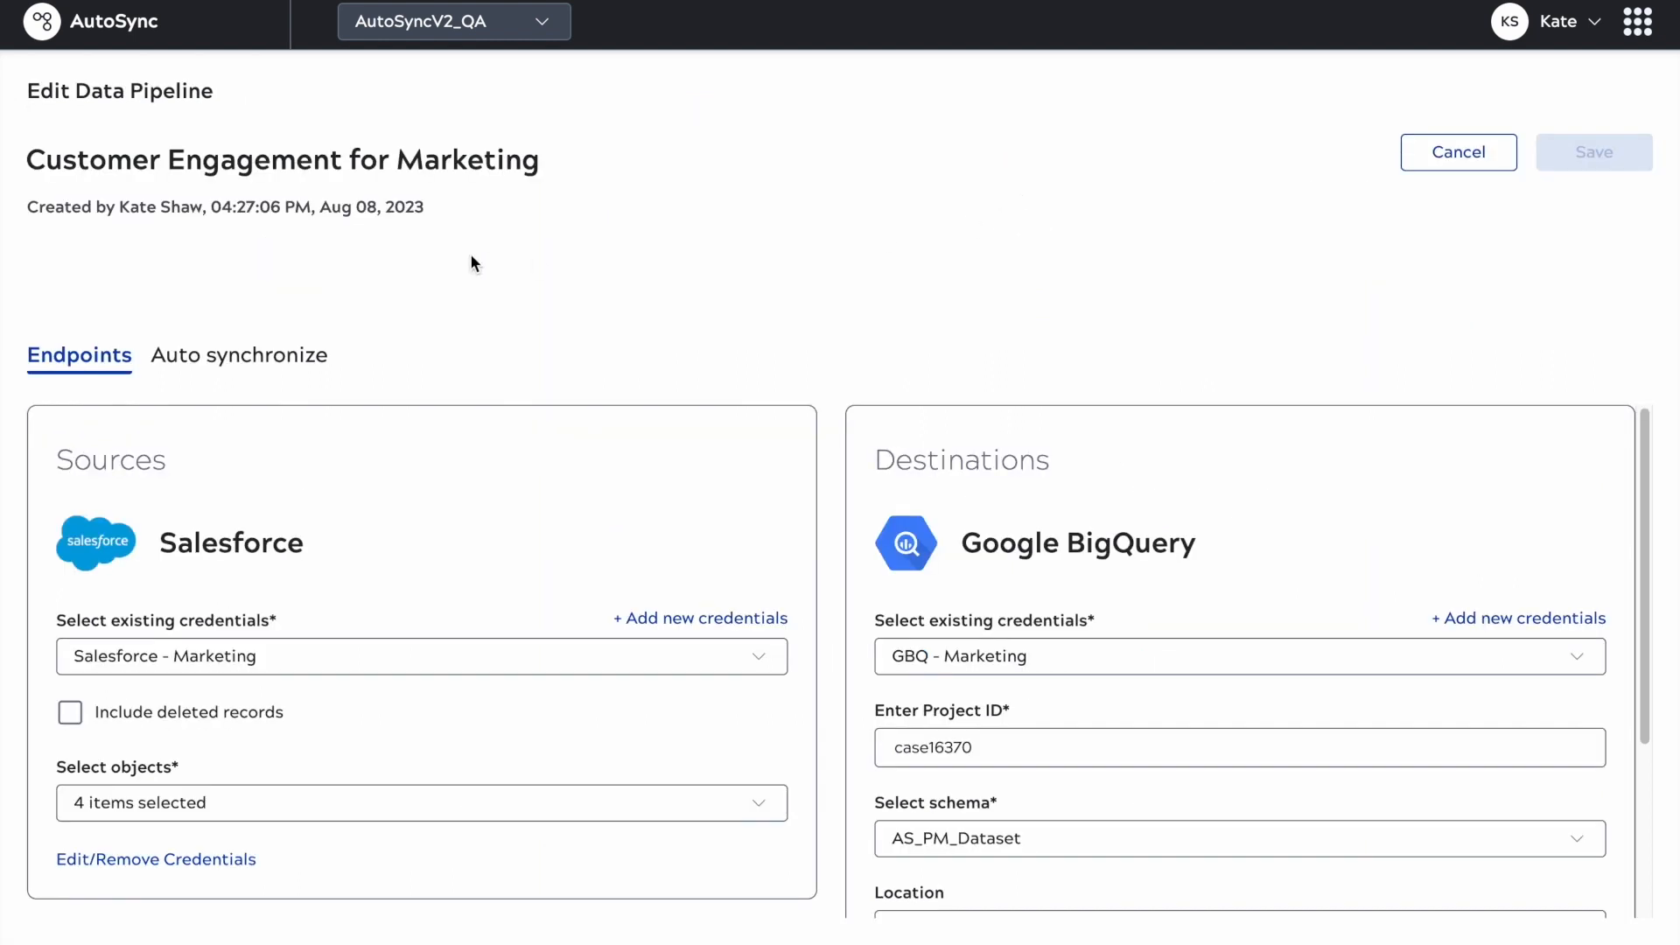
left_click(238, 354)
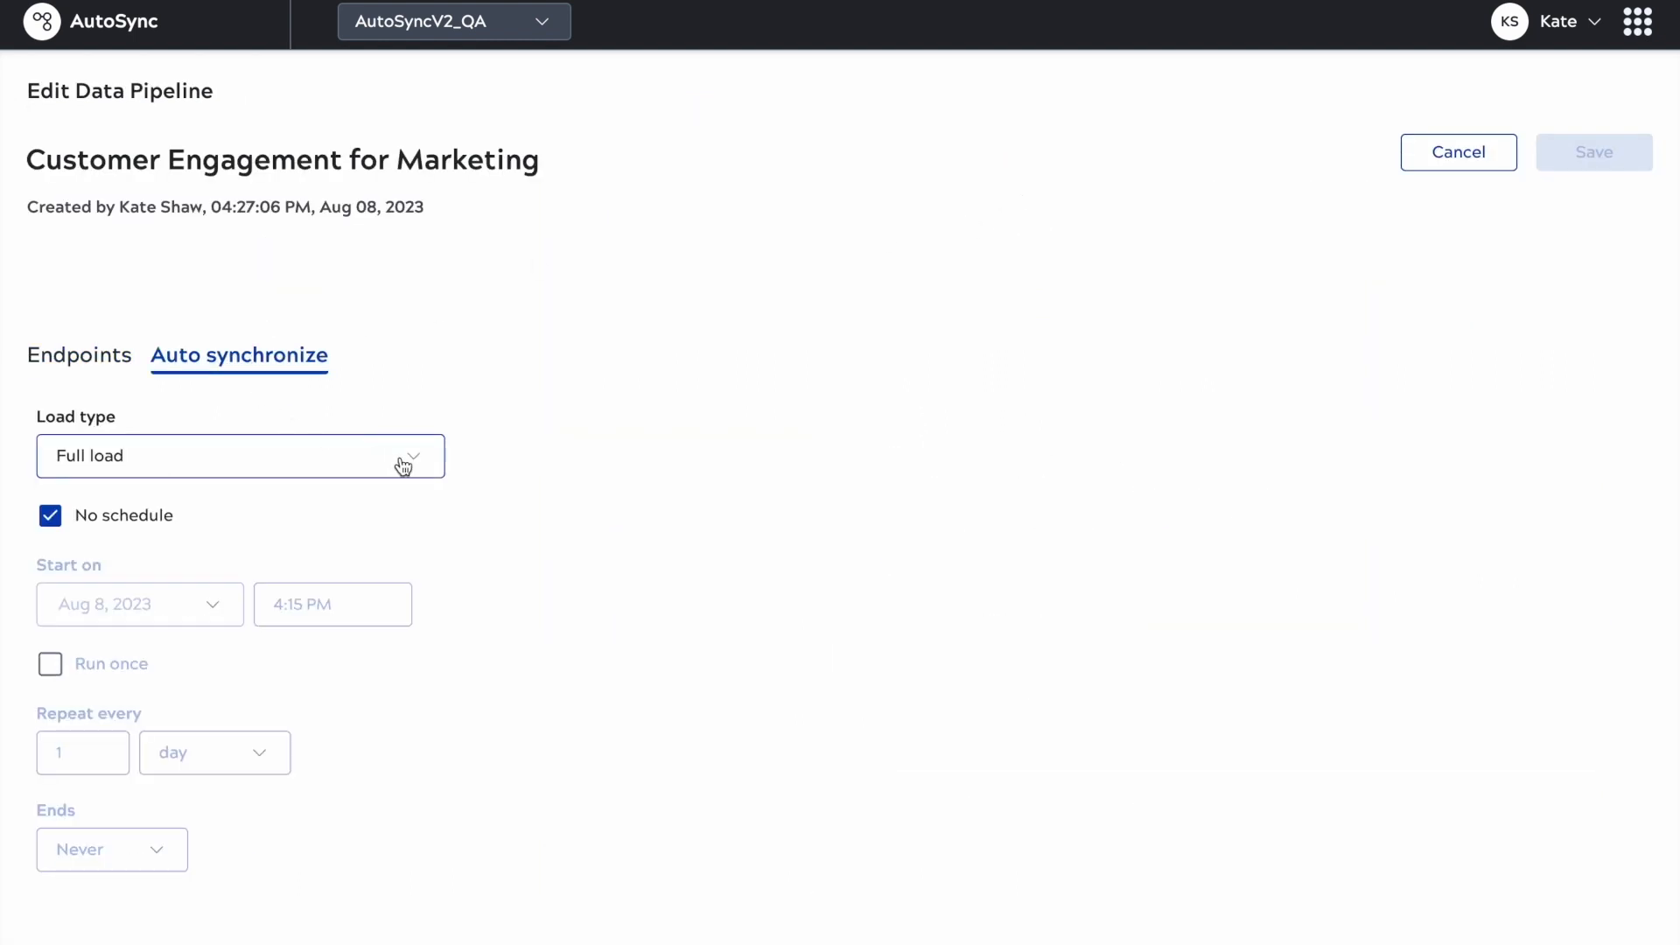
left_click(239, 455)
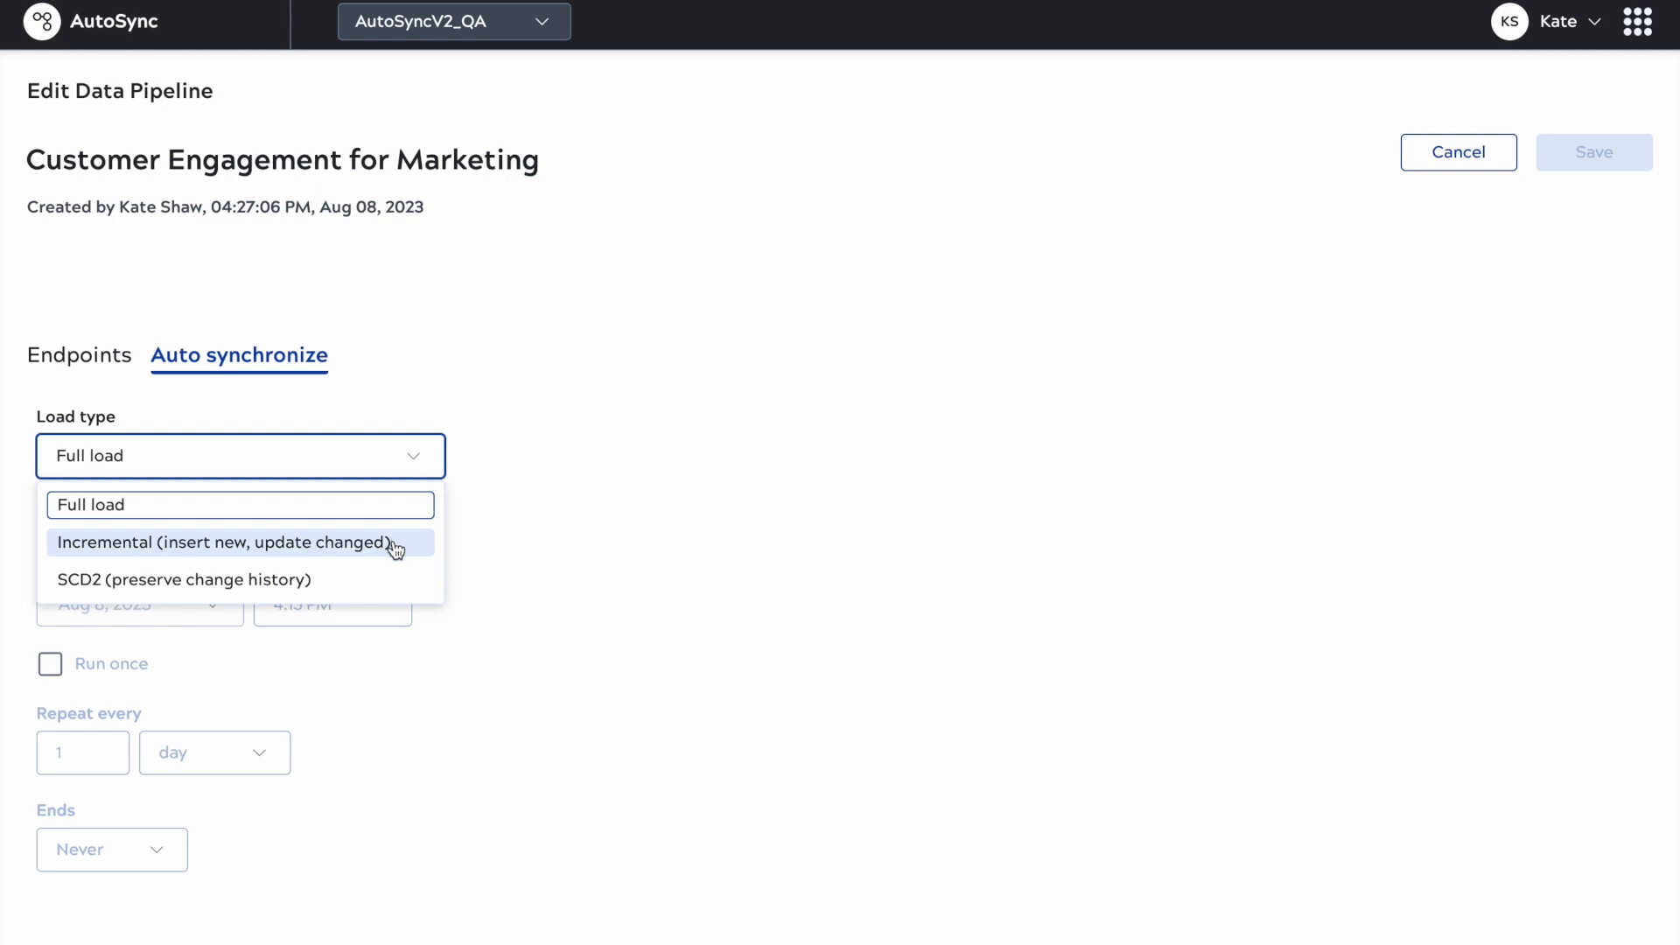
left_click(570, 451)
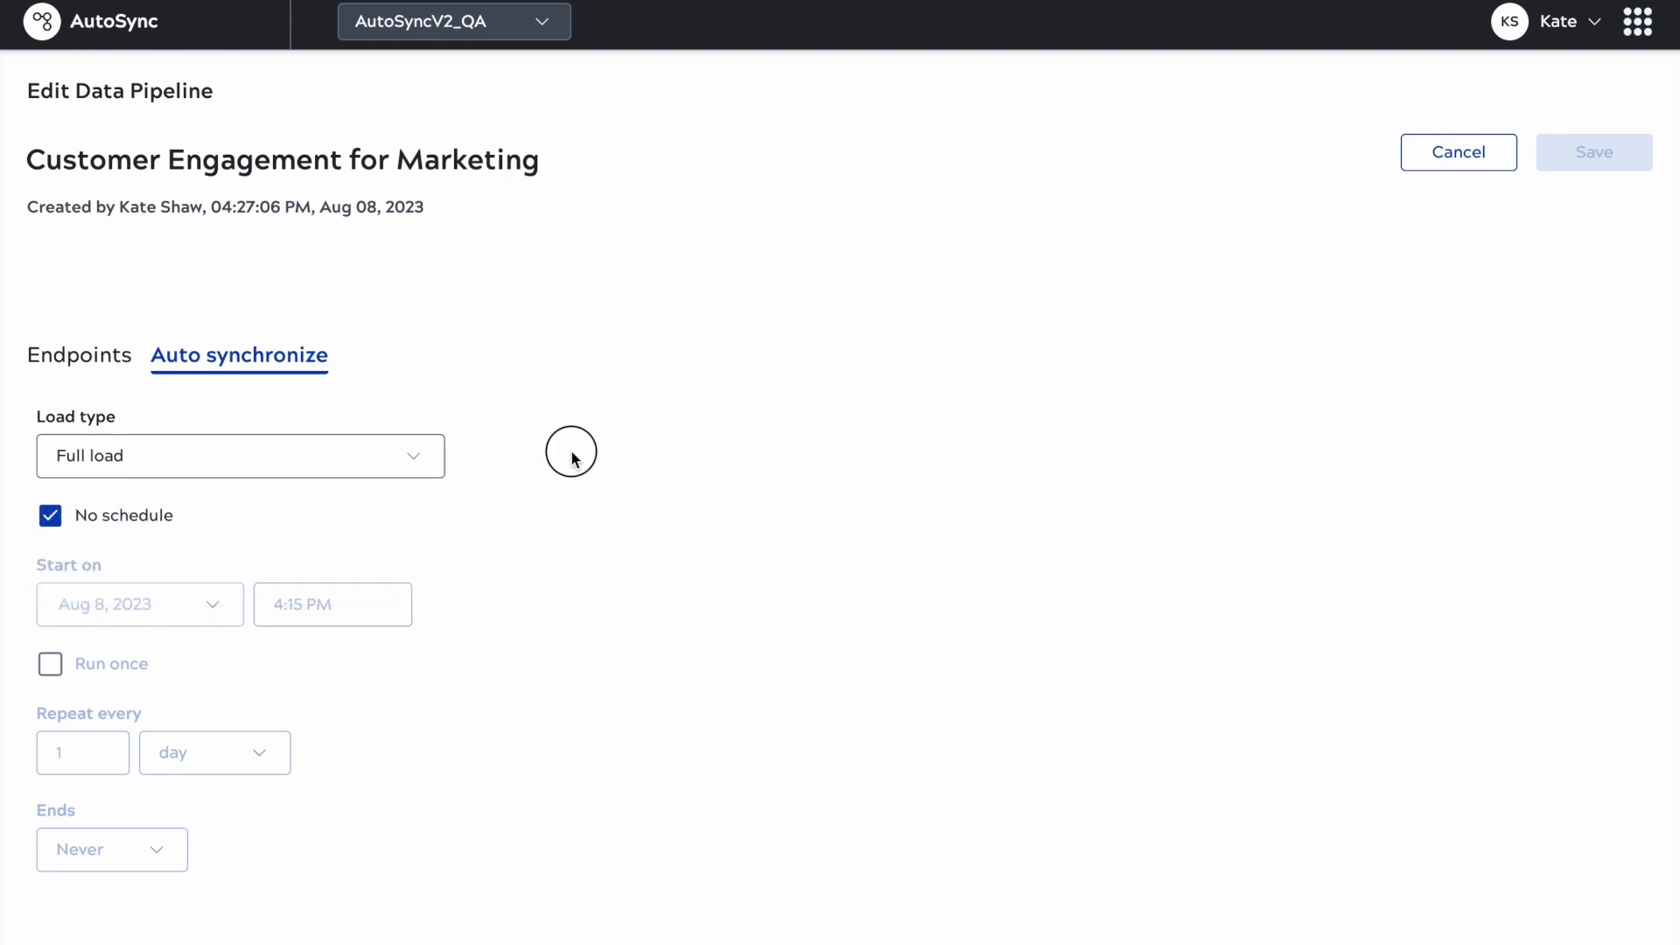
mouse_move(566, 462)
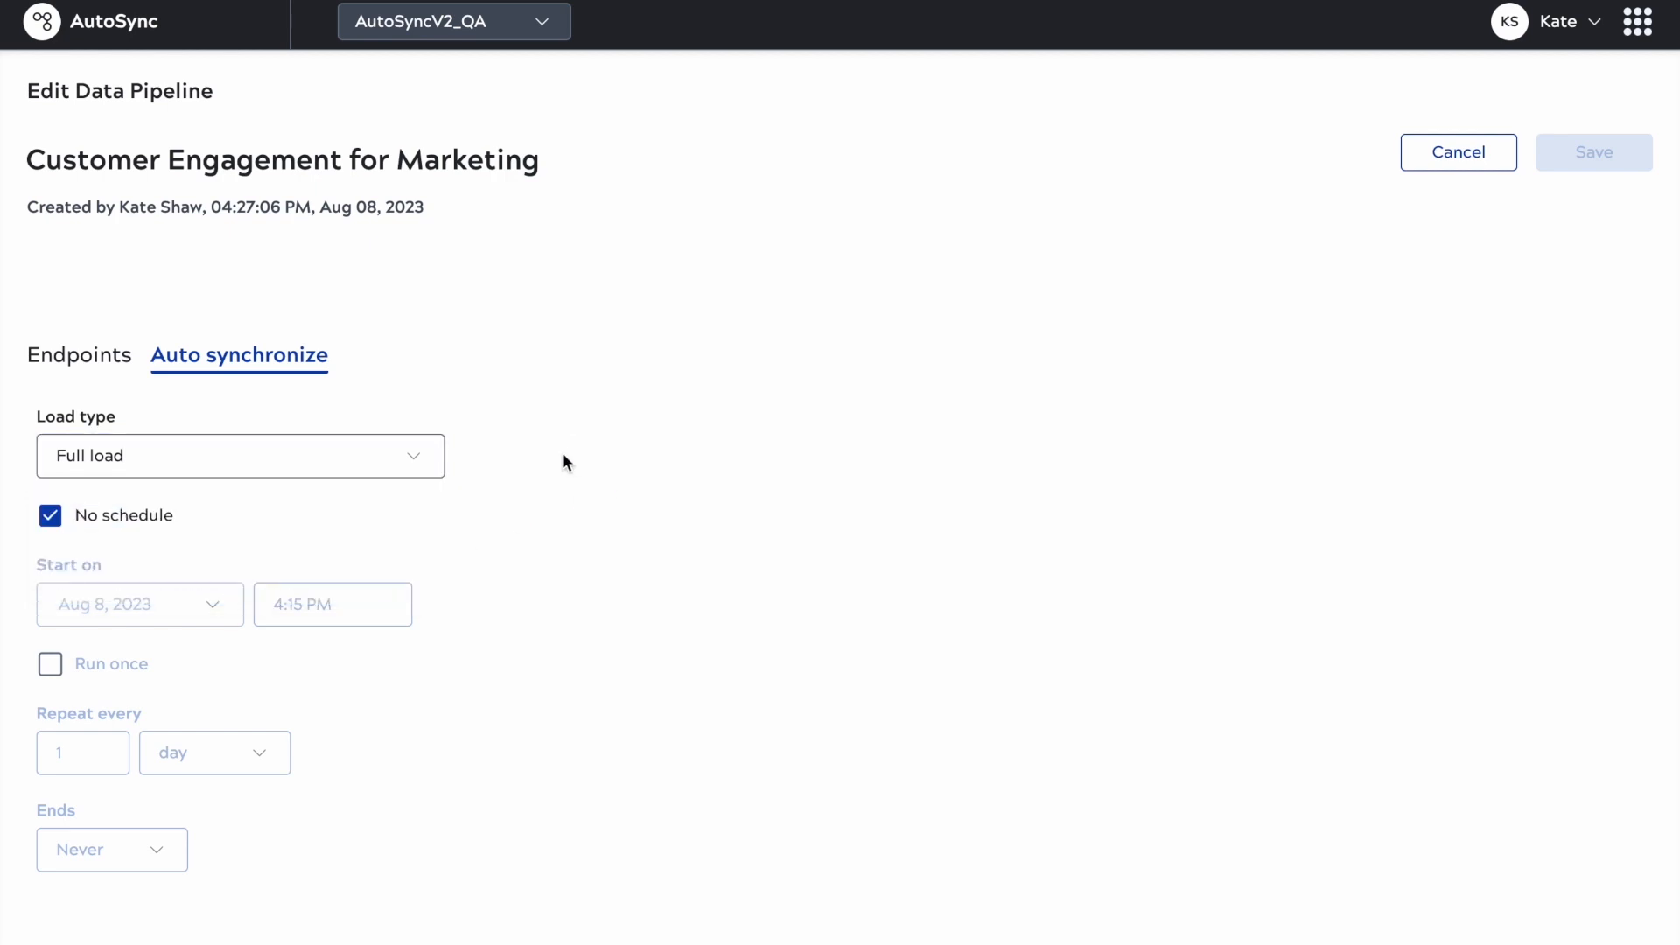
mouse_move(1468, 228)
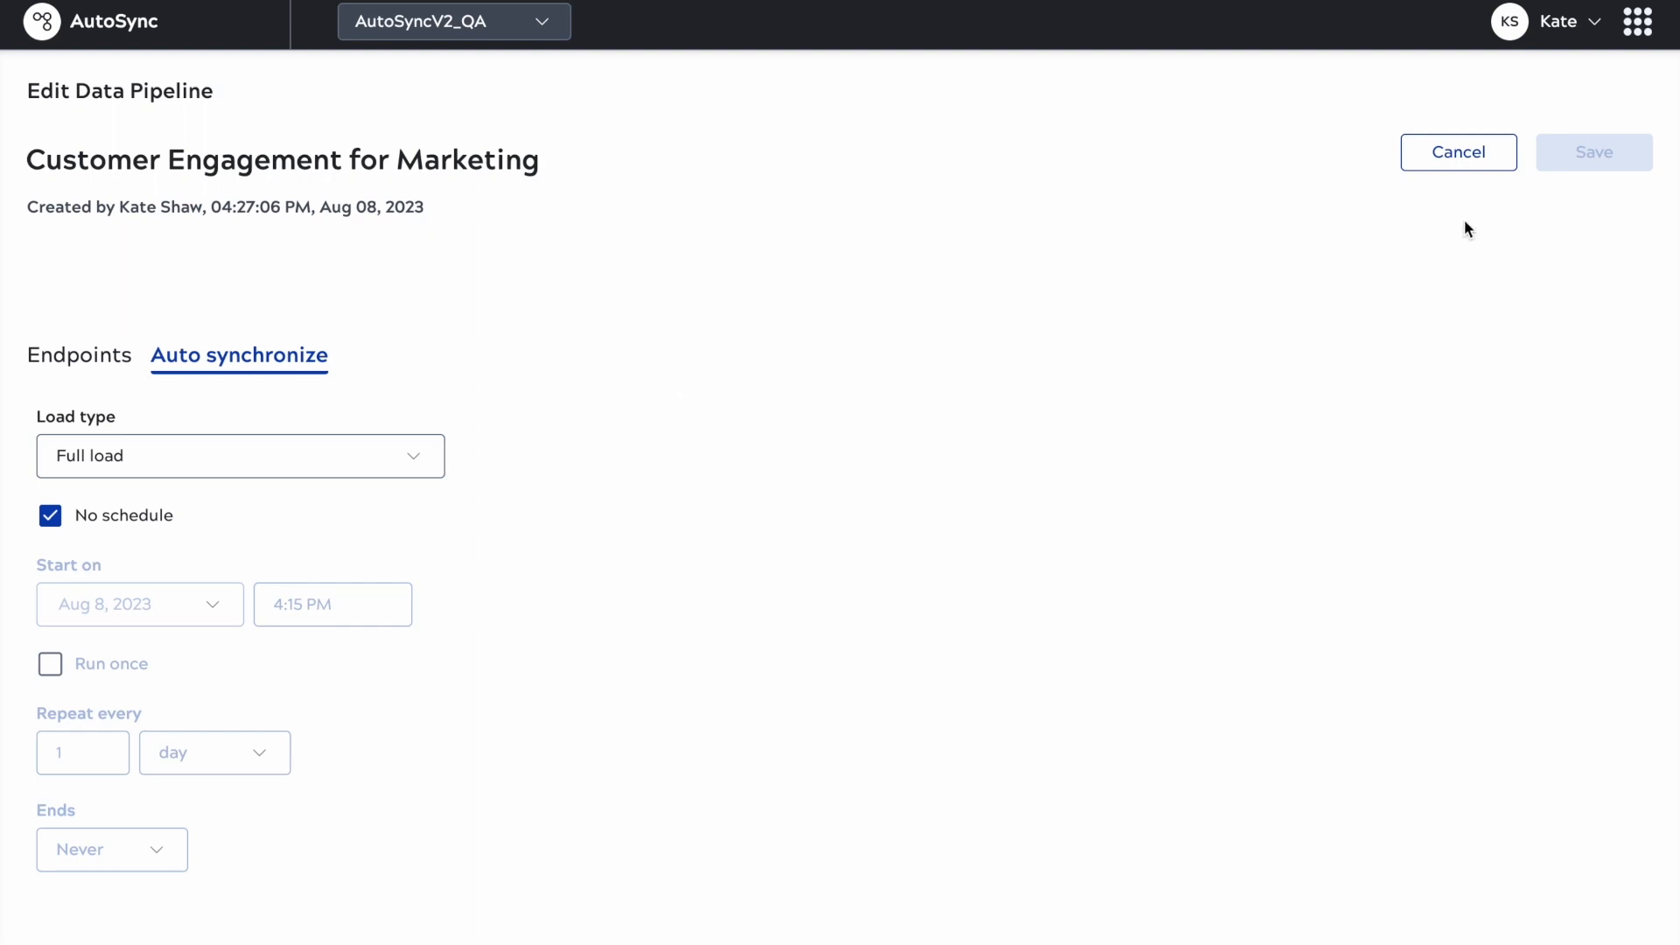
left_click(1456, 152)
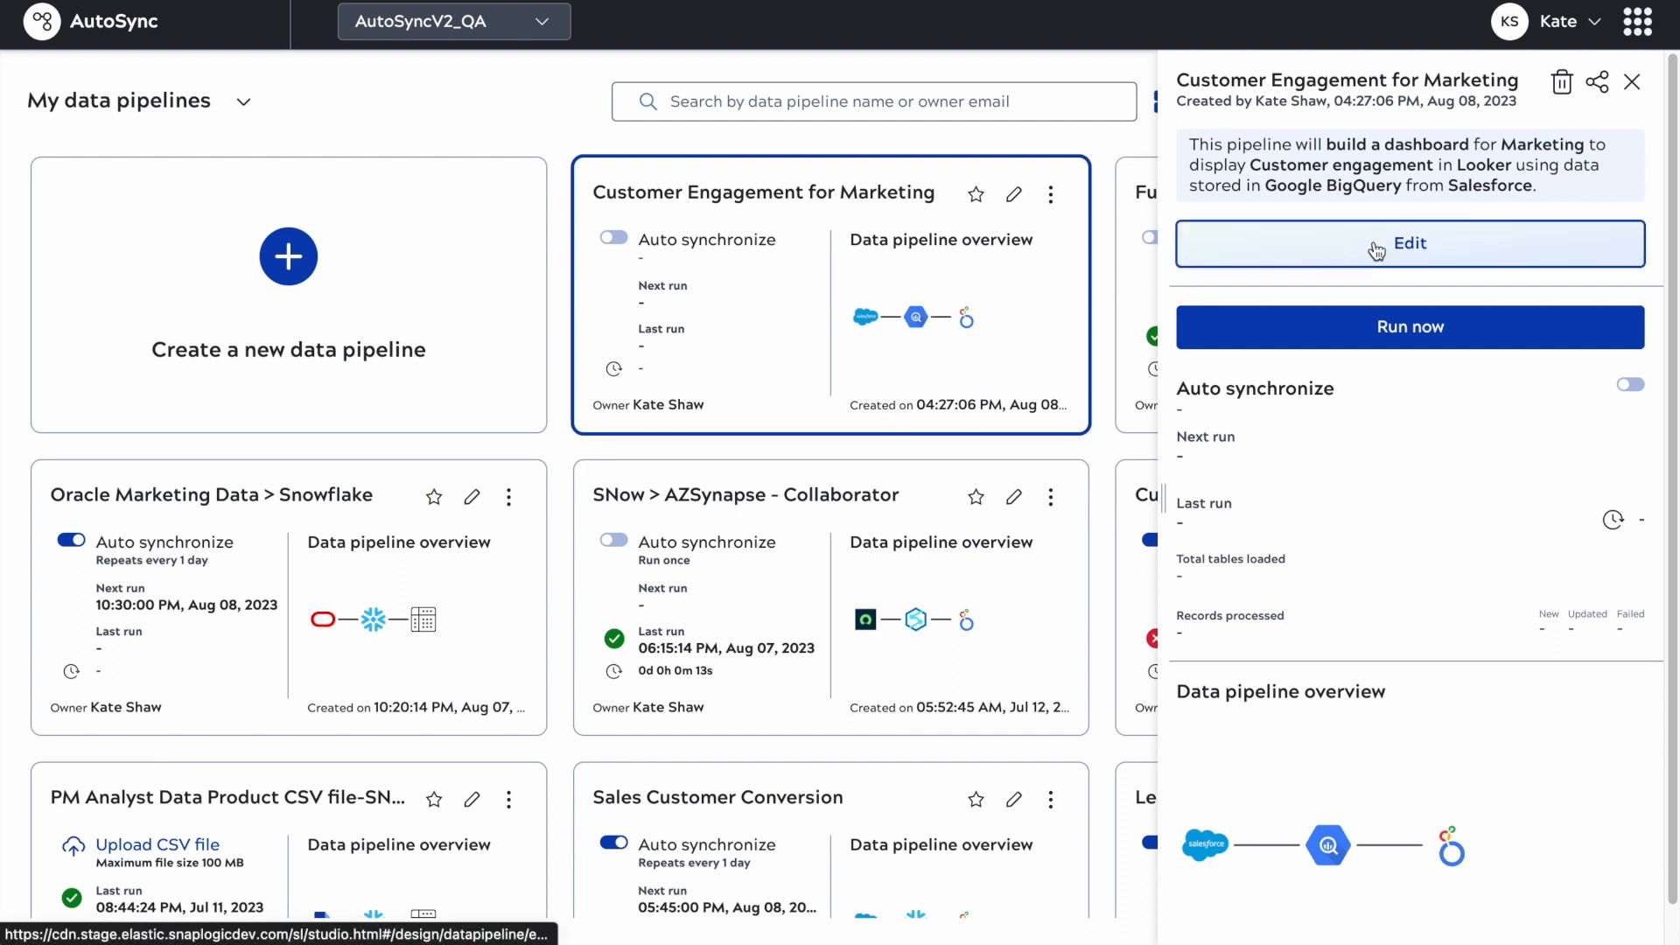
Step: Run the Customer Engagement for Marketing pipeline now from its details panel
left_click(1408, 327)
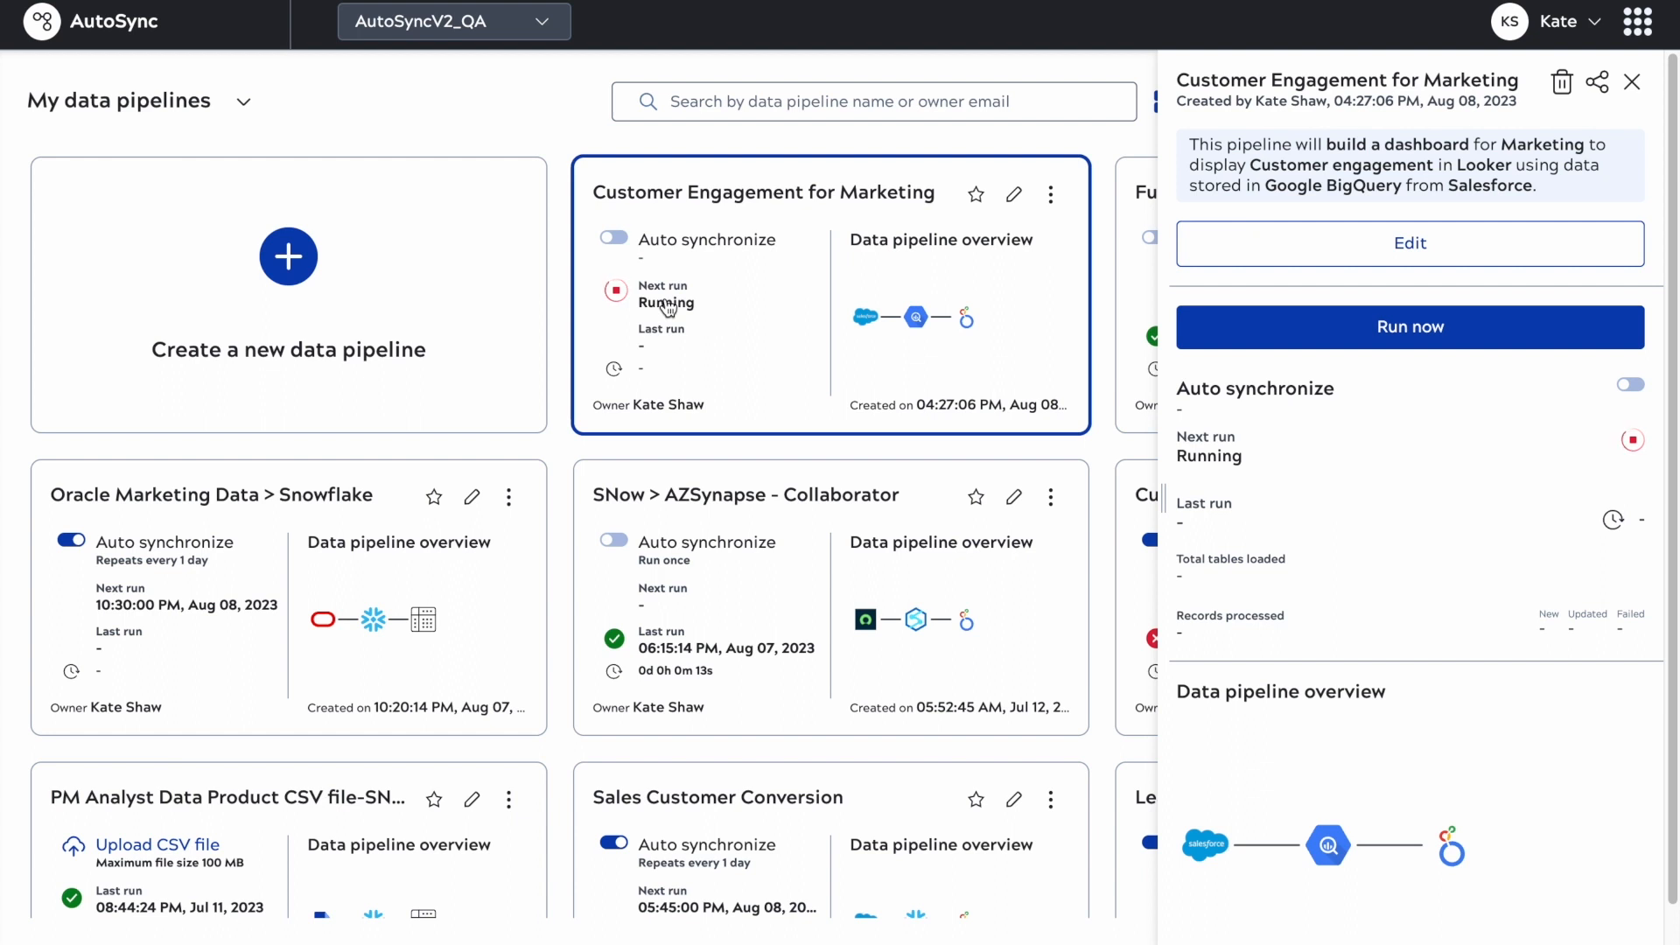
mouse_move(811, 317)
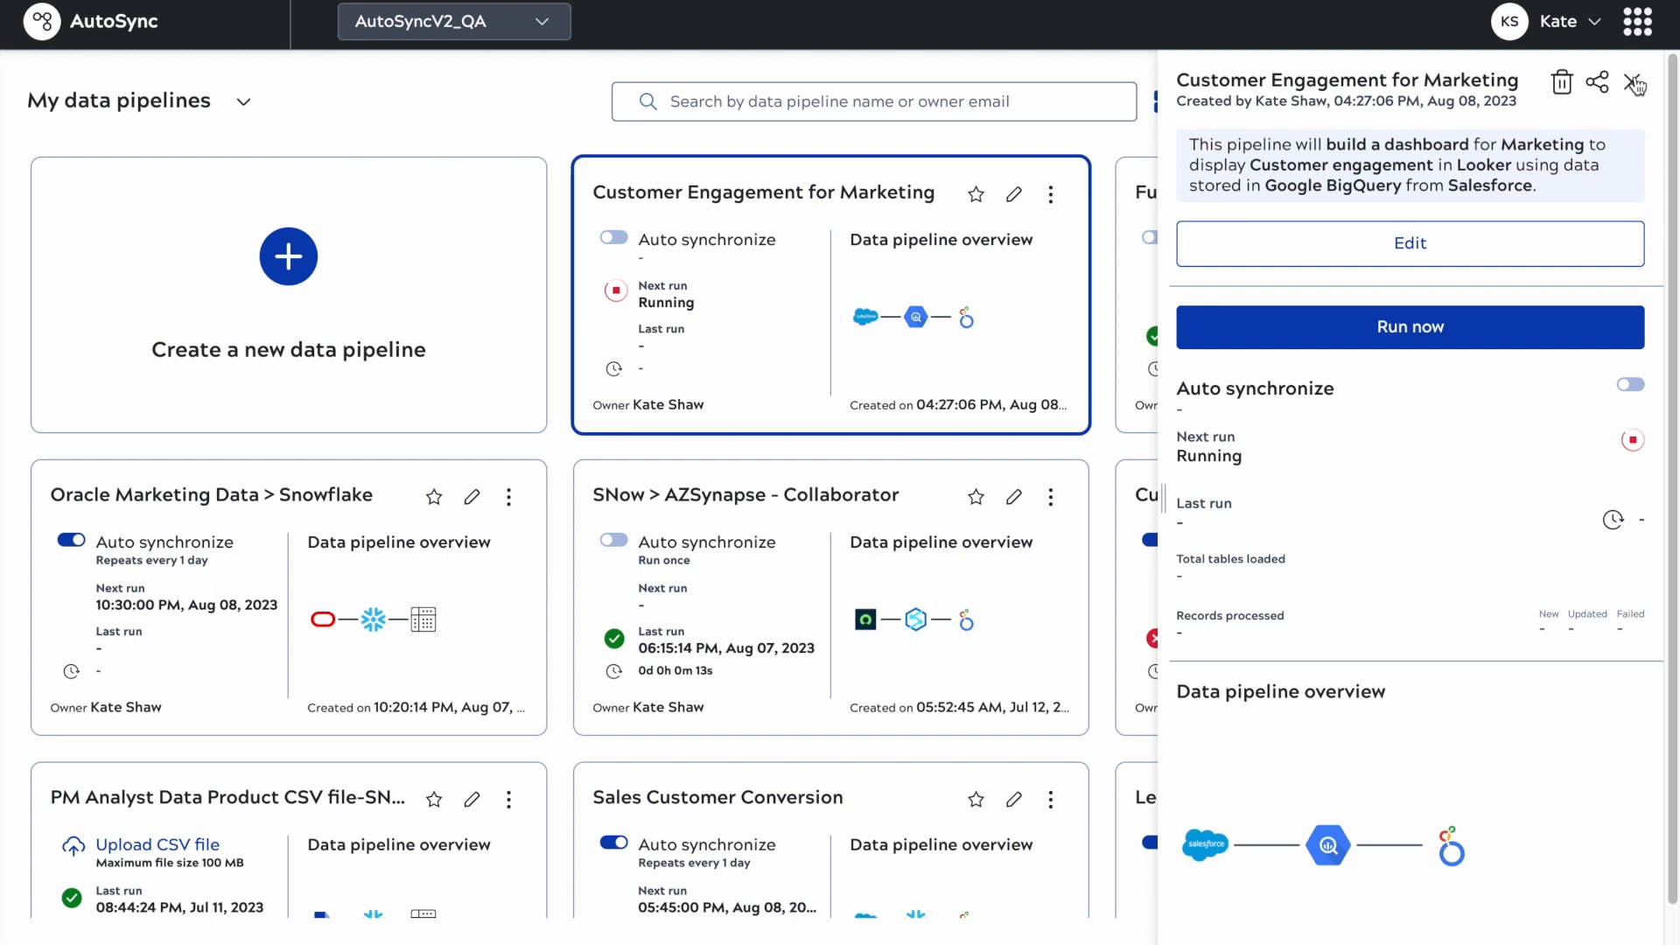
mouse_move(1565, 95)
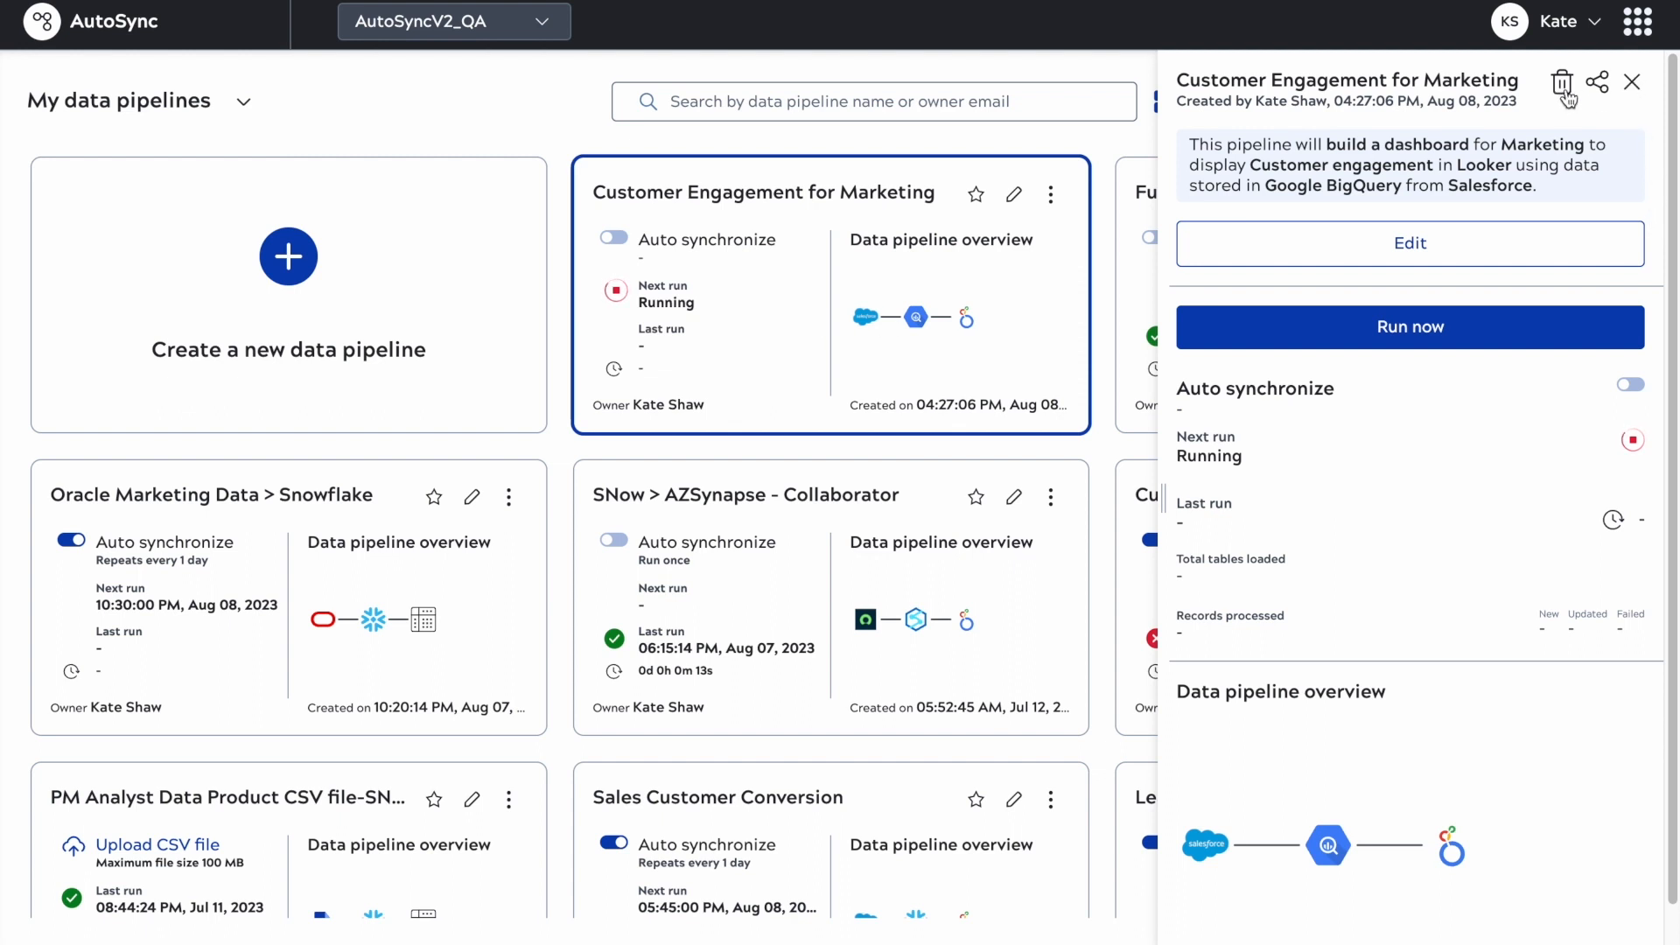
left_click(1632, 83)
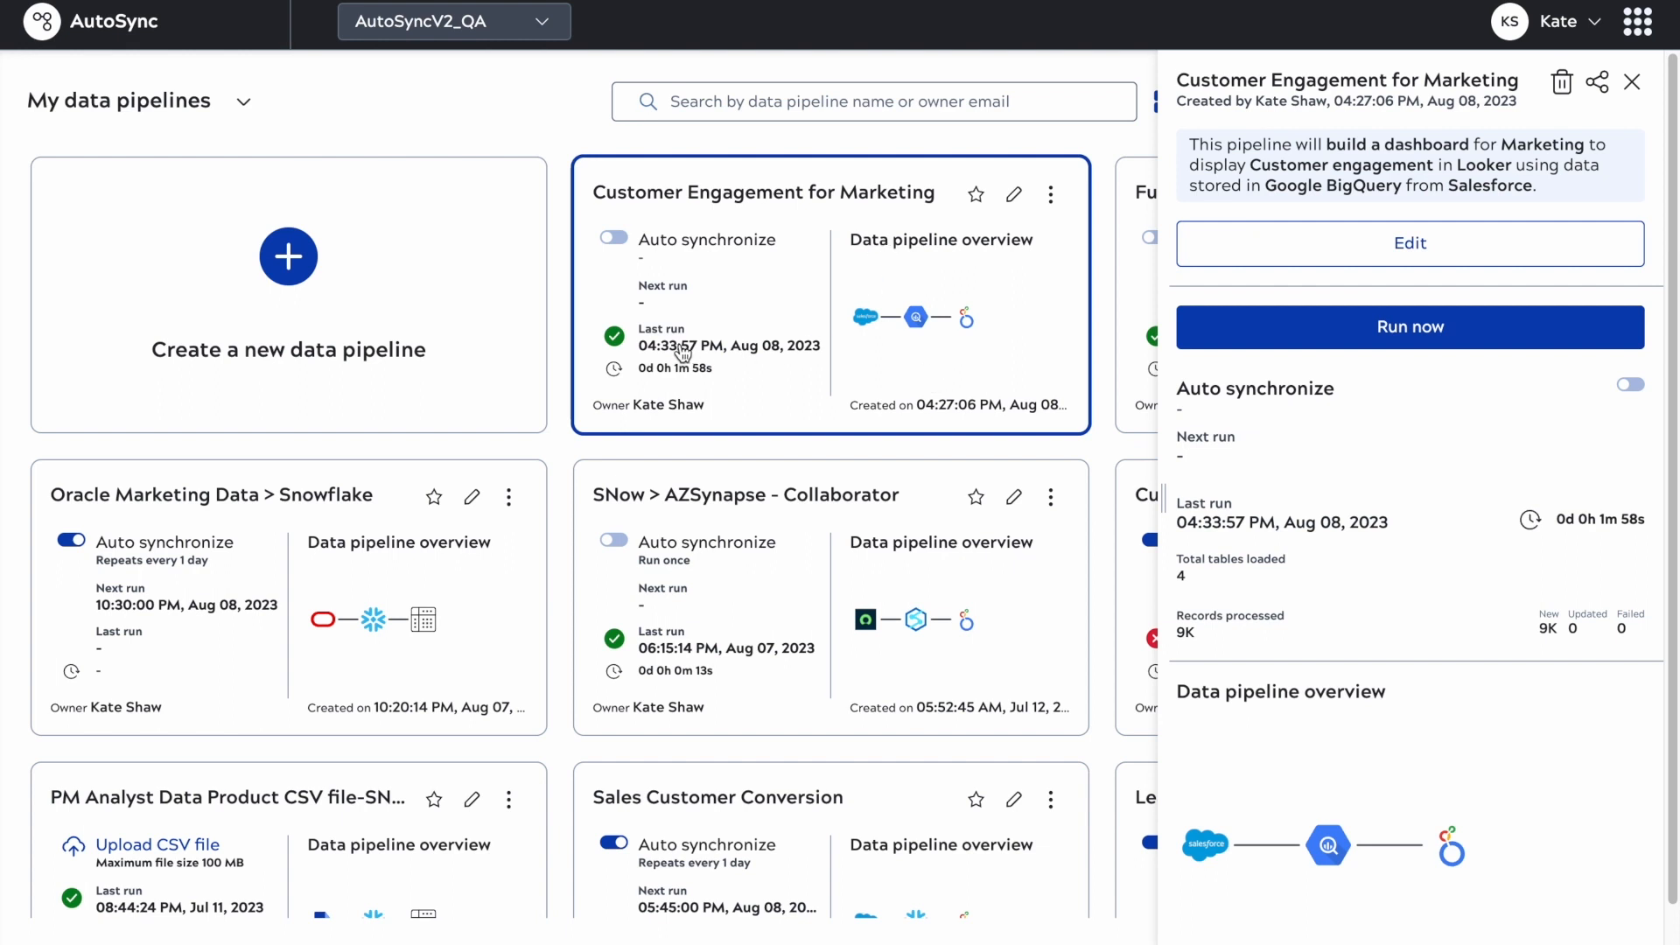
mouse_move(1186, 630)
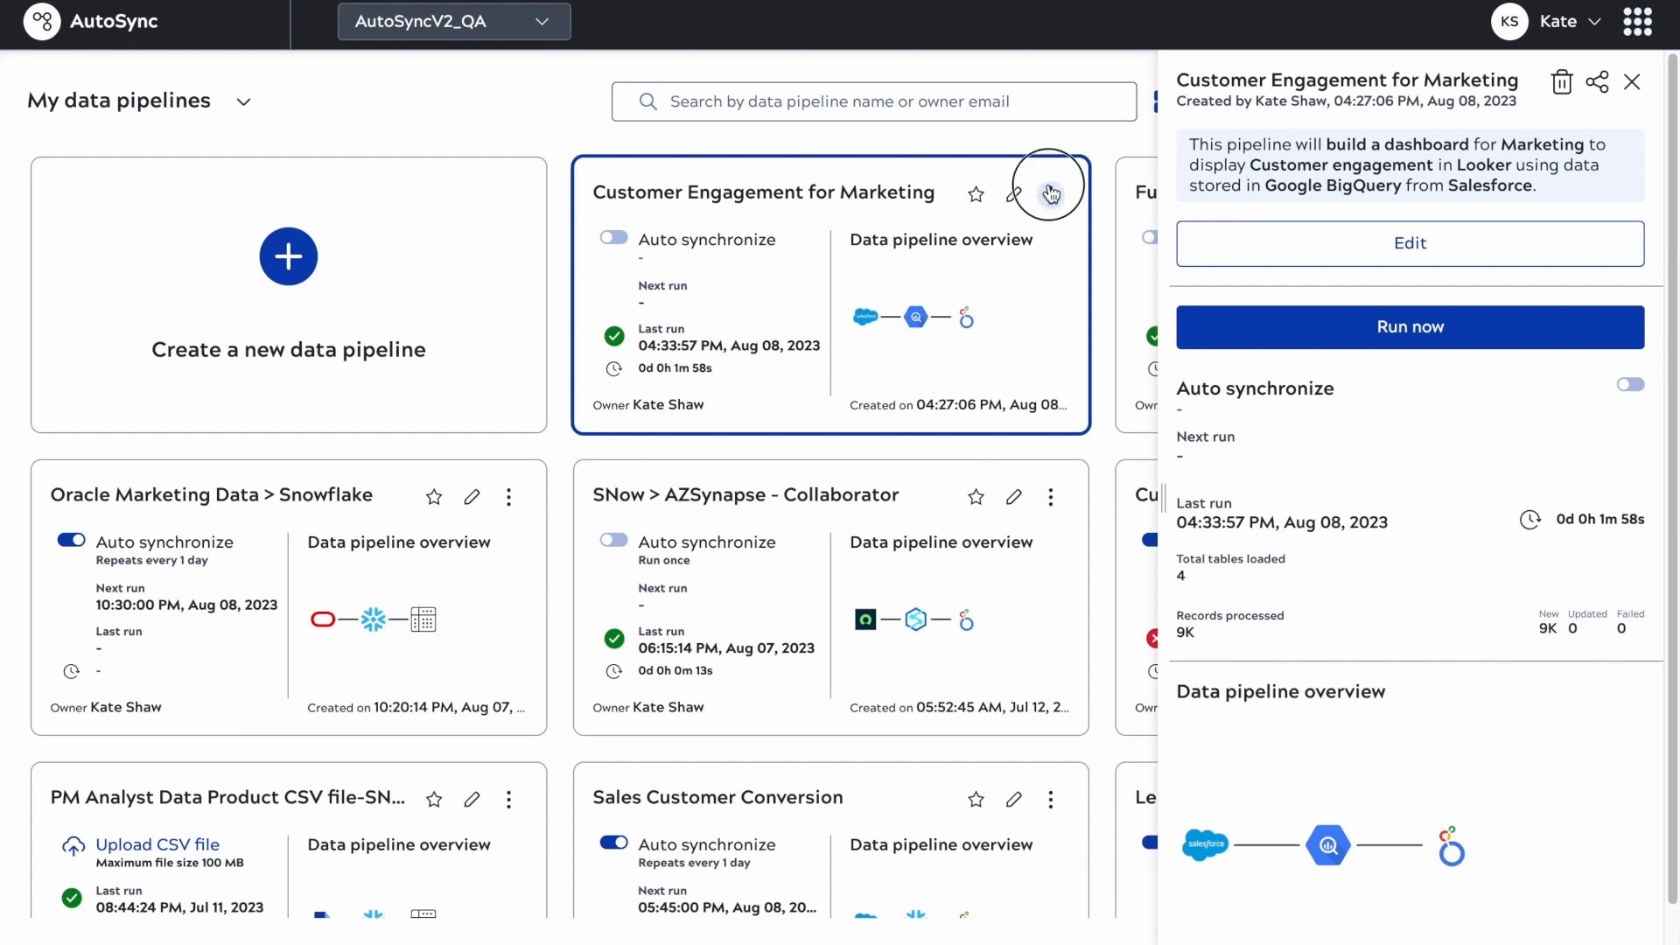
Step: Open the three-dot menu on the Customer Engagement for Marketing card
left_click(1051, 194)
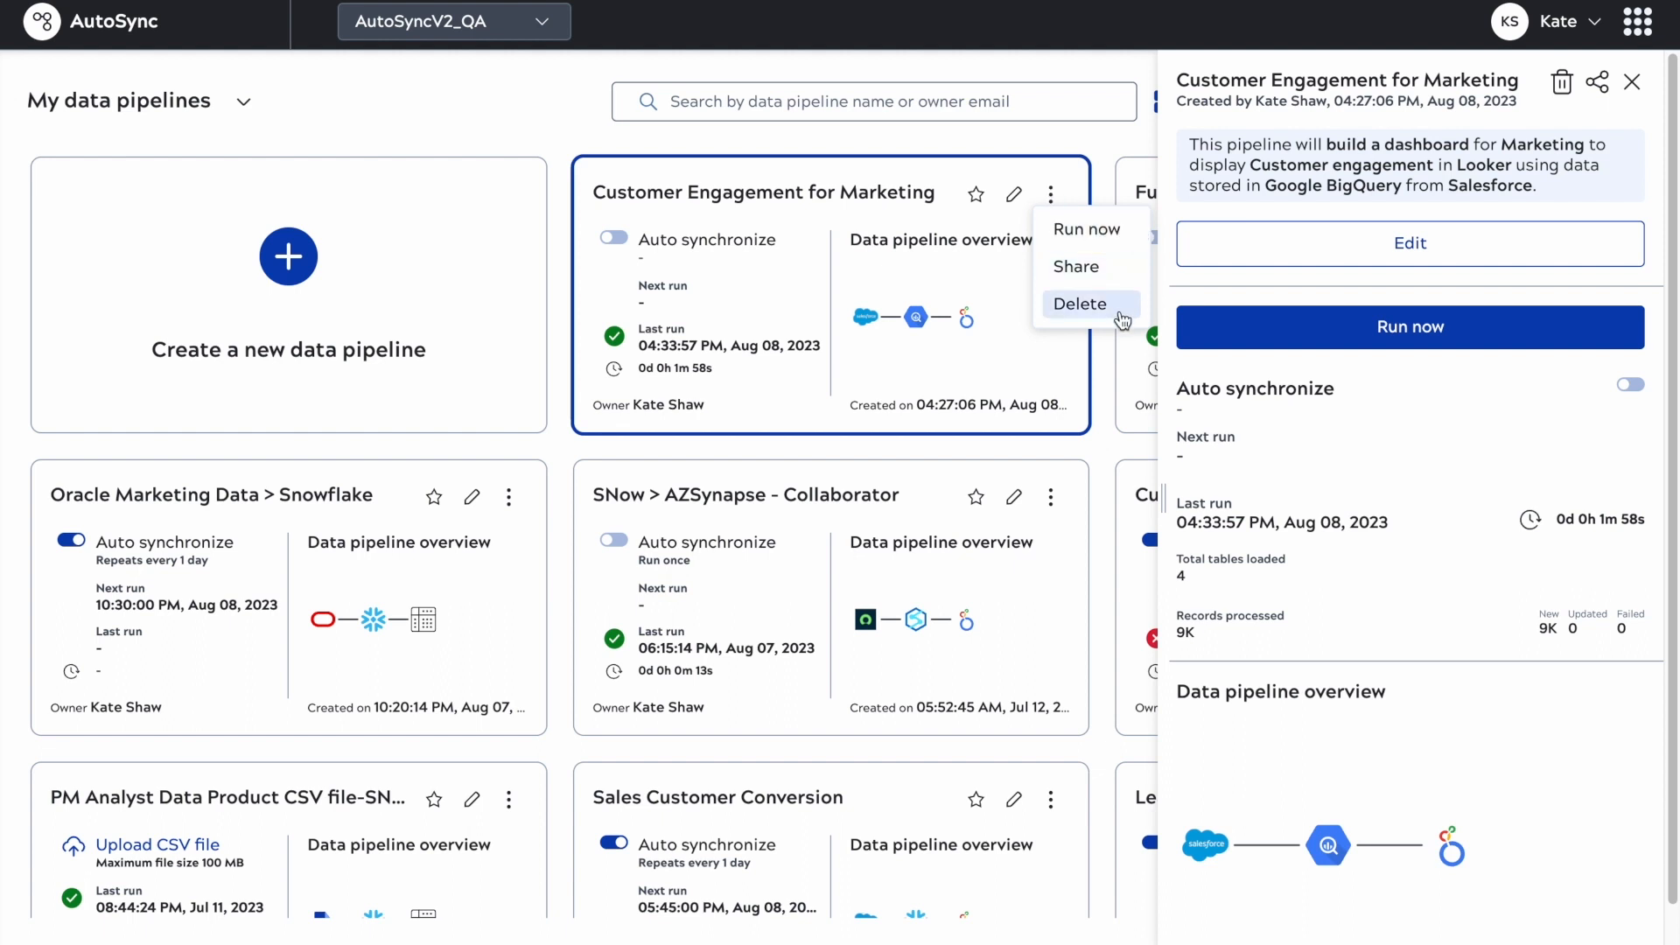
mouse_move(1034, 321)
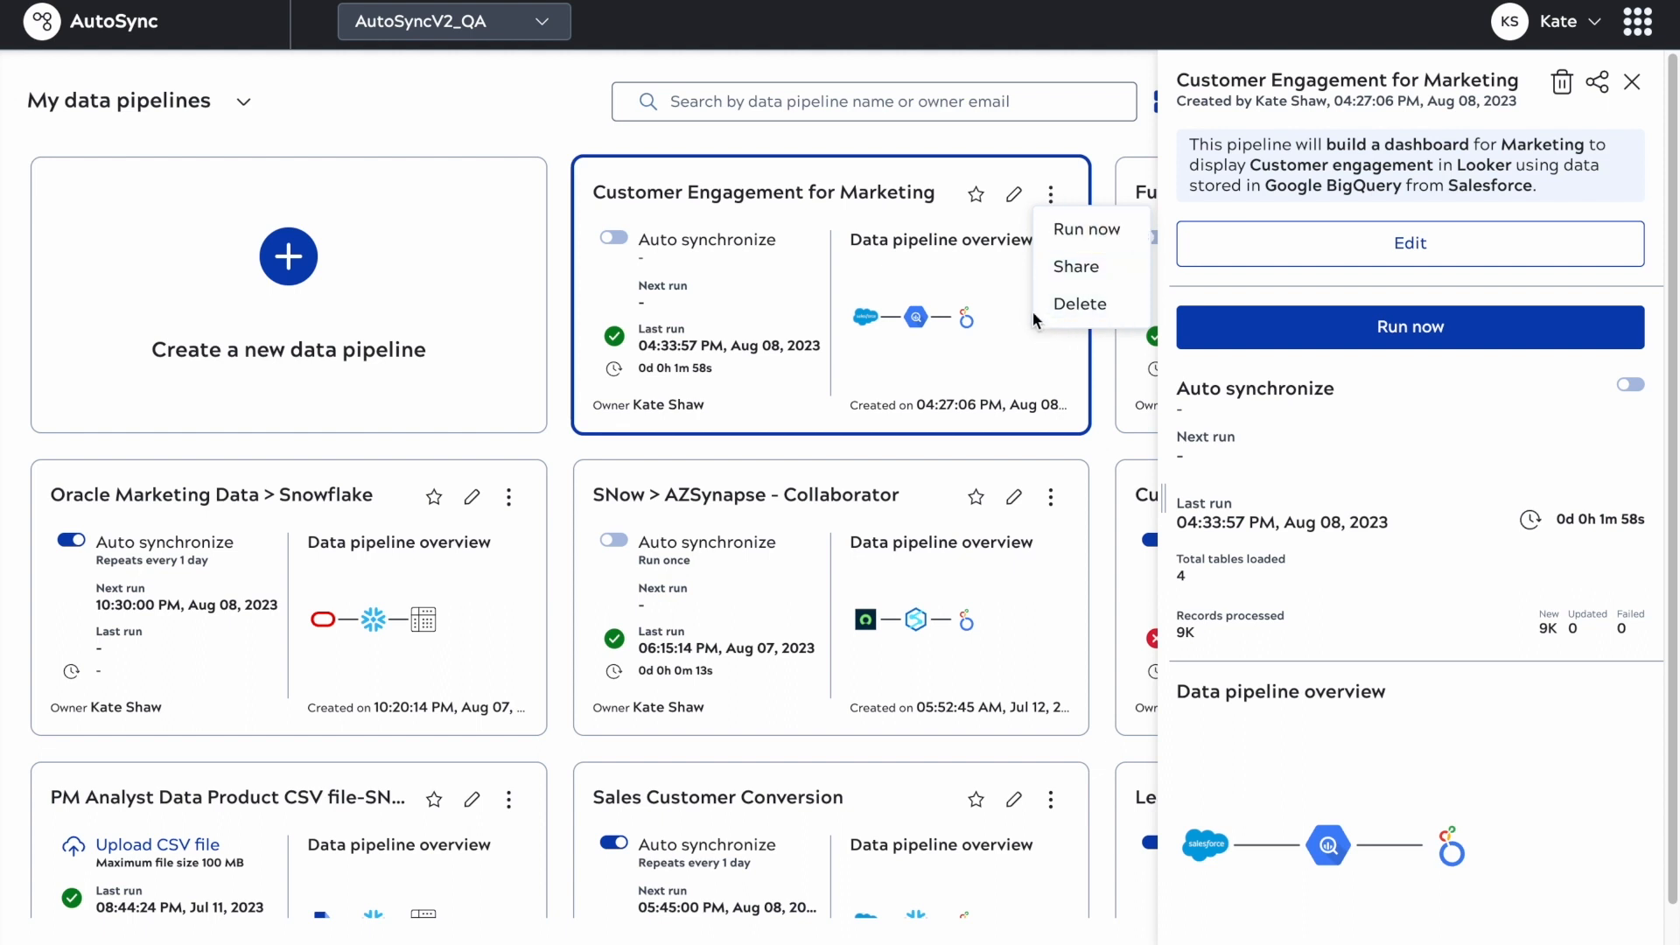
mouse_move(996, 309)
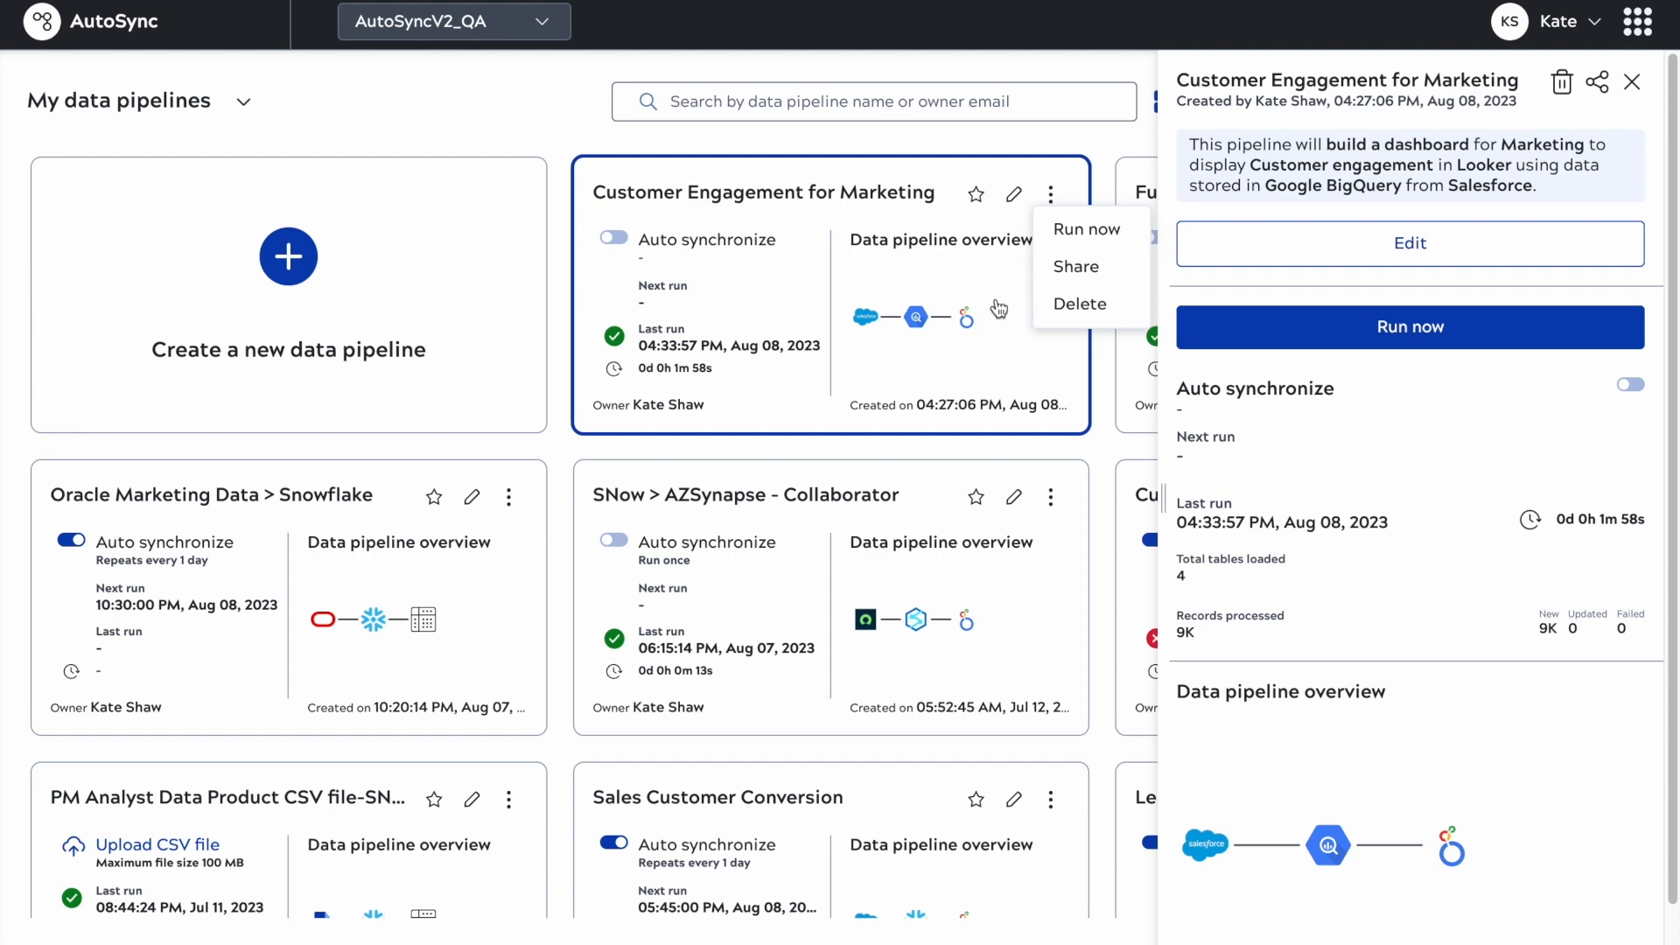
mouse_move(975, 241)
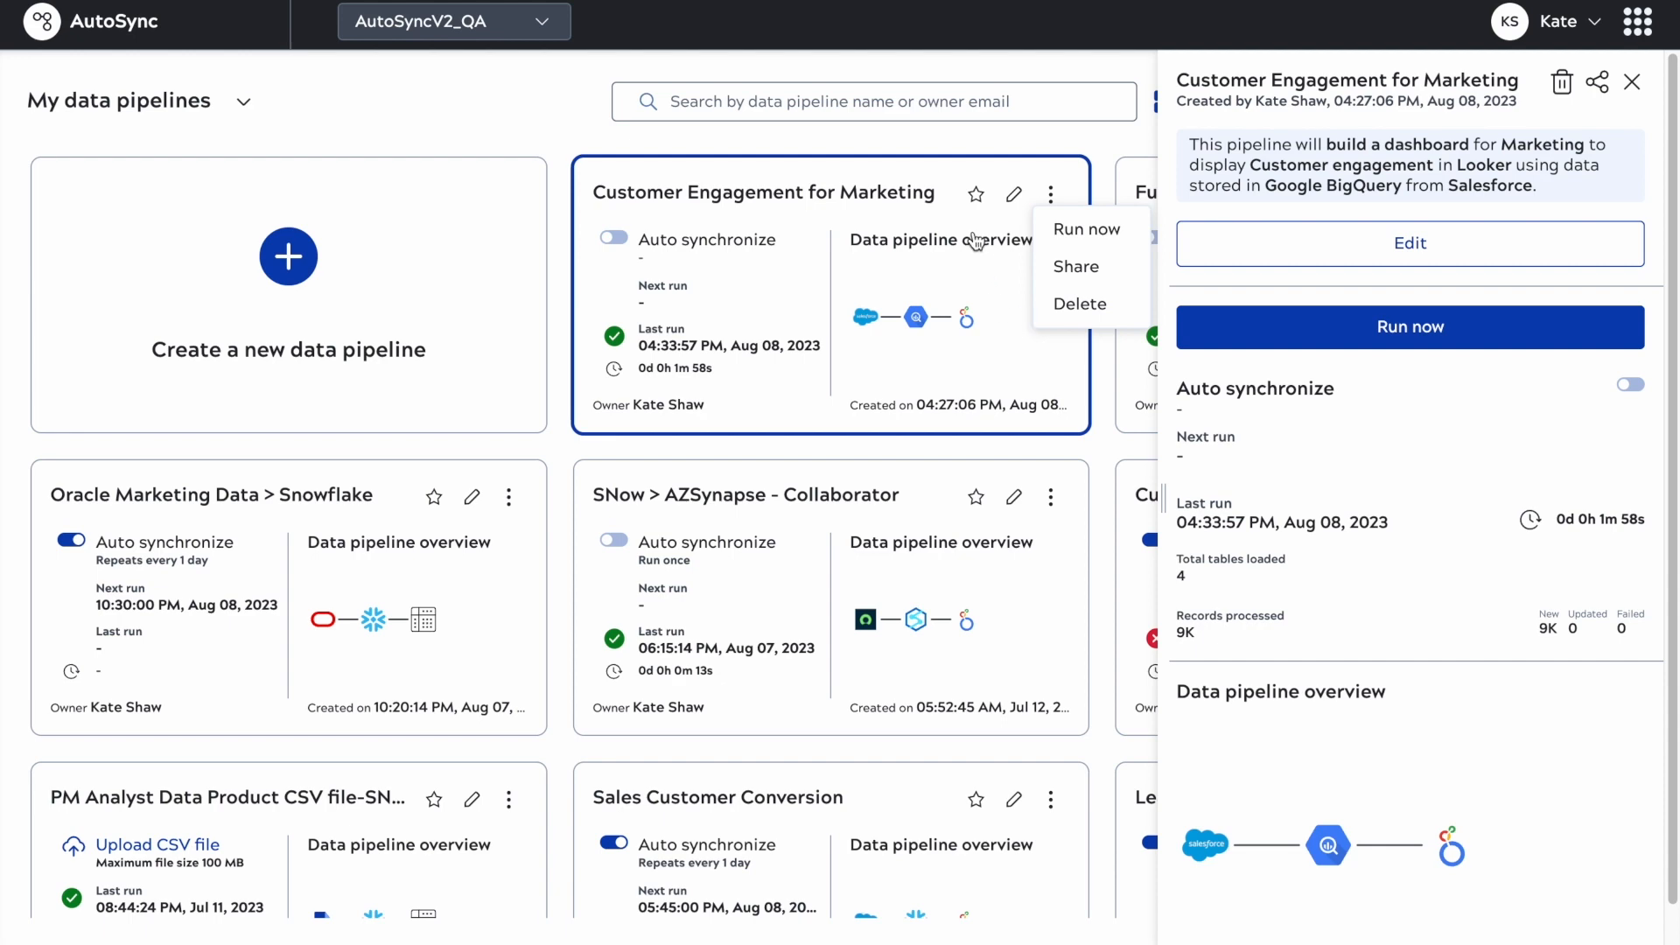